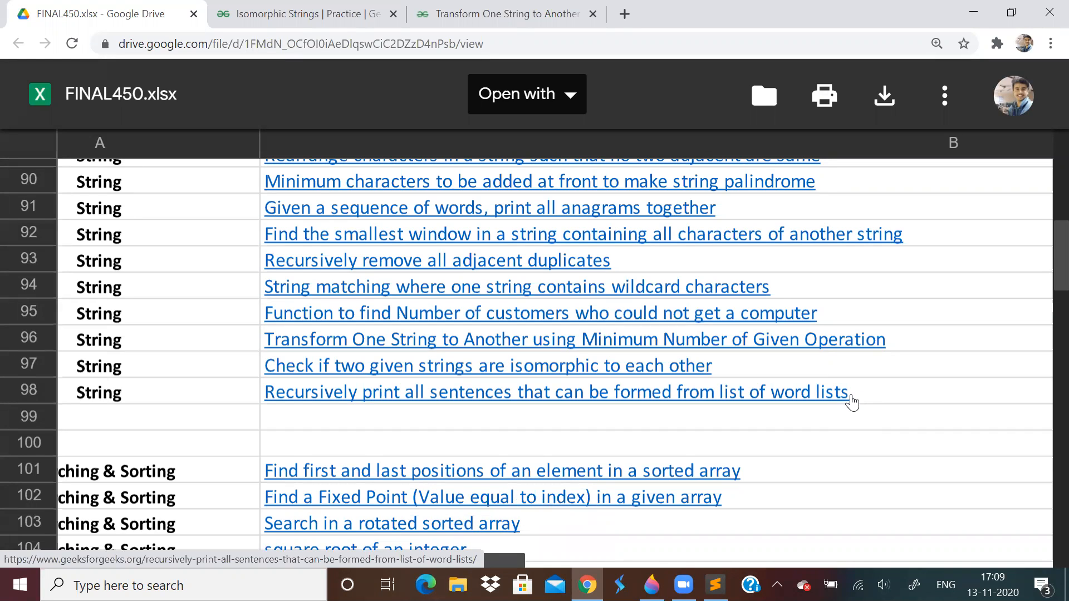
Switch to the Isomorphic Strings practice problem tab.
click(304, 13)
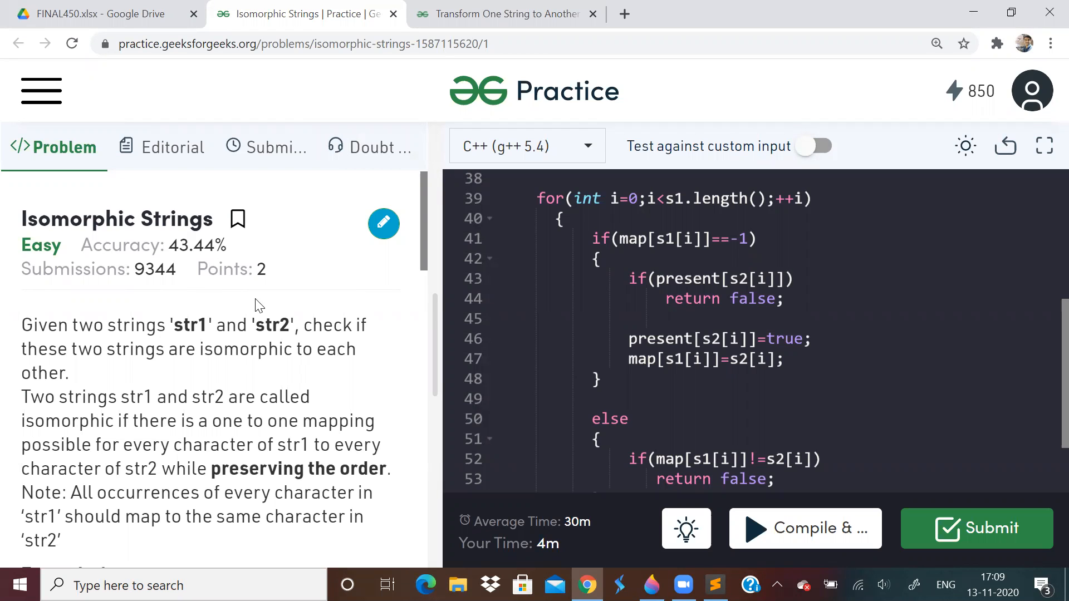
mouse_move(395, 356)
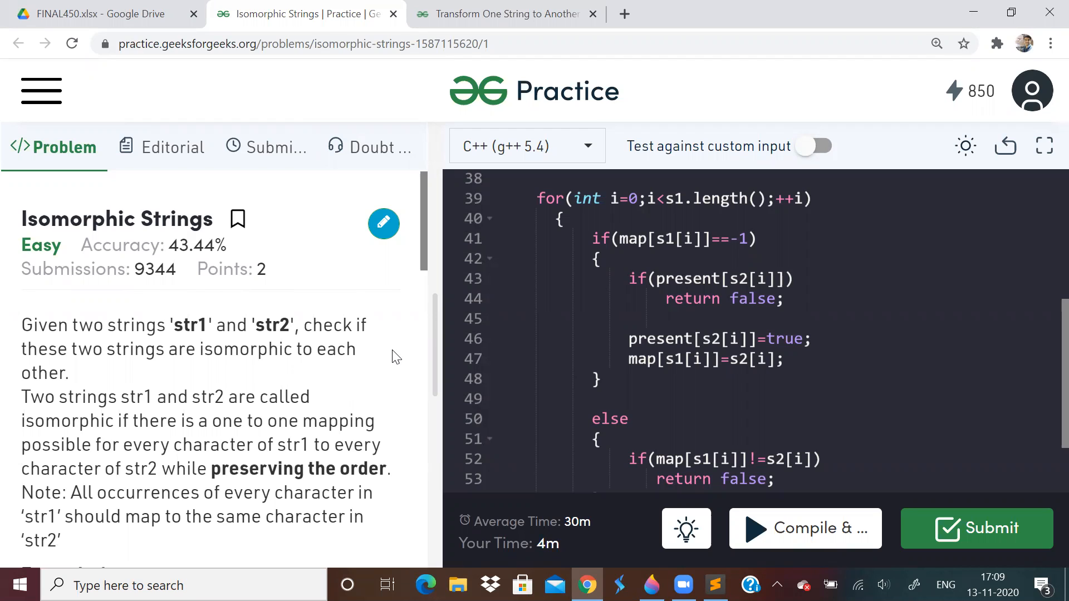
mouse_move(140, 336)
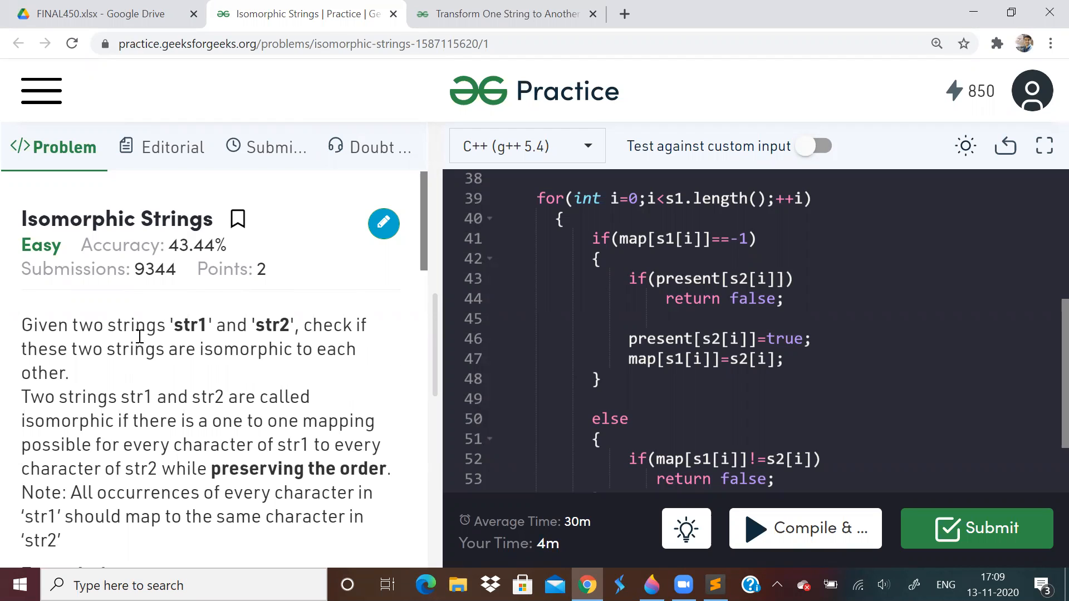
mouse_move(210, 325)
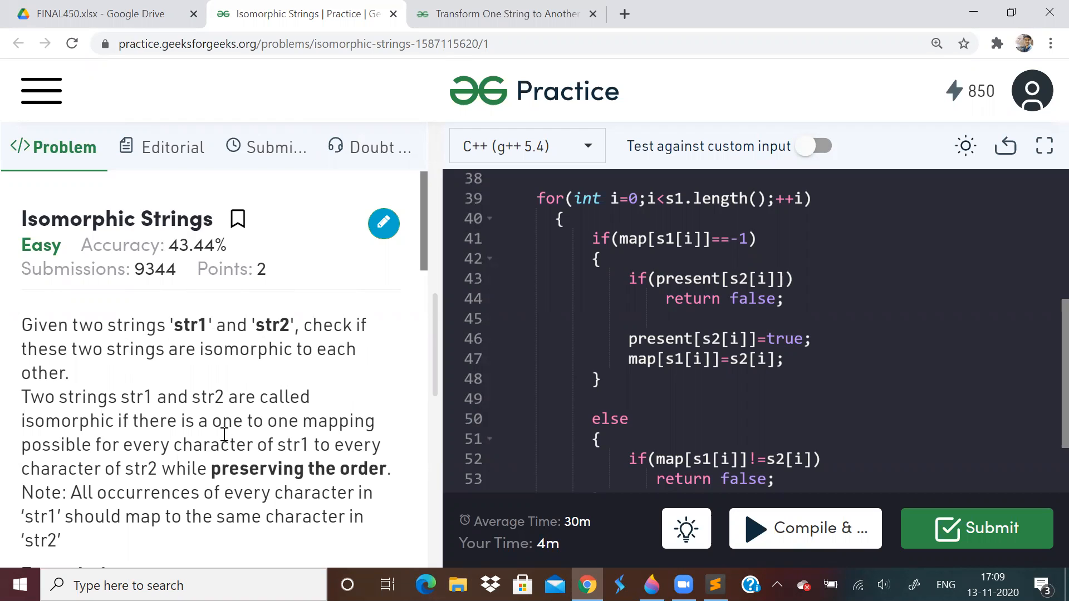
scroll(down, 3)
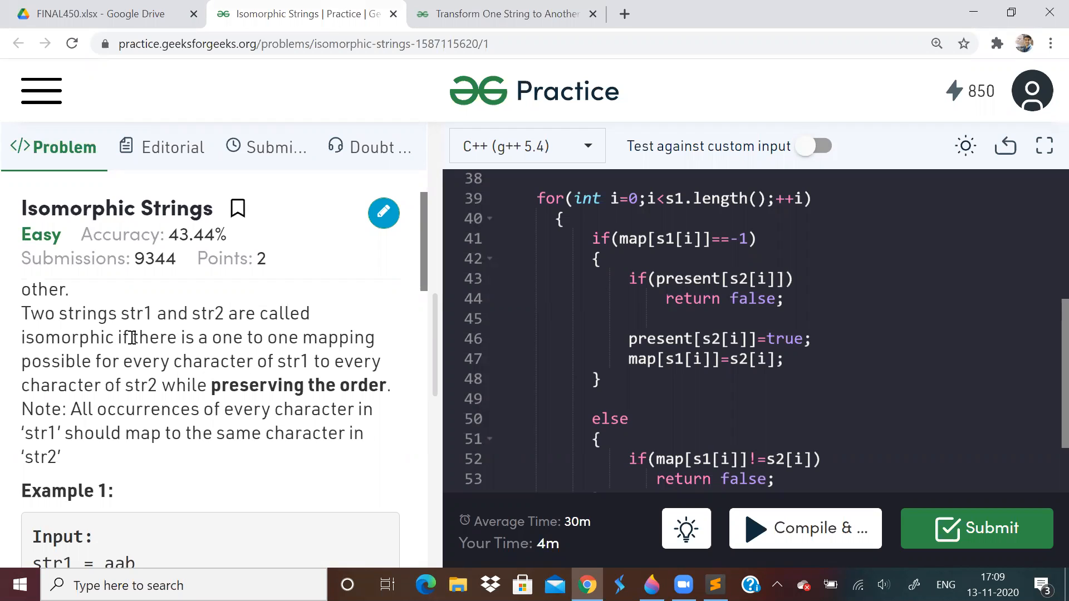
drag(135, 337, 276, 362)
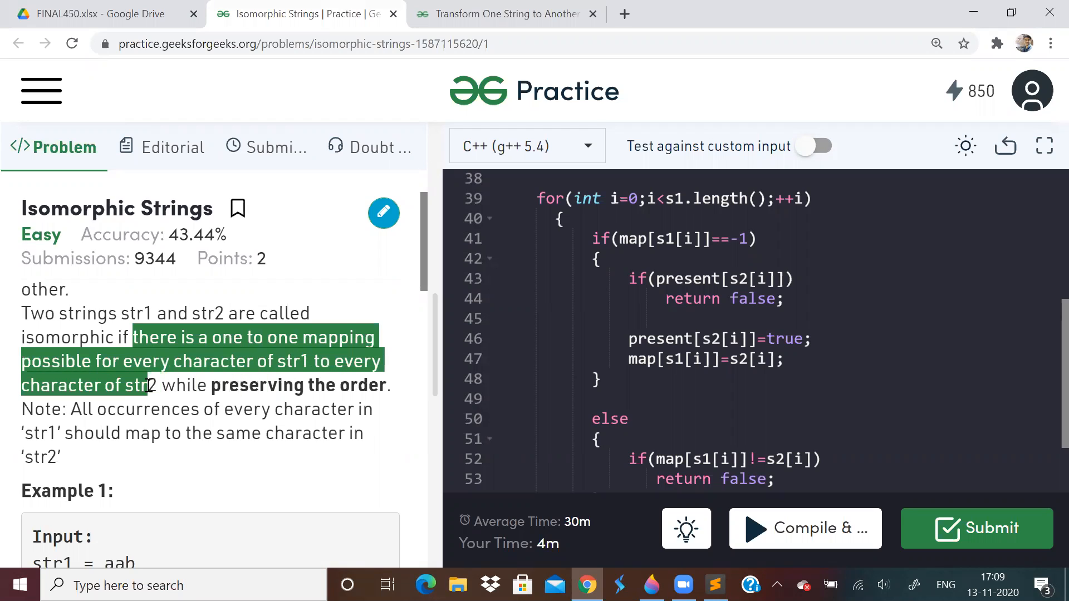
mouse_move(225, 360)
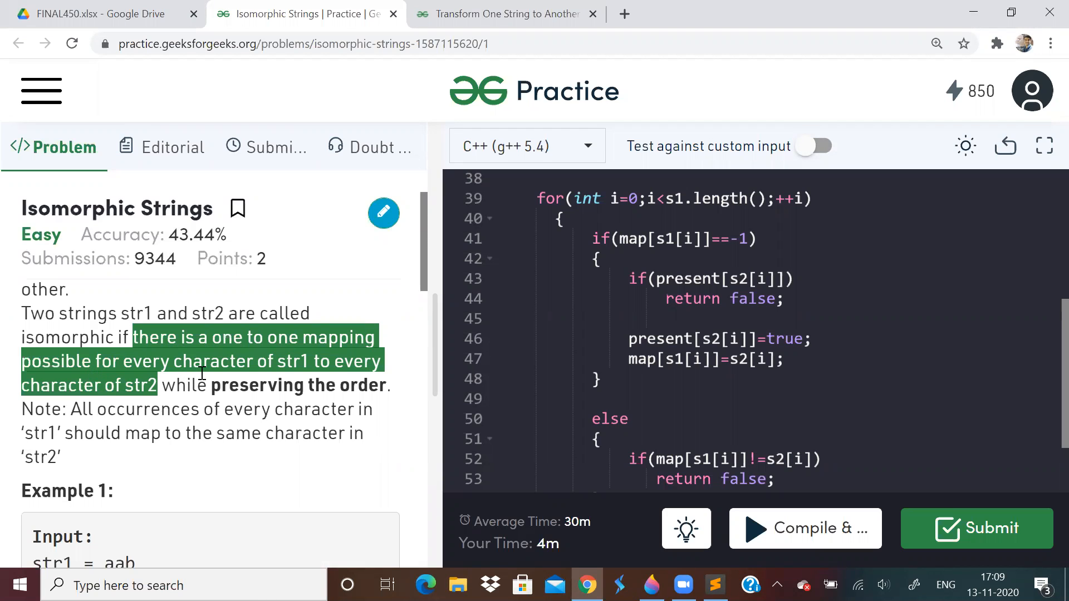
scroll(down, 3)
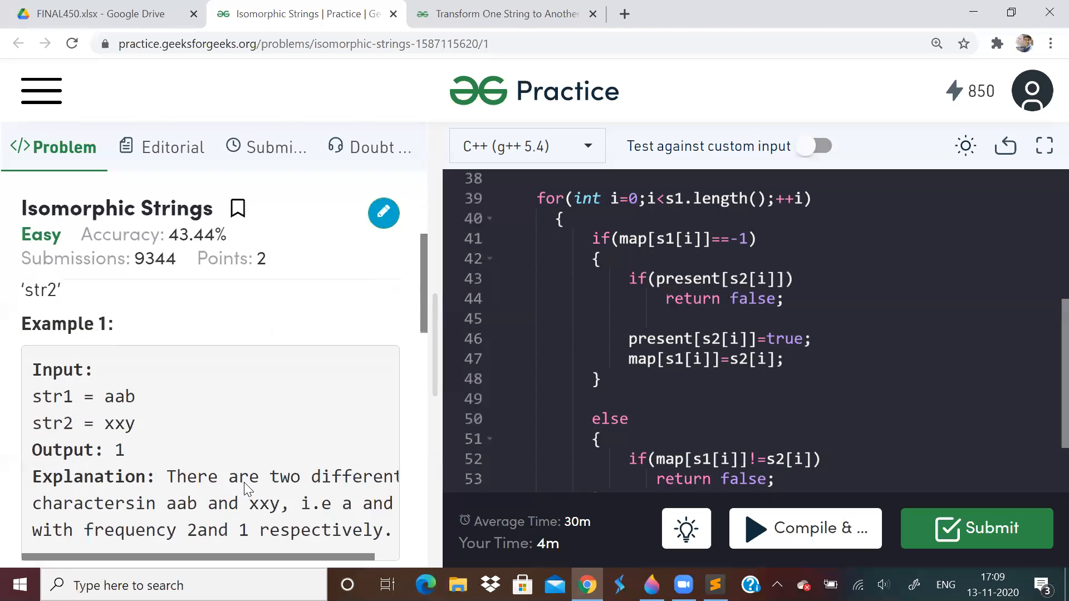
mouse_move(665, 538)
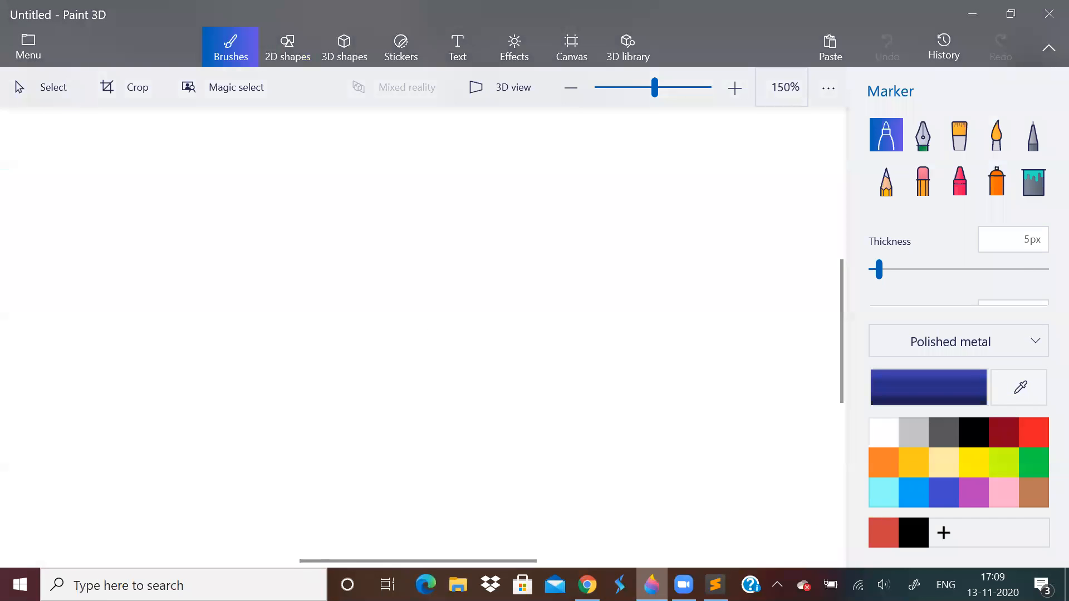
Sketch aab over xxy, bracket the two strings, and write the a-x mapping below.
drag(235, 157, 208, 243)
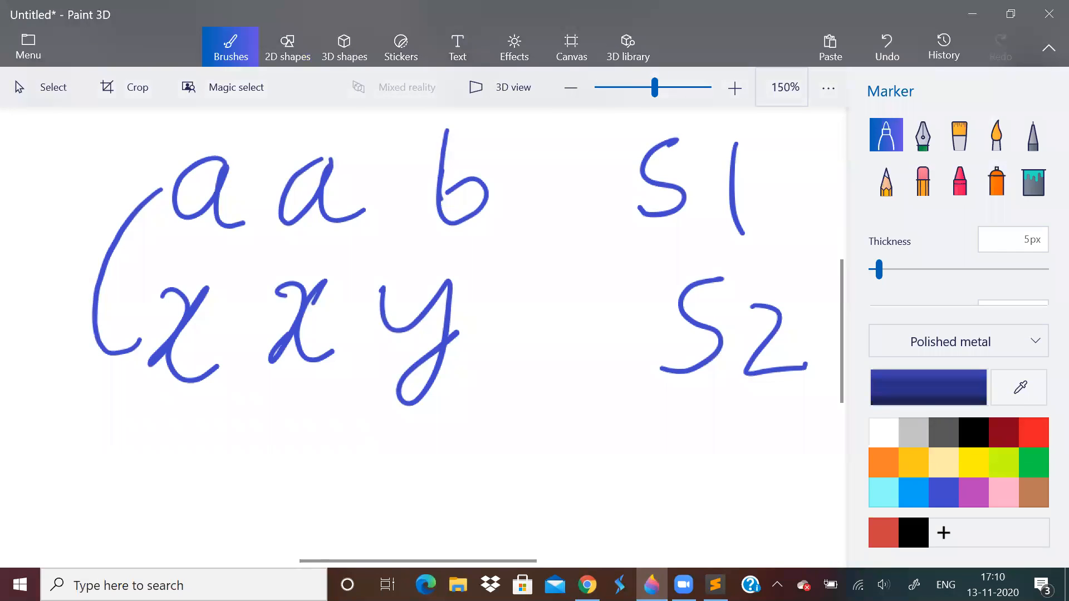
drag(497, 174, 467, 321)
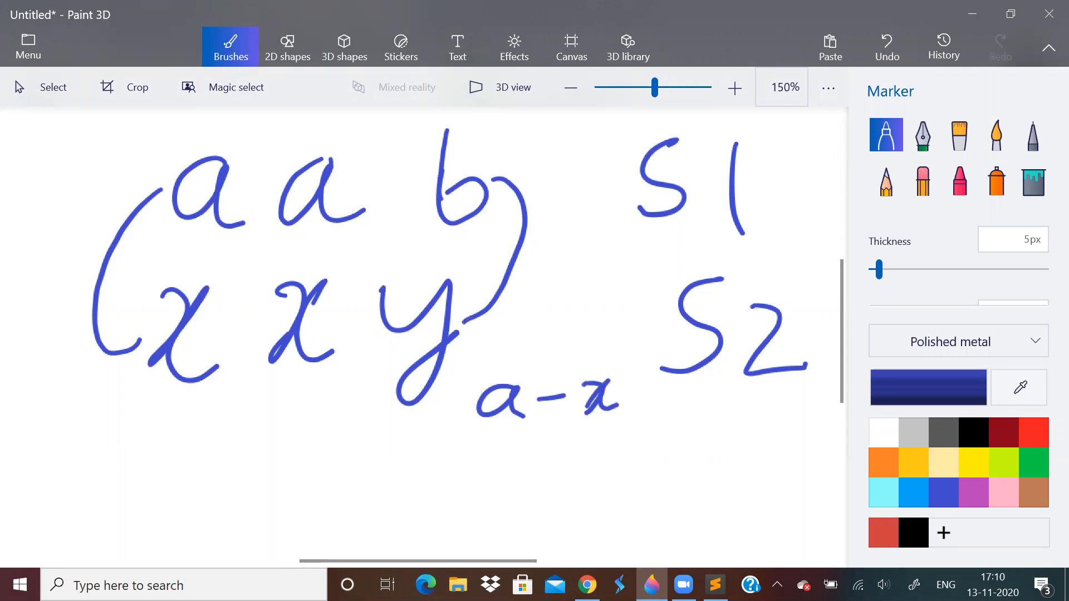
drag(498, 436, 488, 525)
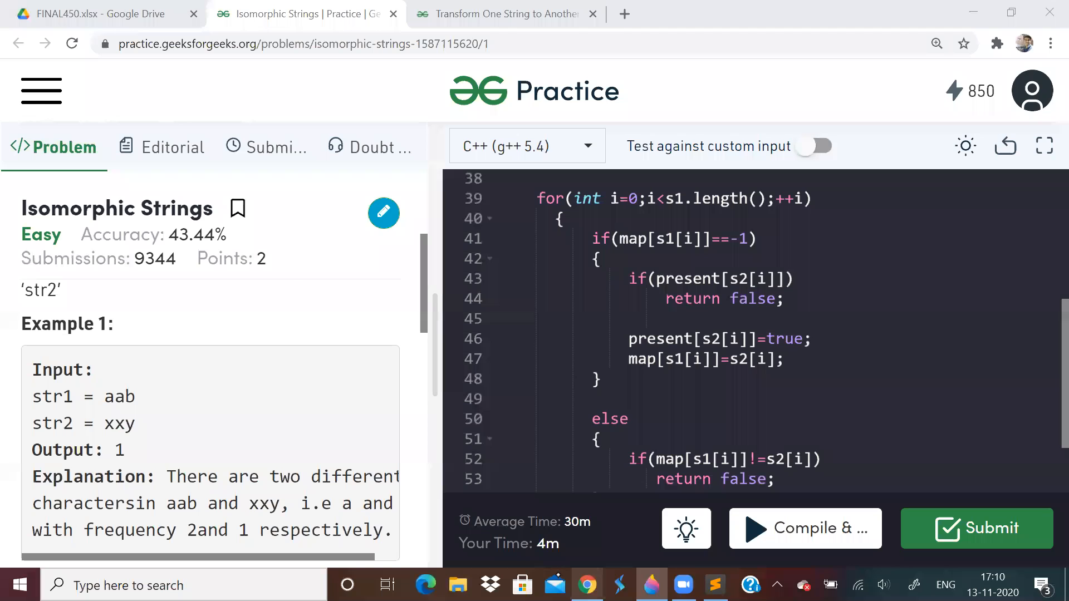
scroll(down, 3)
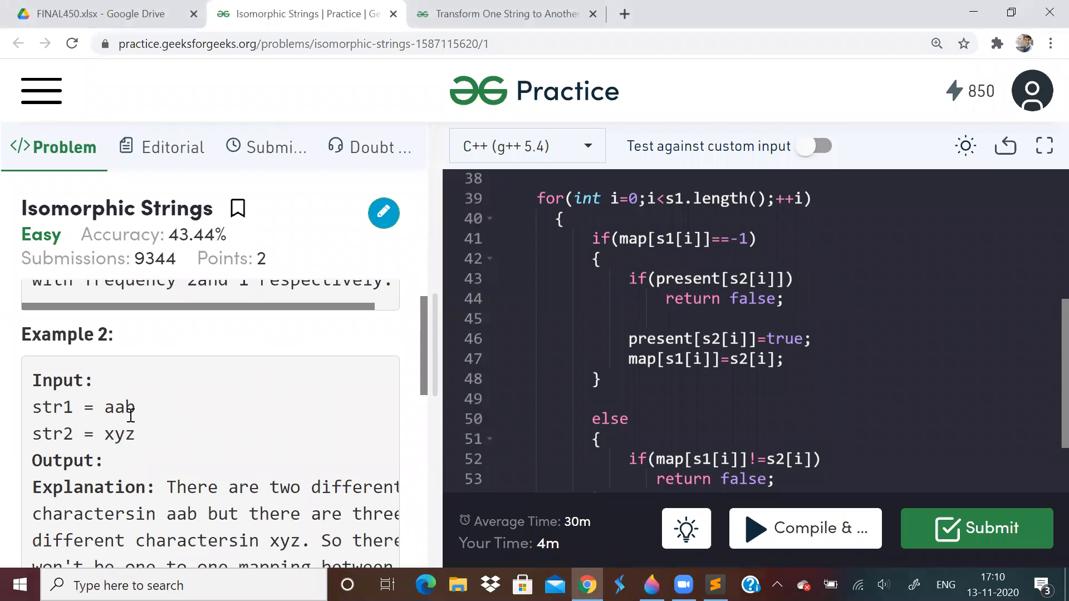
mouse_move(640, 503)
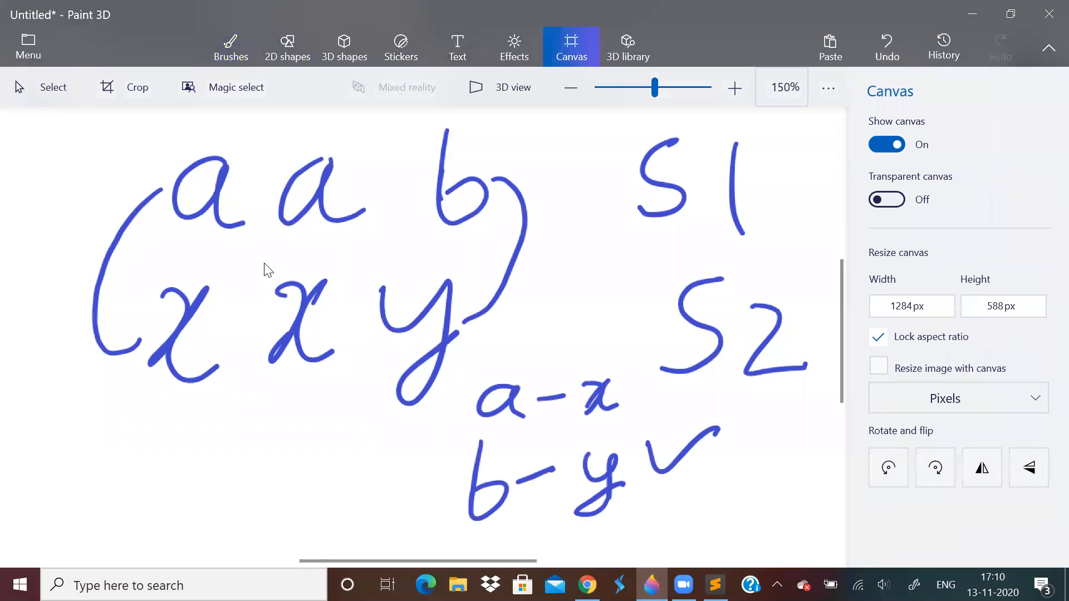
Delete the middle x, note a mapping to both x and y, then wipe the canvas.
drag(261, 250, 343, 383)
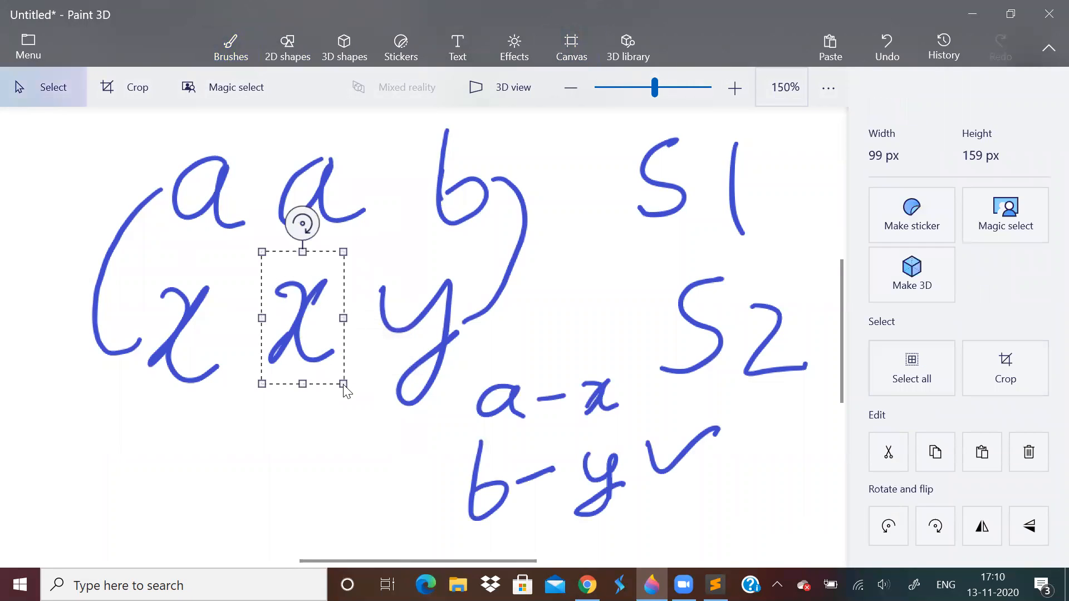
click(230, 47)
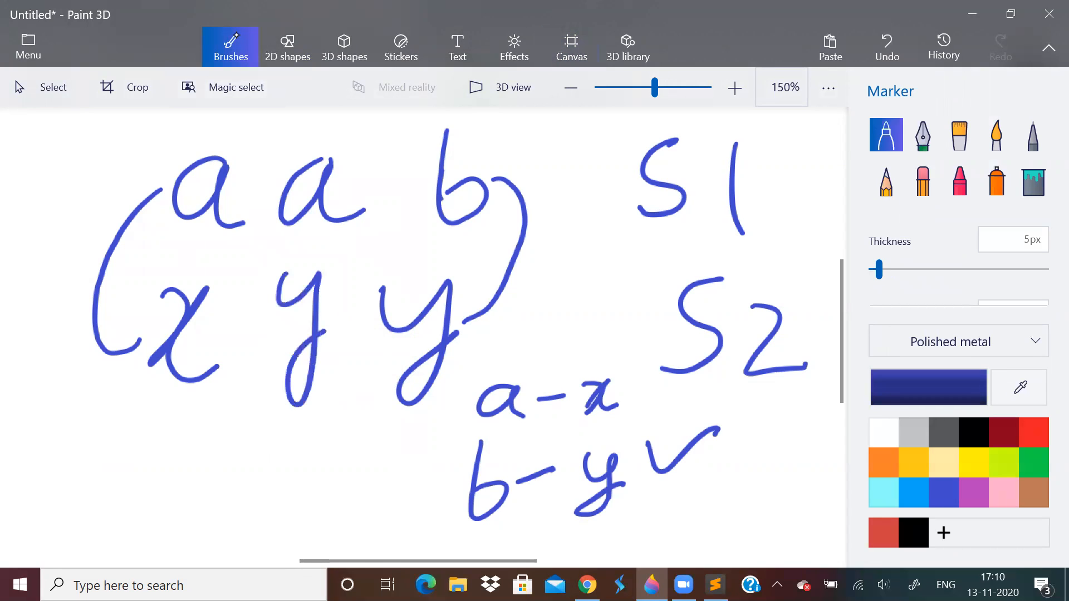
drag(218, 430, 256, 477)
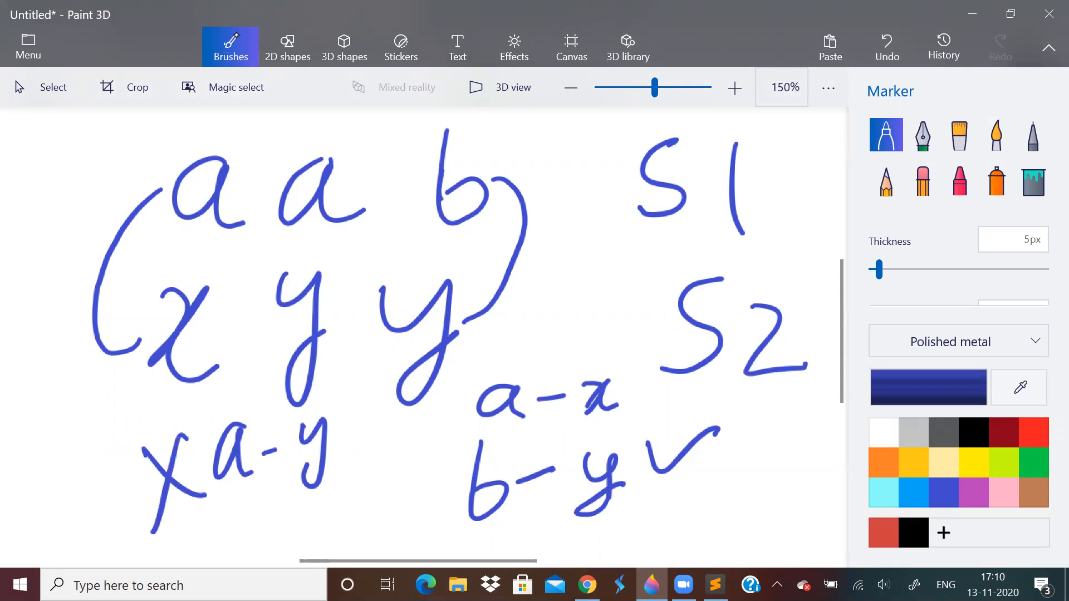
mouse_move(231, 46)
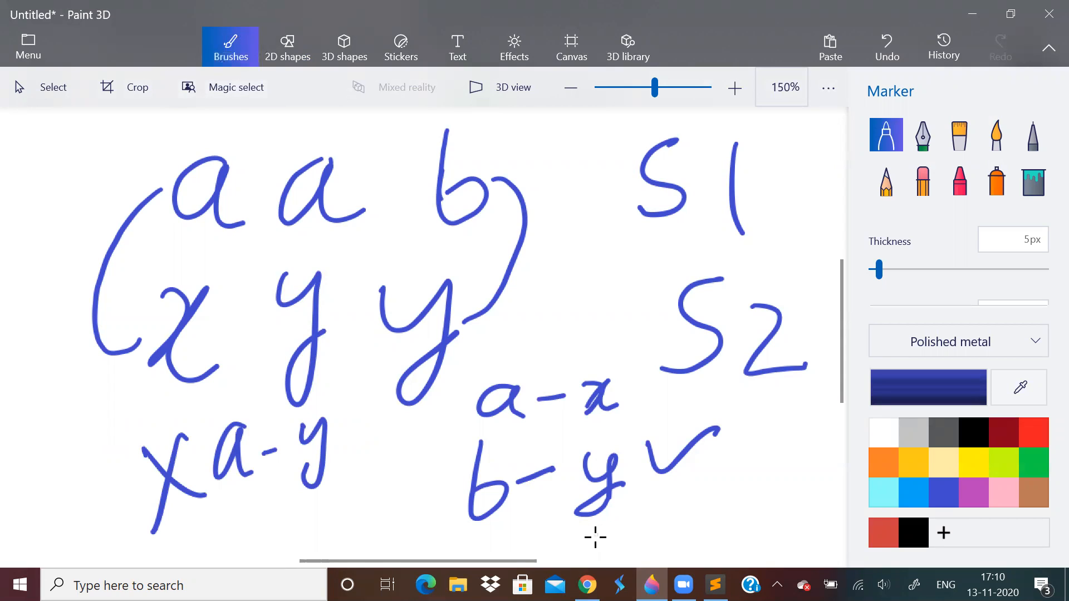
click(571, 46)
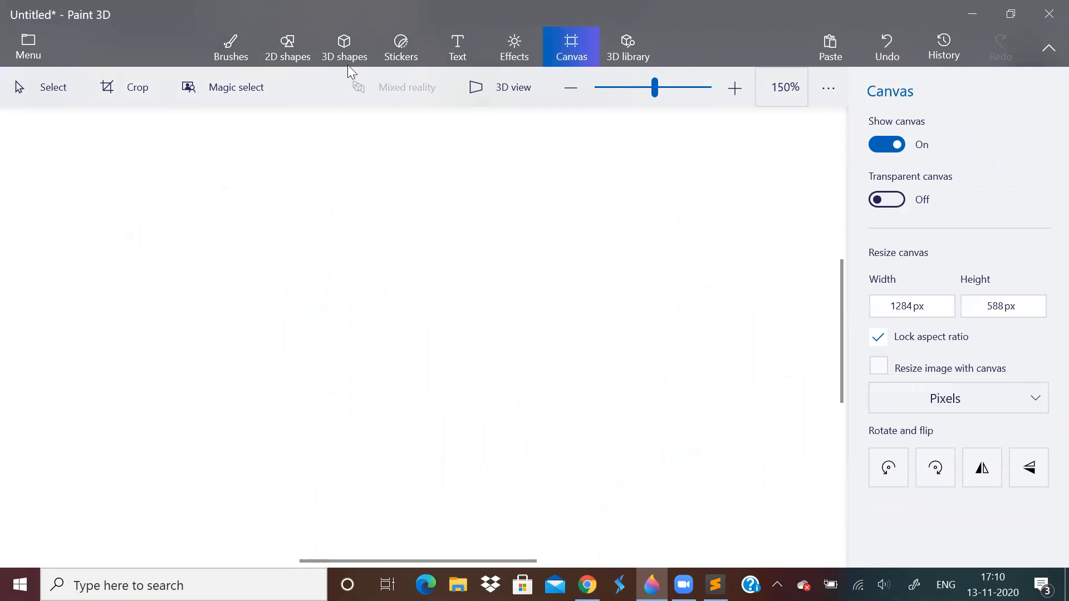
click(230, 46)
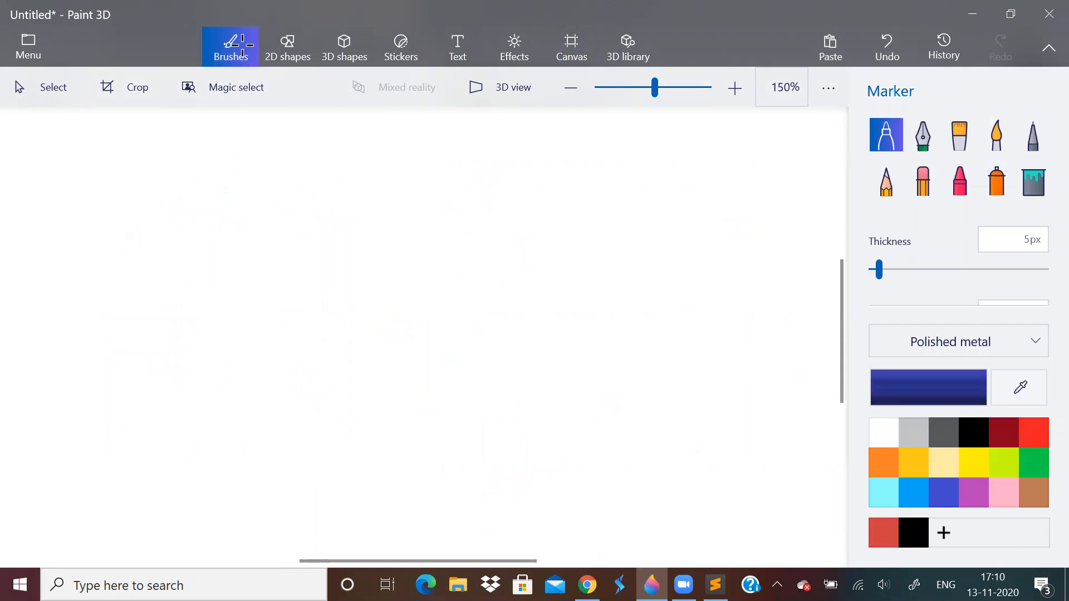
drag(77, 130, 62, 208)
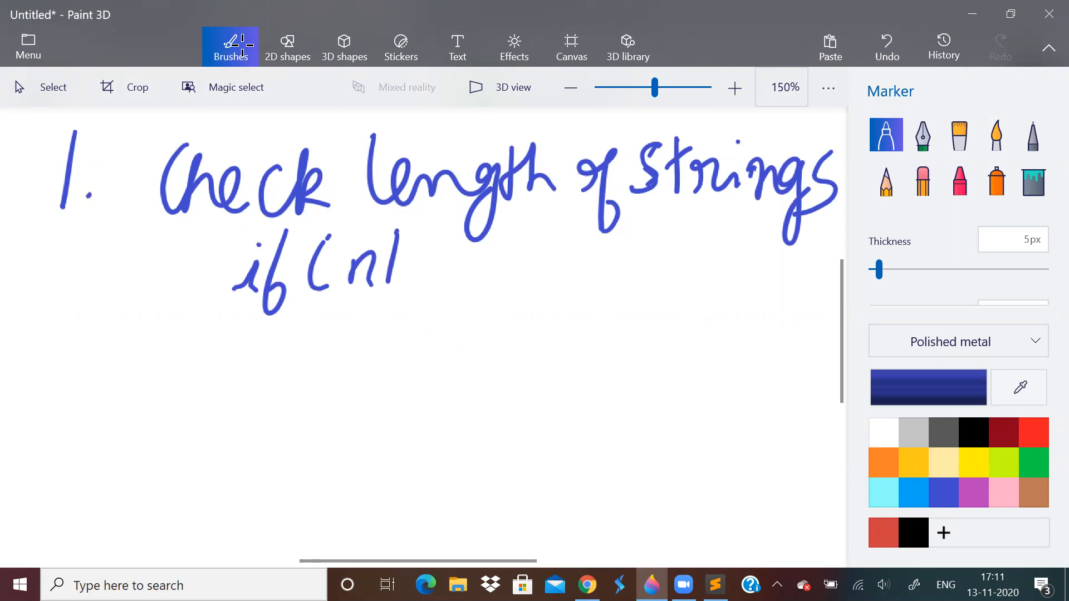
drag(409, 273, 497, 280)
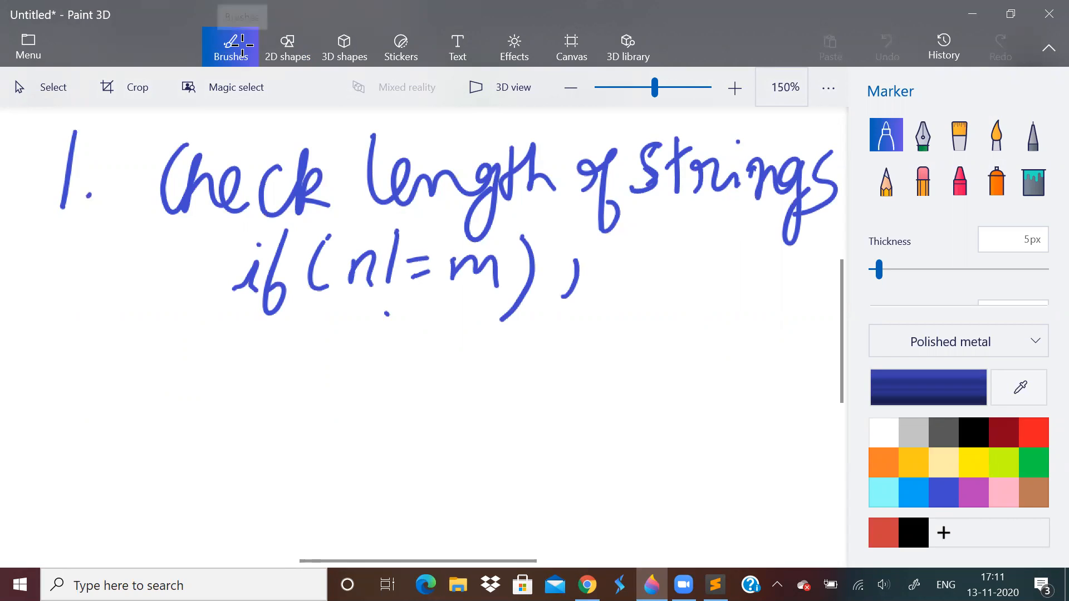
drag(580, 280, 713, 273)
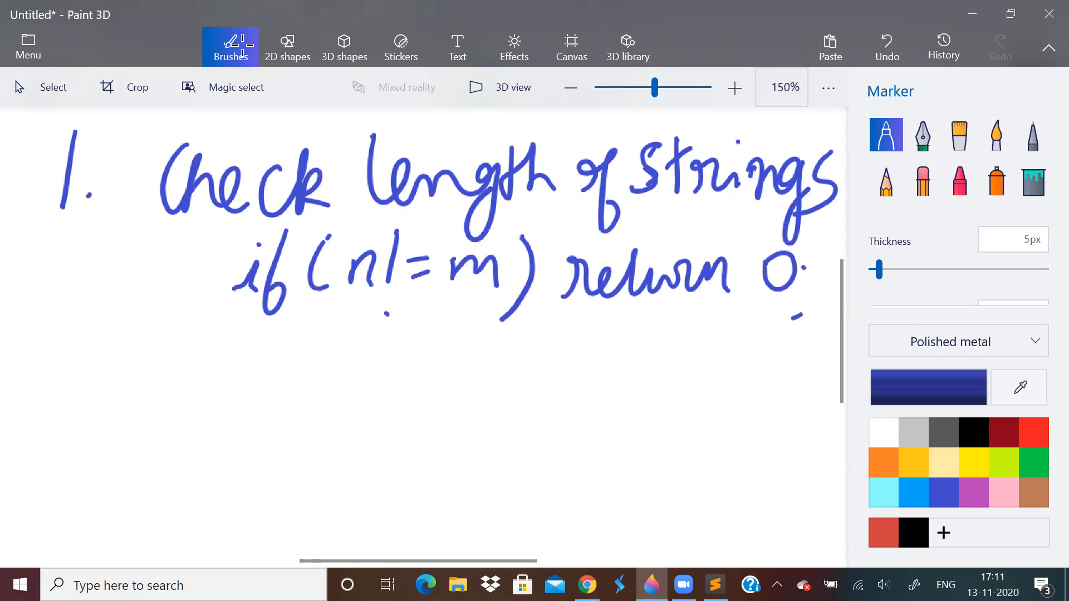
drag(614, 254, 680, 228)
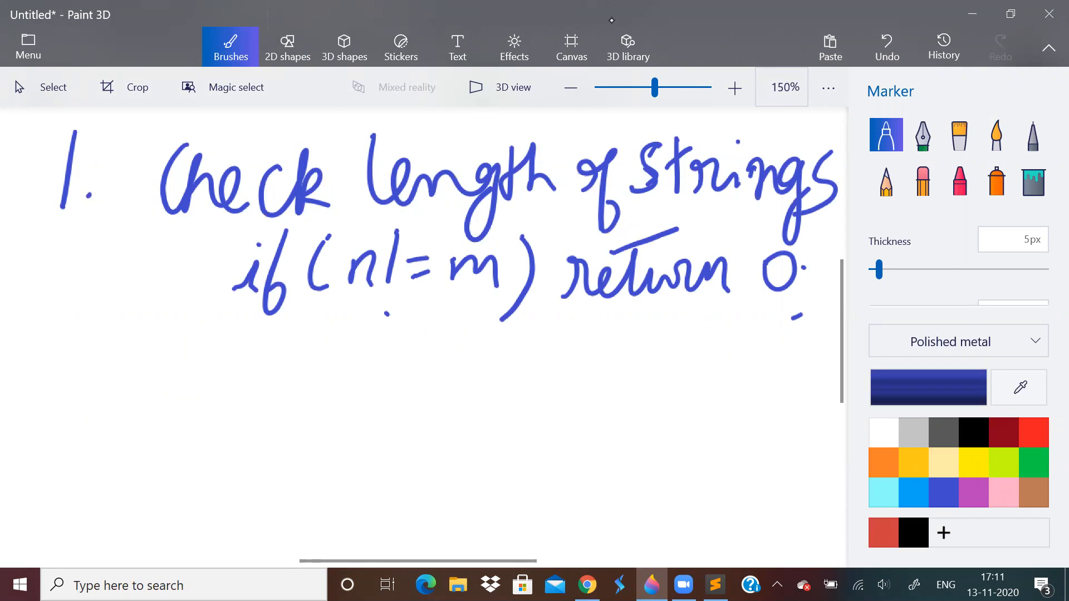
click(571, 46)
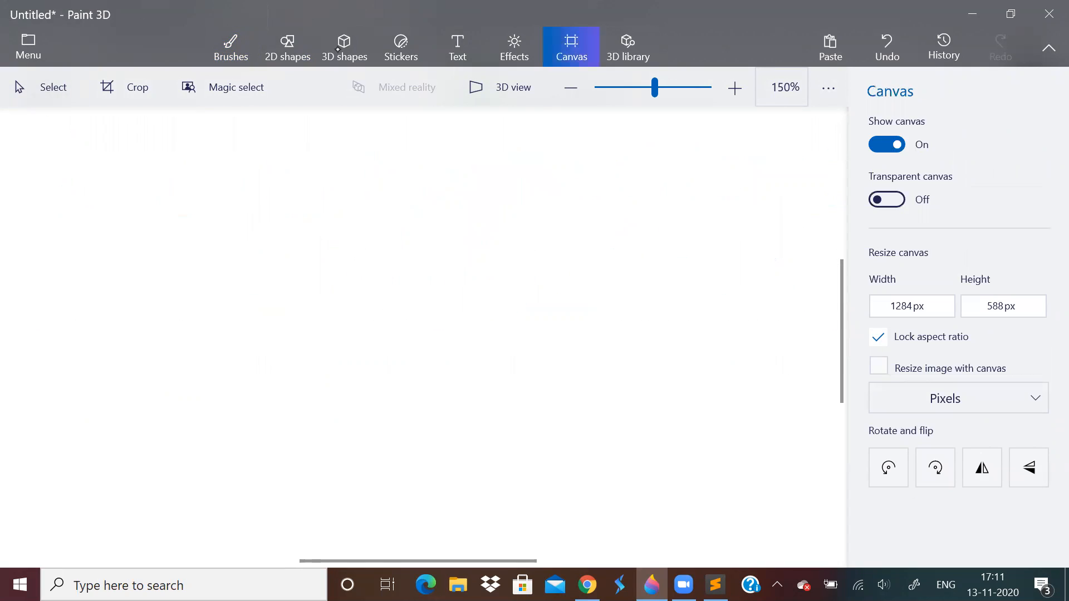
Handwrite notes '1. boolean array' and '2. map → s1[i]==s2[j]', then return to the code.
click(230, 46)
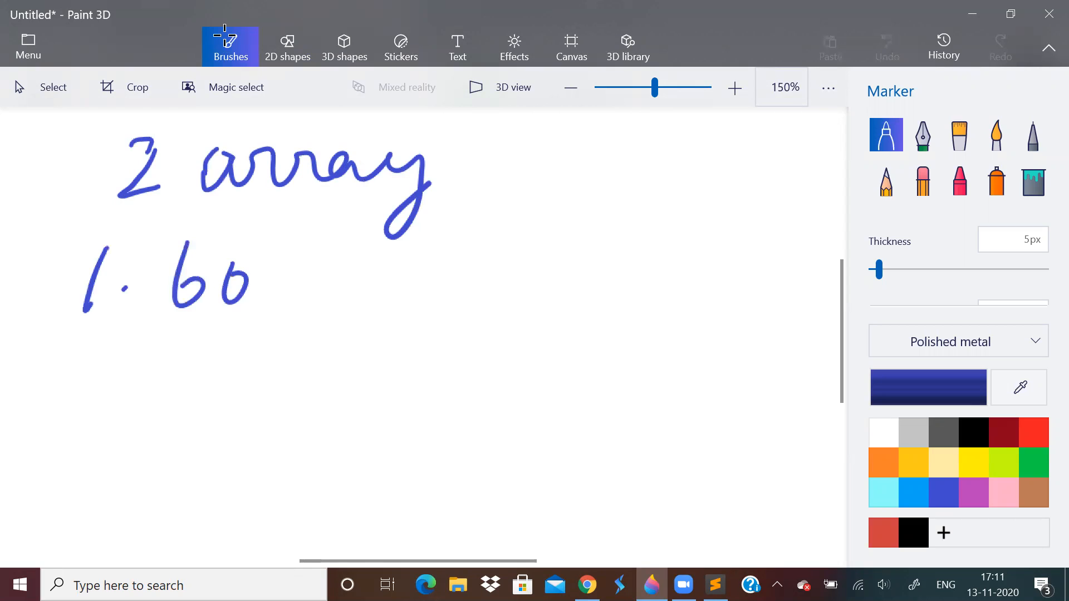
drag(253, 273, 399, 273)
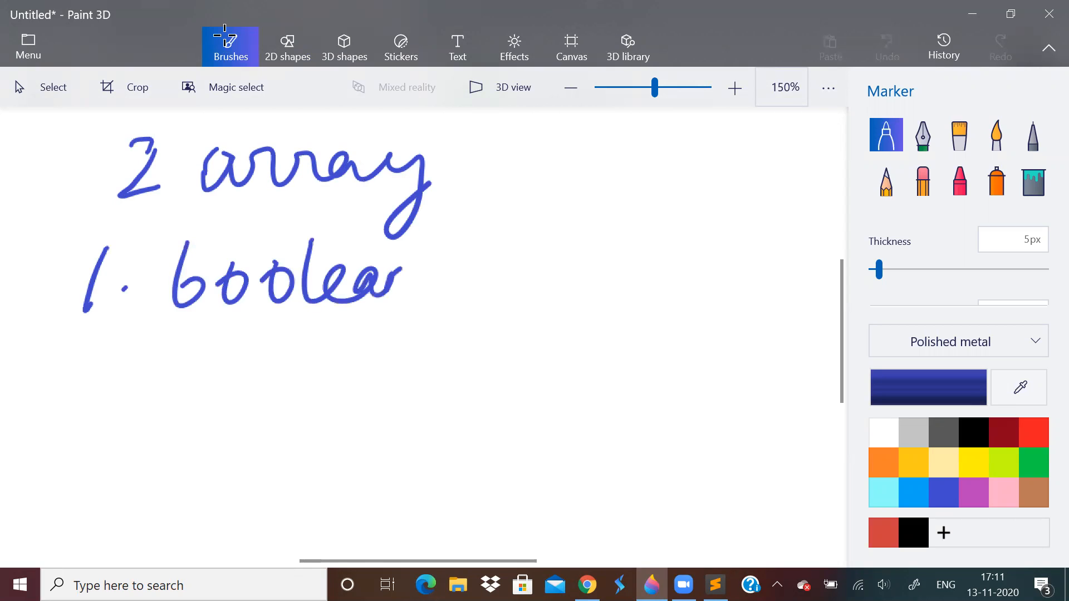
drag(443, 279, 566, 273)
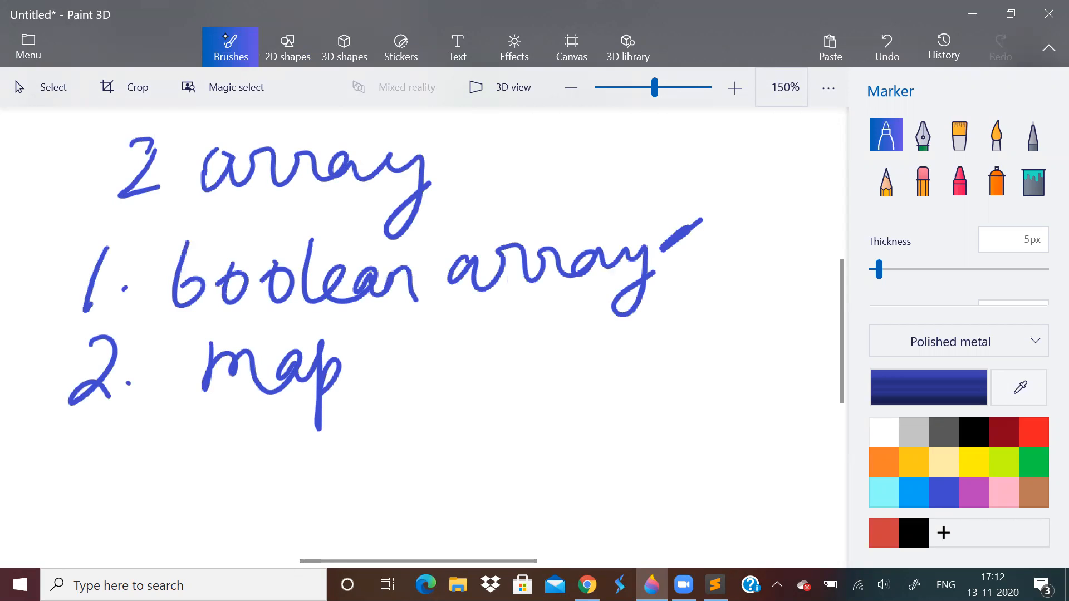
drag(355, 372, 410, 372)
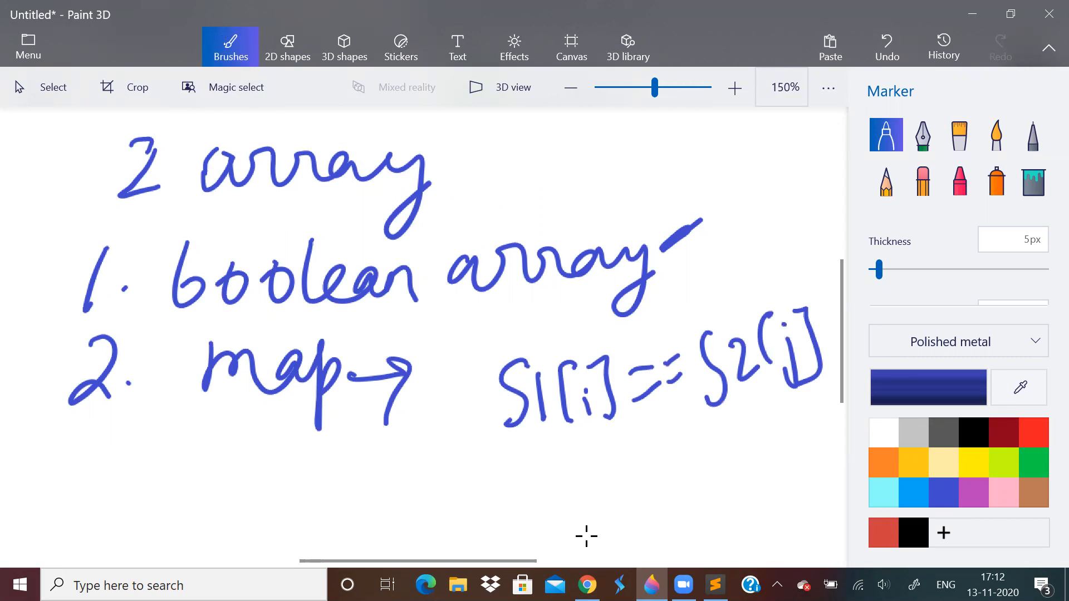
click(585, 585)
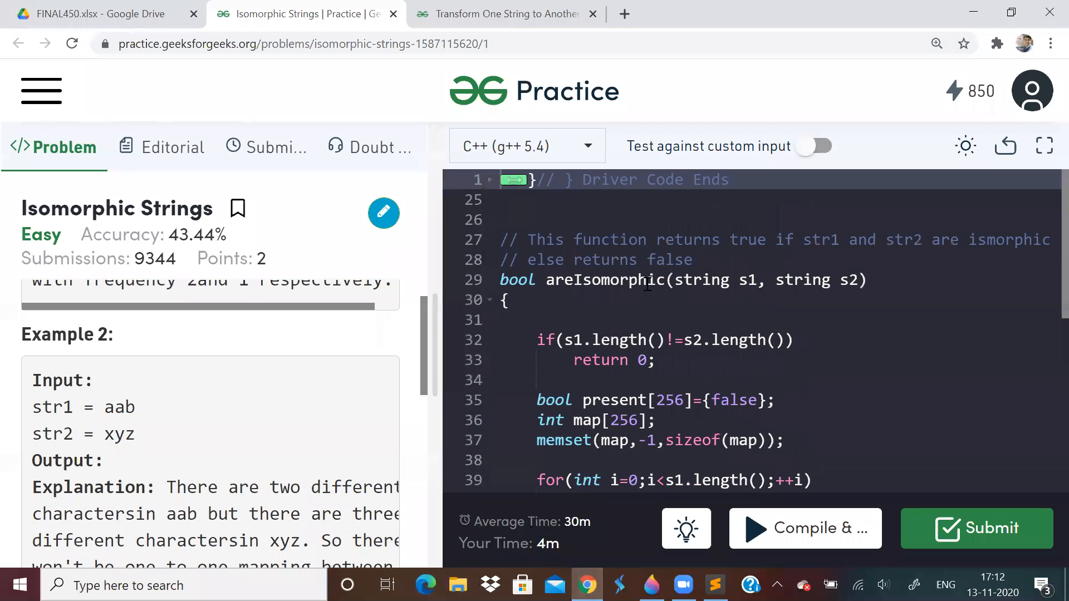
Annotate the map[s1[i]]==-1 check on line 41 with '// first occurrence'.
scroll(down, 3)
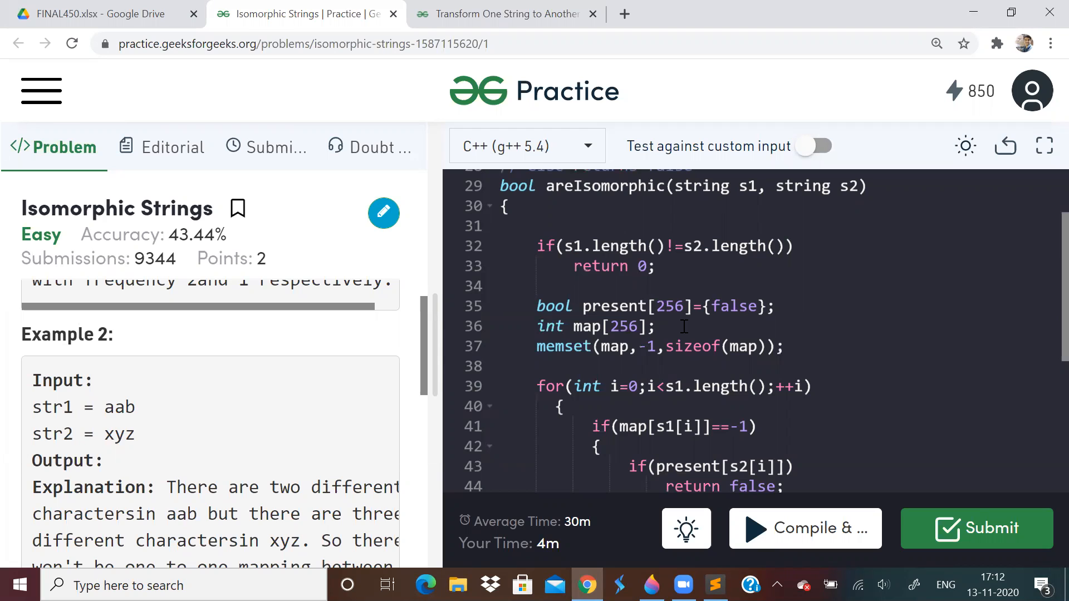
scroll(down, 3)
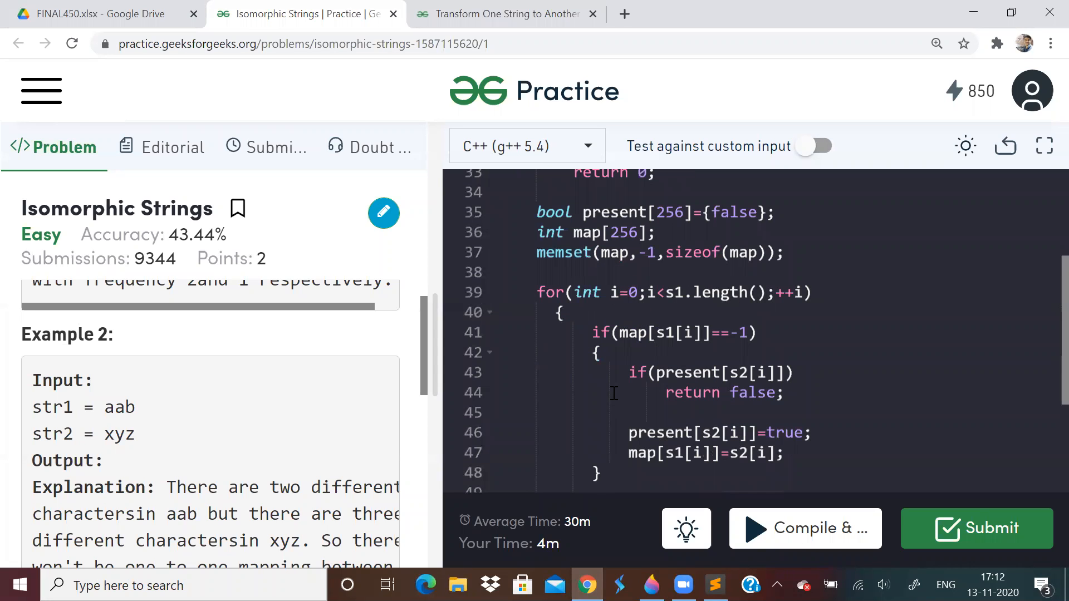
scroll(down, 3)
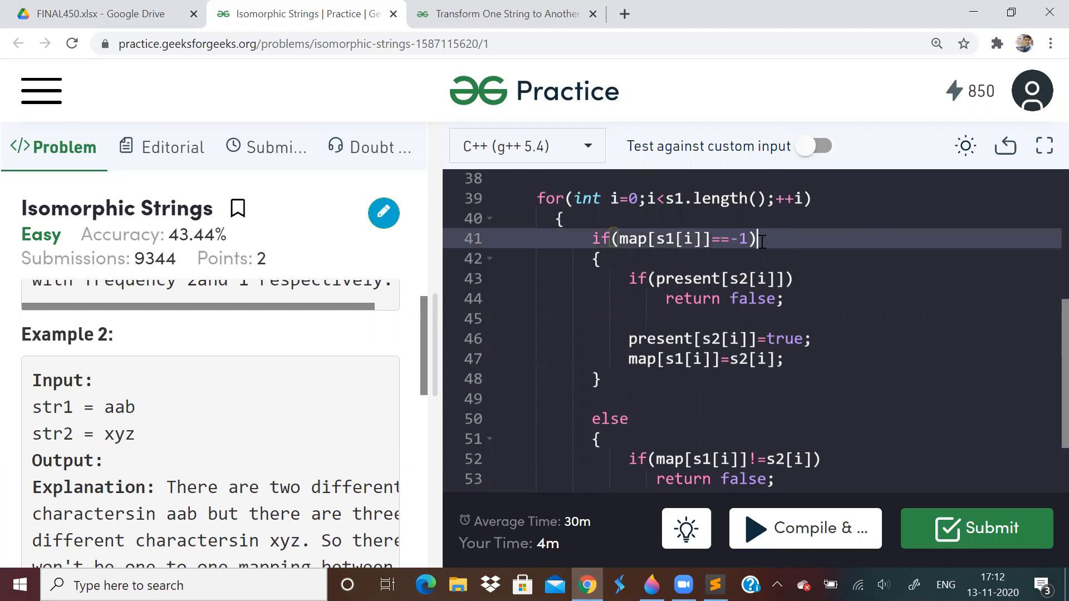
text(//)
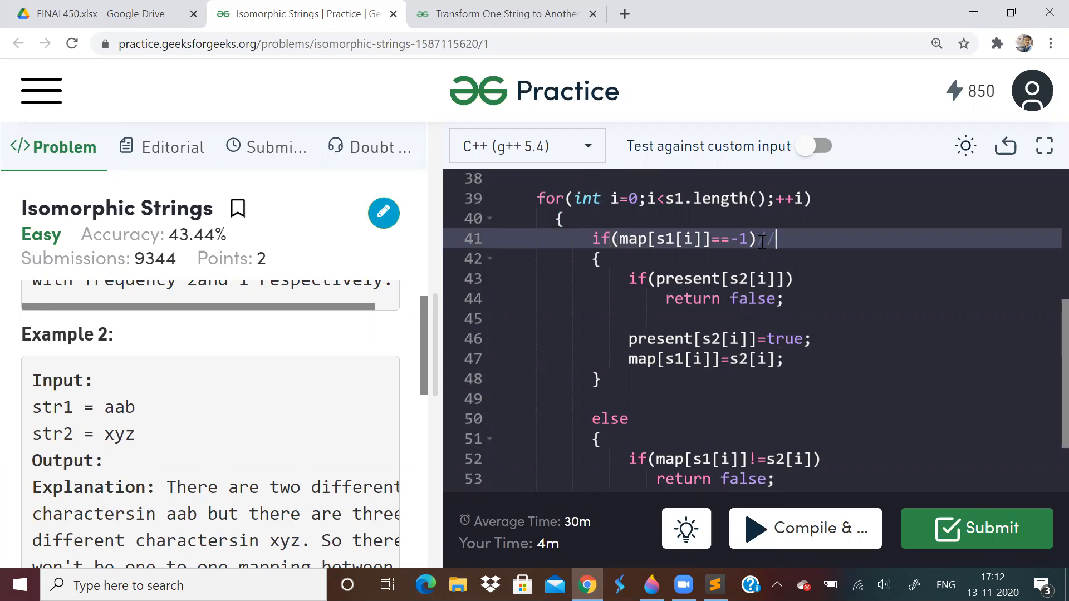
text(f)
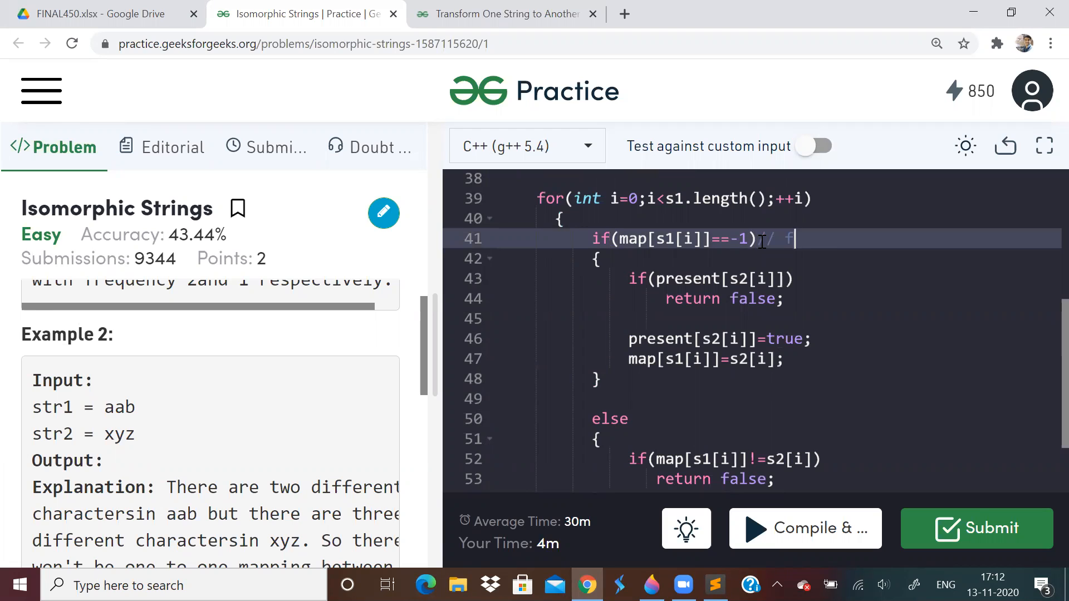
text(irst oo)
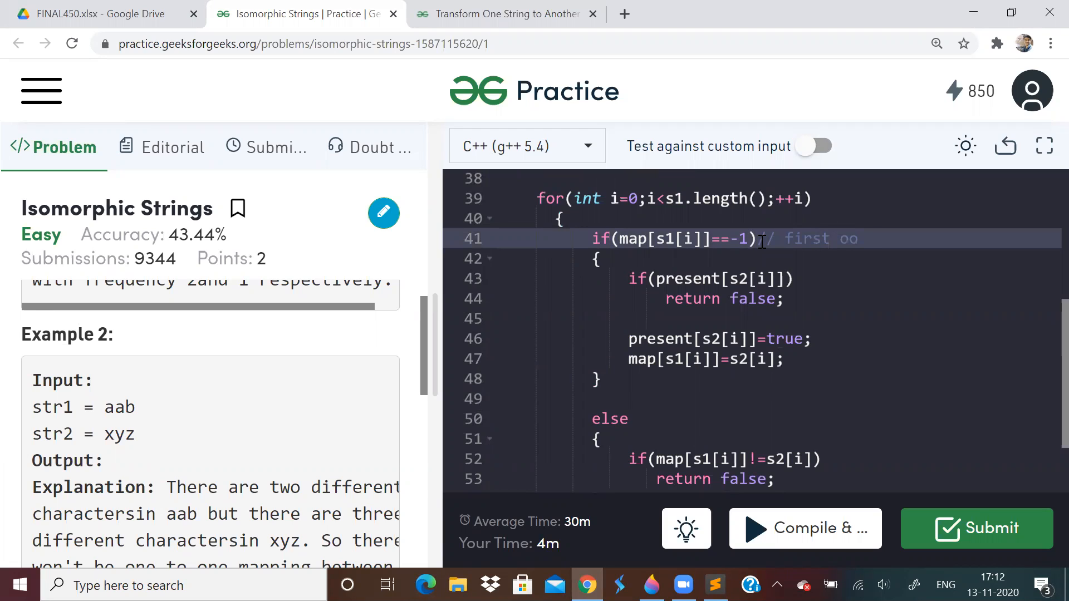
text(c)
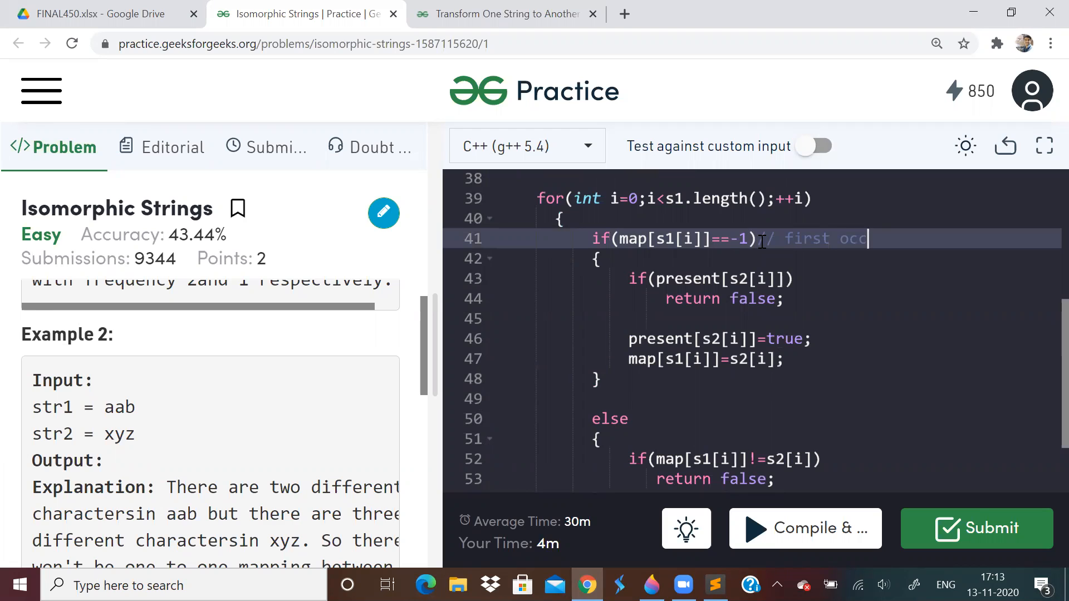
text(urre)
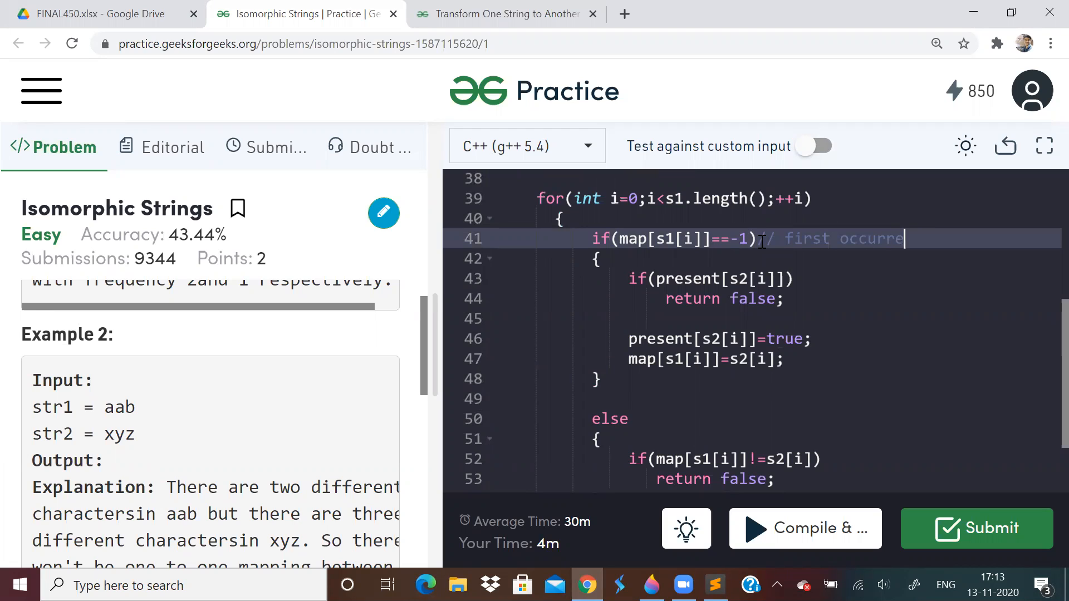
text(nce)
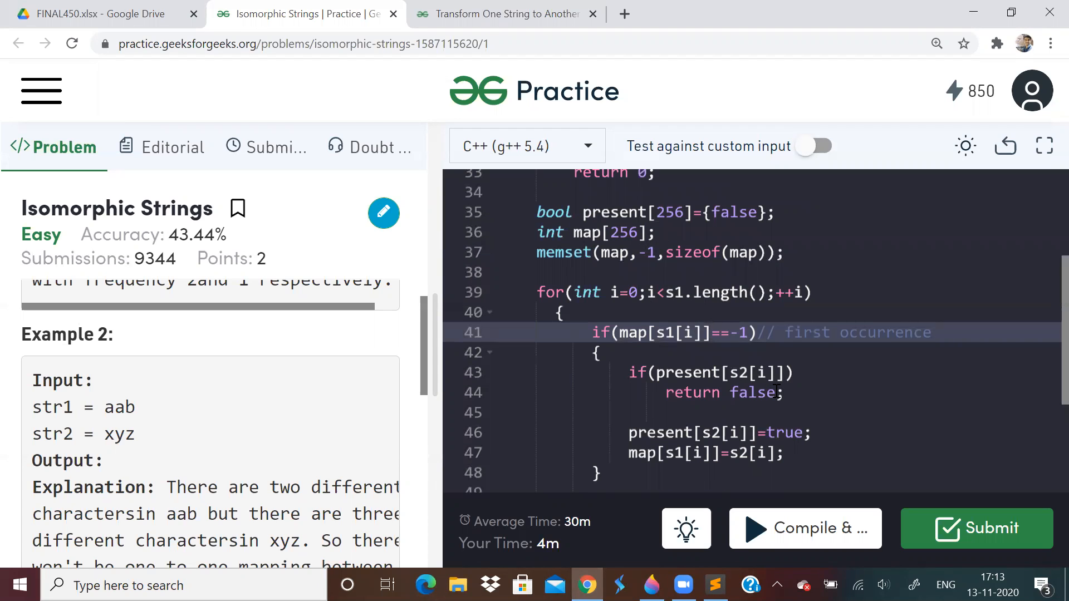
scroll(down, 3)
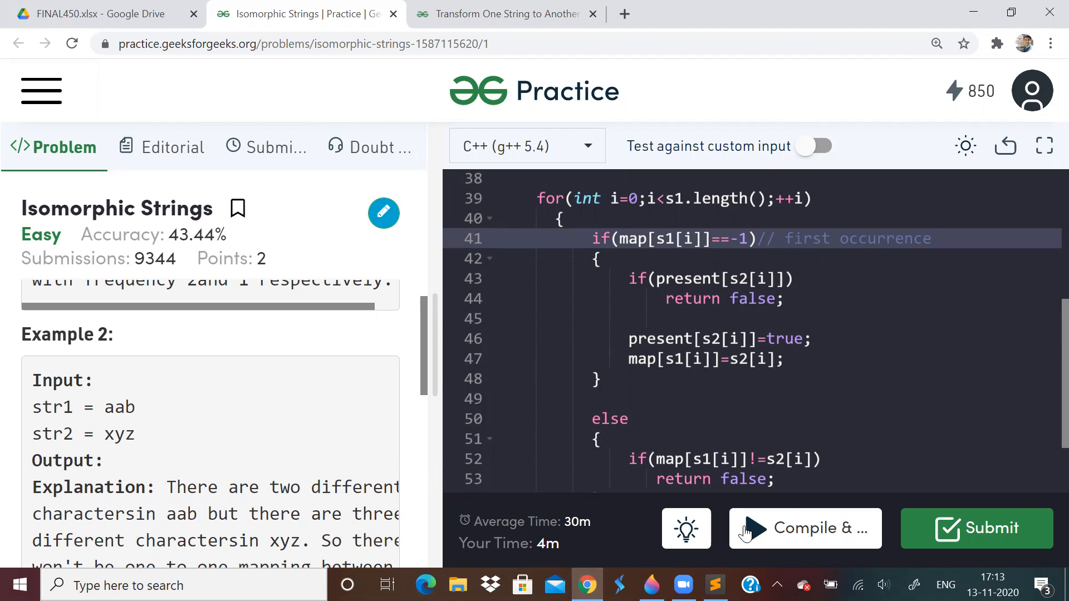
mouse_move(589, 45)
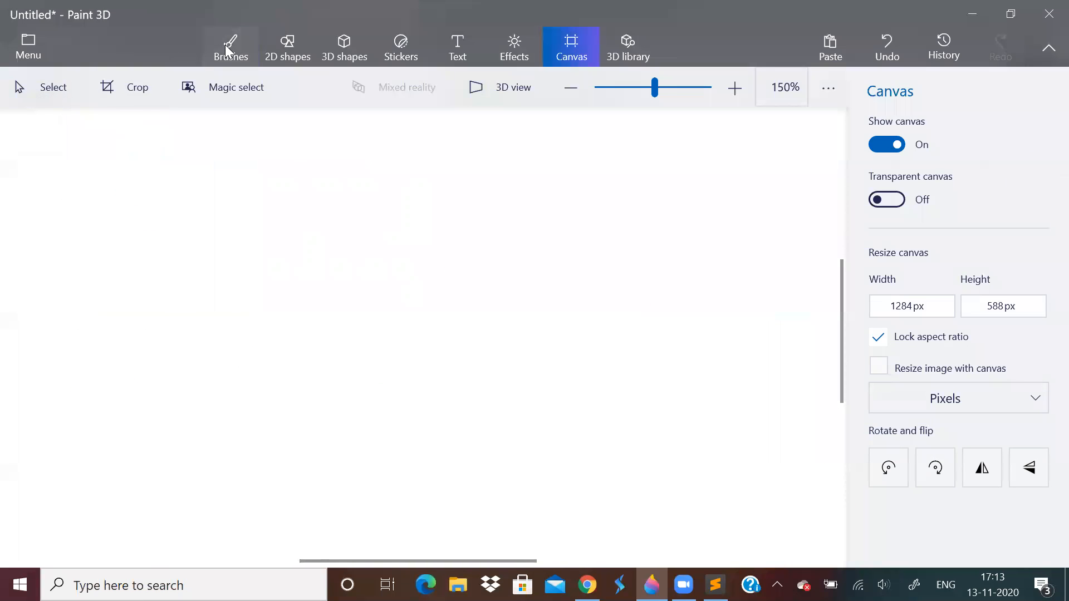
Handwrite the s1[i] label above a and s2[i] above b.
click(230, 46)
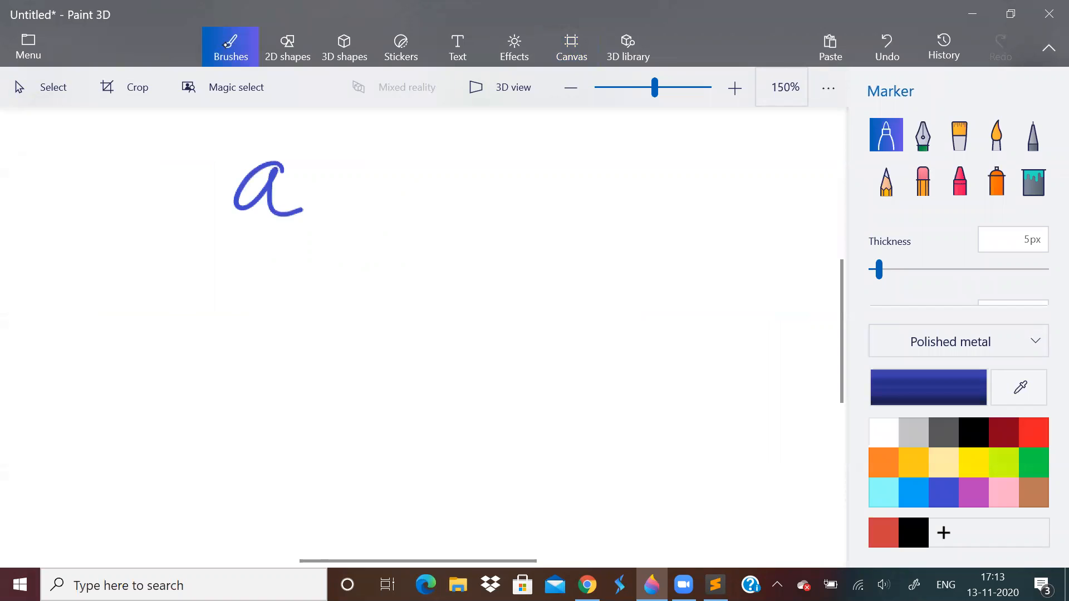
drag(191, 133, 164, 191)
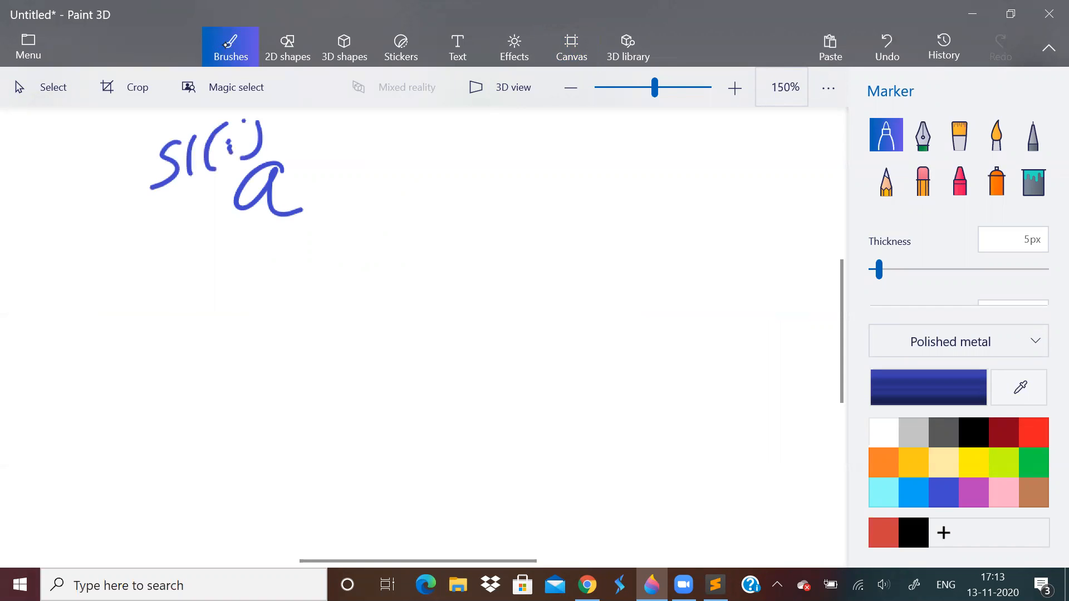
drag(495, 143, 607, 147)
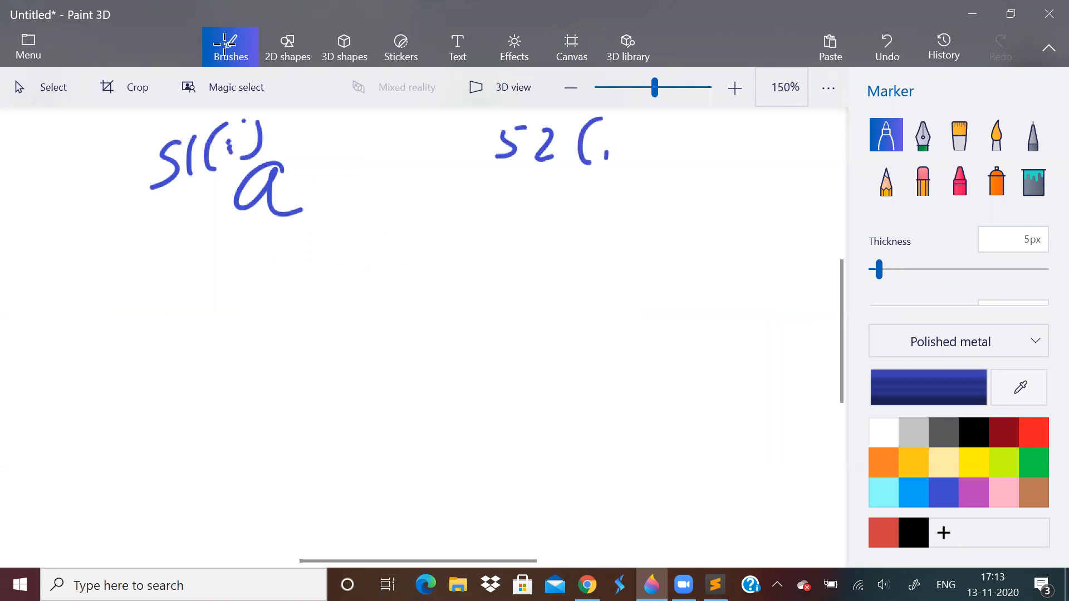
drag(627, 123, 579, 242)
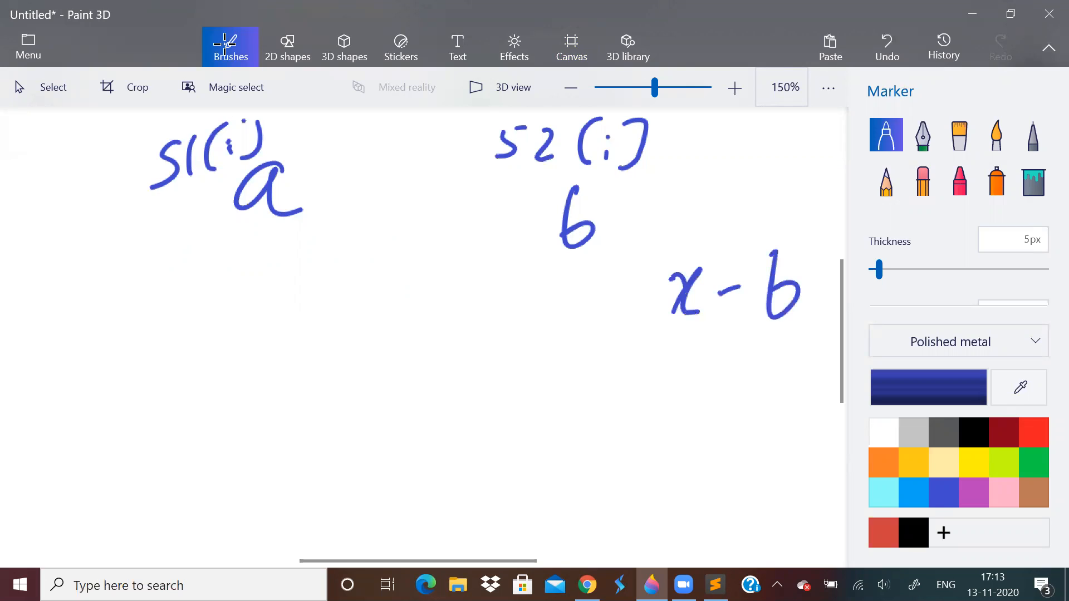
mouse_move(230, 46)
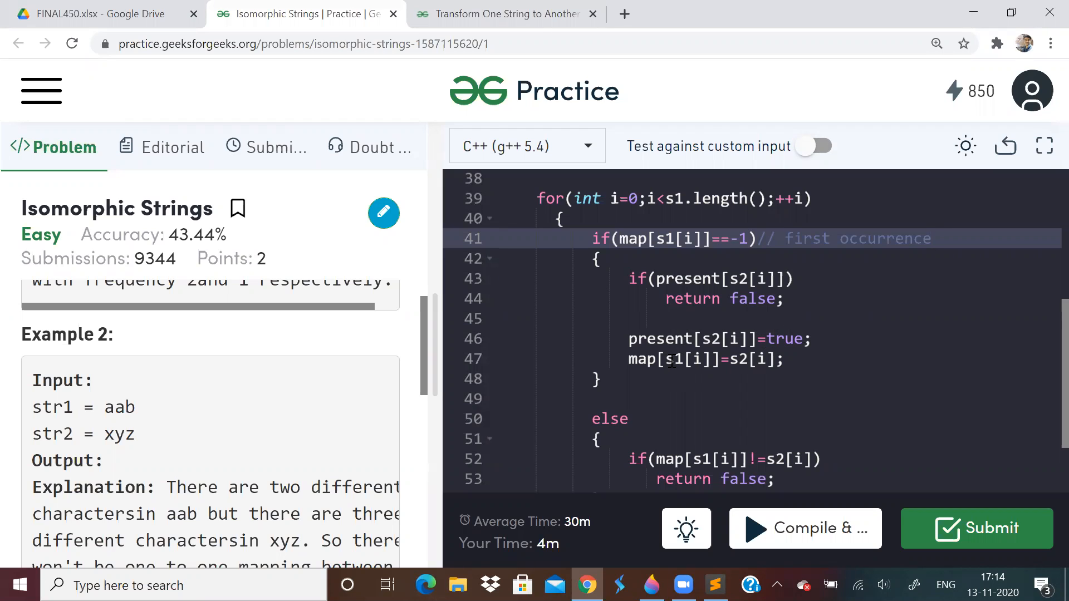
mouse_move(759, 359)
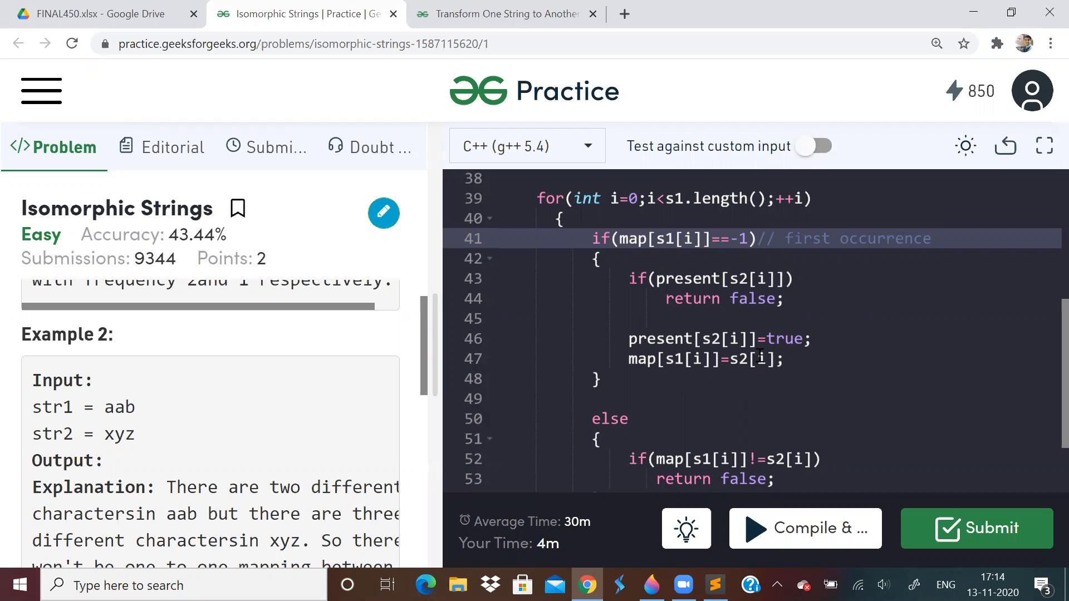
mouse_move(785, 356)
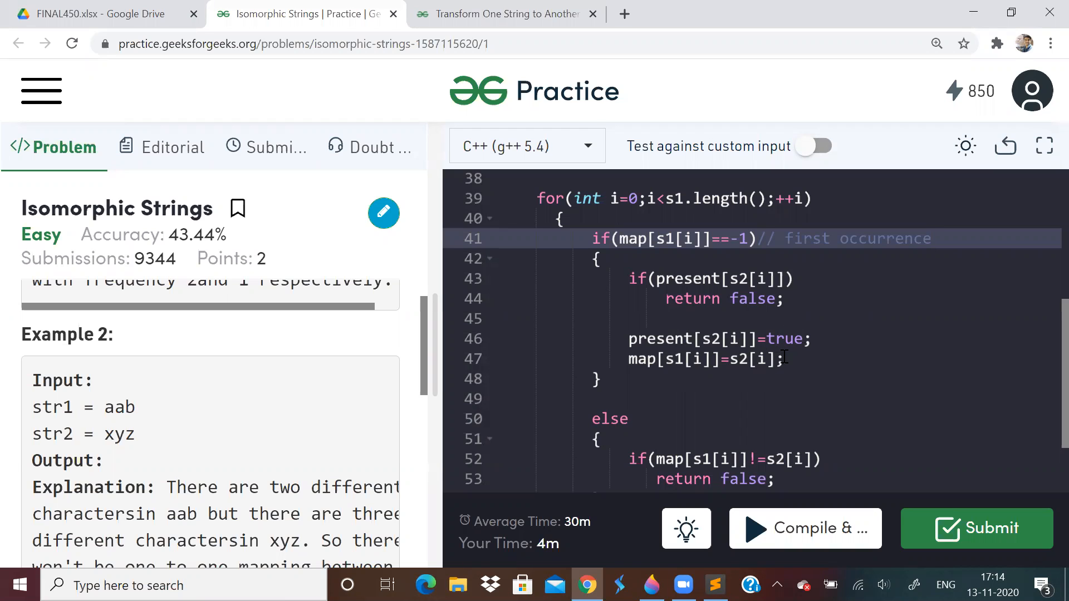
mouse_move(808, 365)
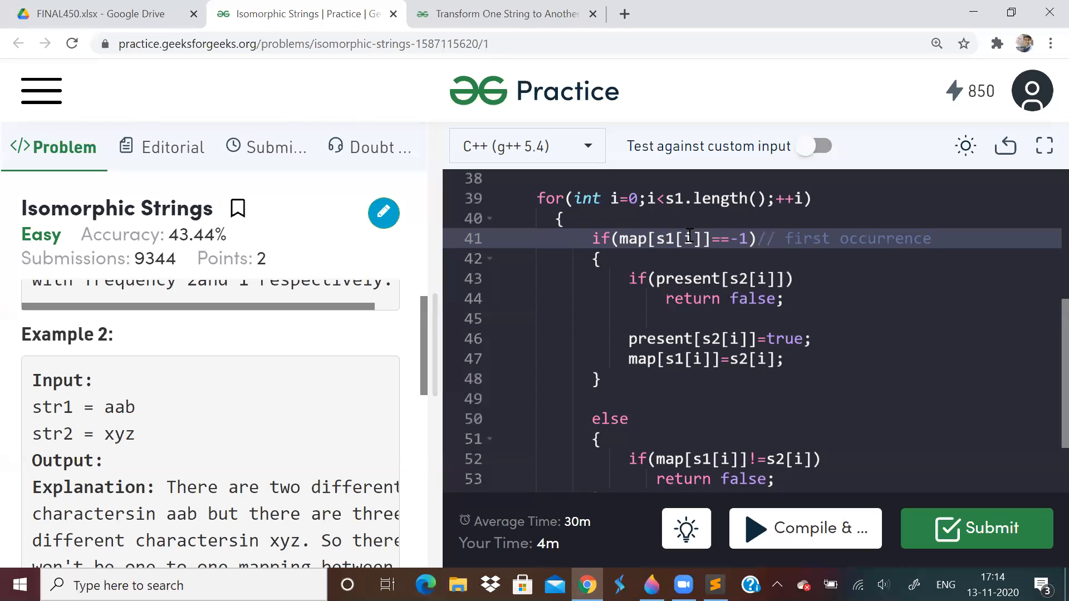
scroll(down, 3)
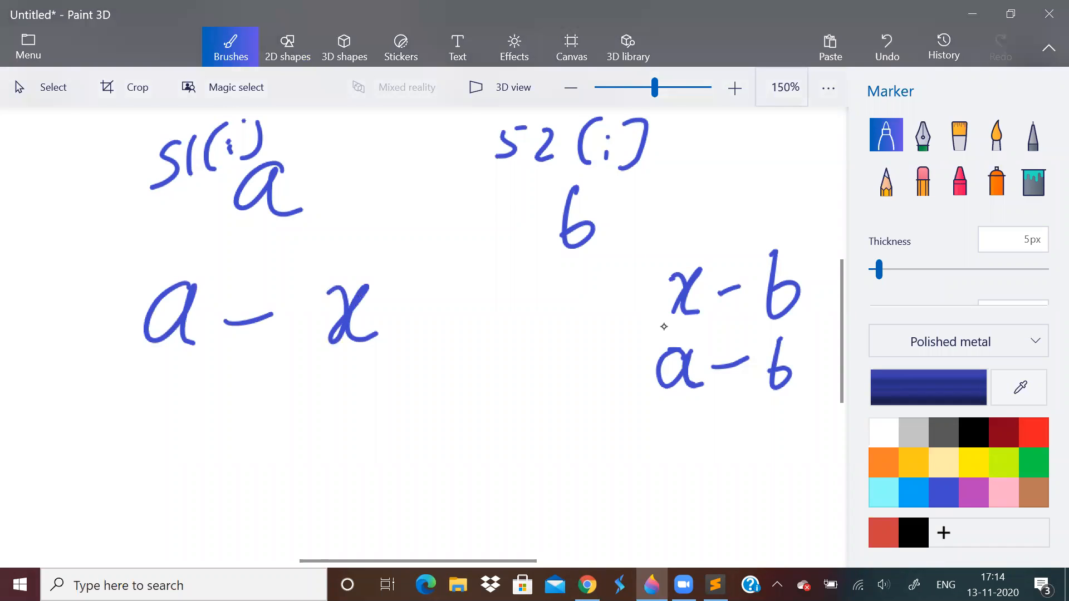
Add a crossed-out a - z mapping below a - x, then switch to Sublime Text.
drag(150, 382, 164, 450)
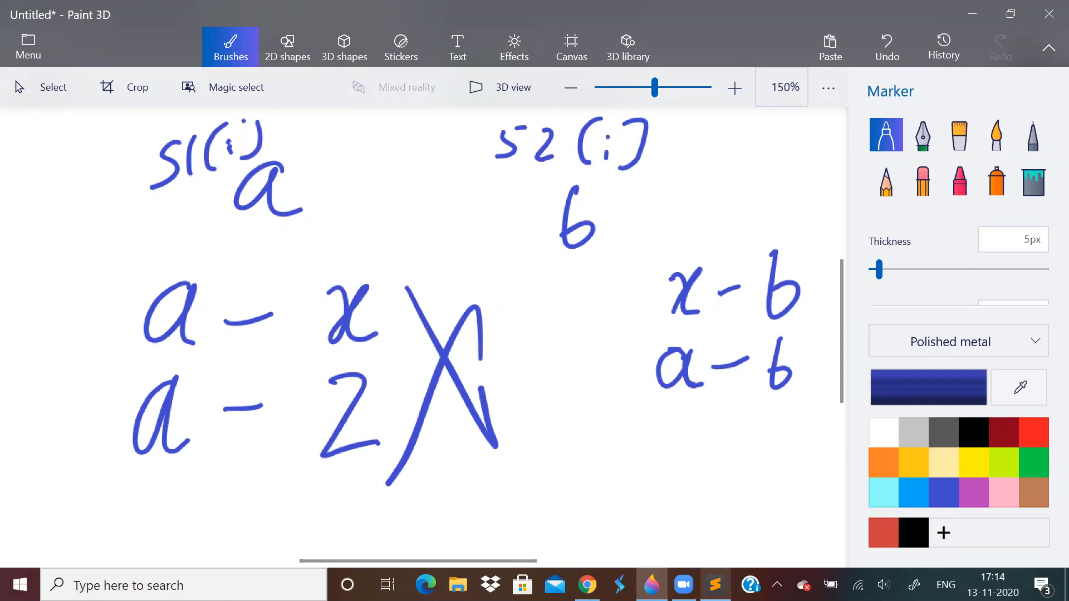
click(714, 586)
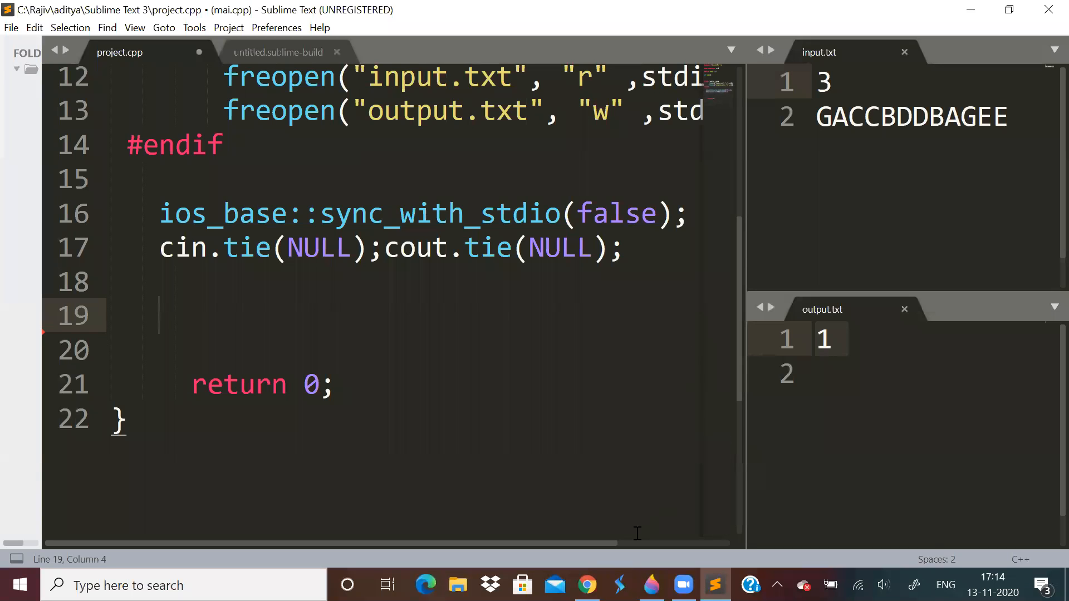
click(585, 585)
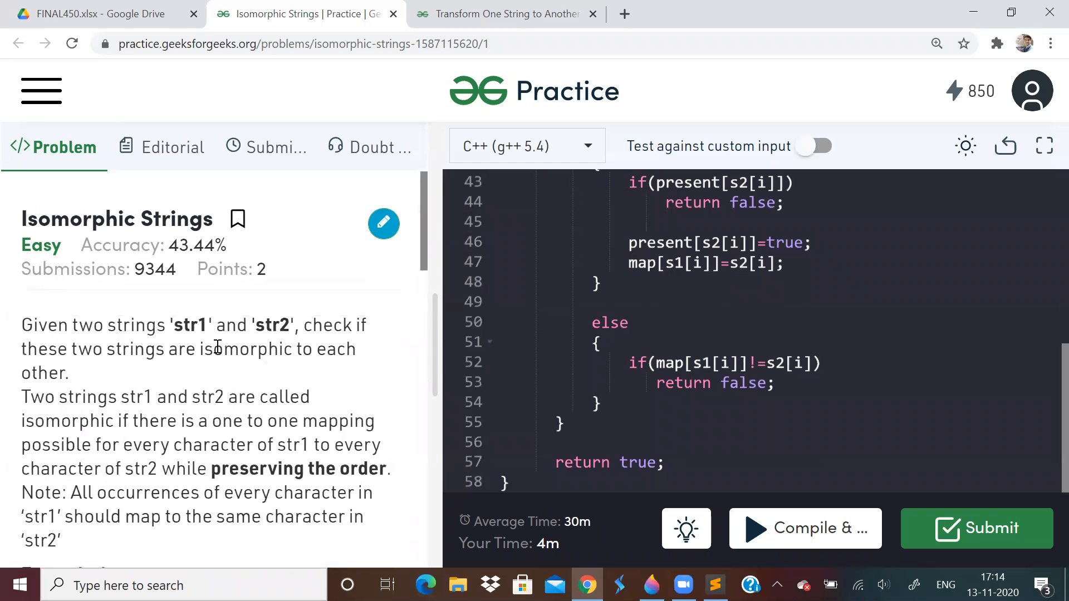
mouse_move(705, 307)
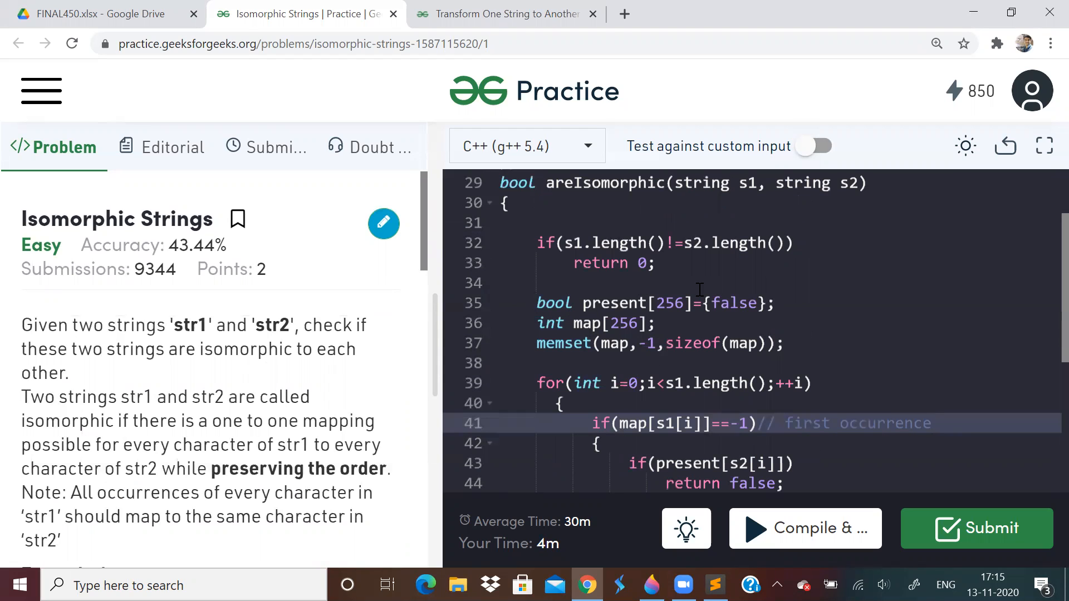
mouse_move(909, 346)
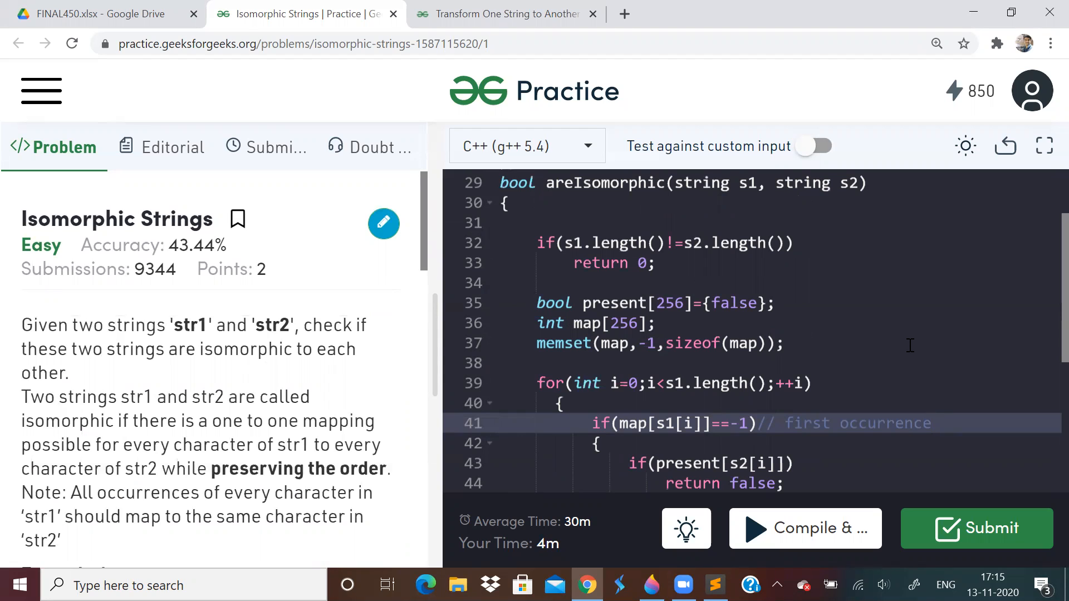
Scroll through the areIsomorphic code, then open the Transform One String to Another article.
scroll(down, 3)
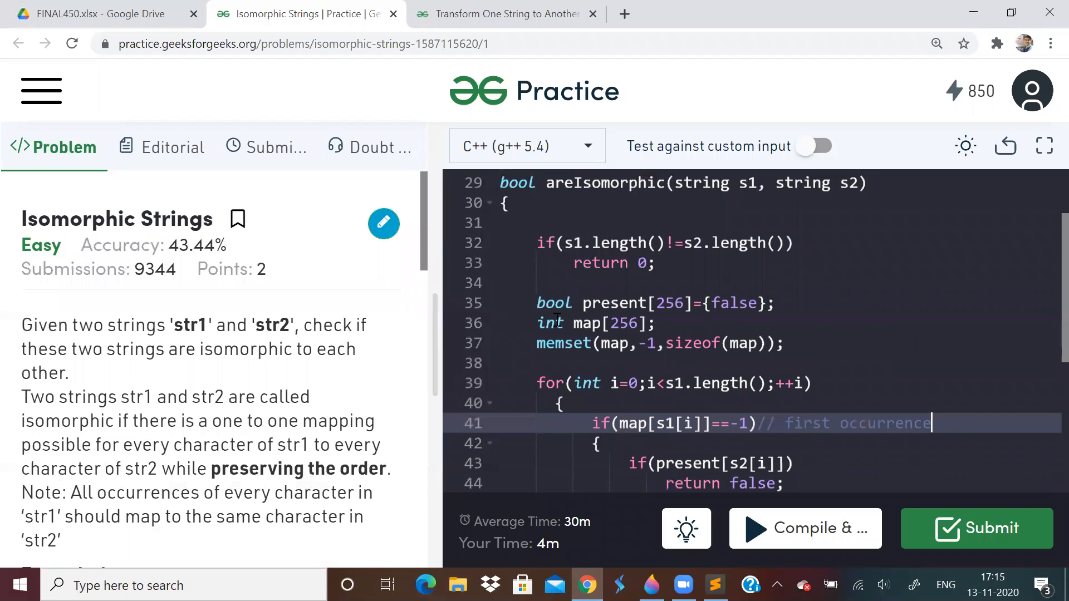
scroll(down, 3)
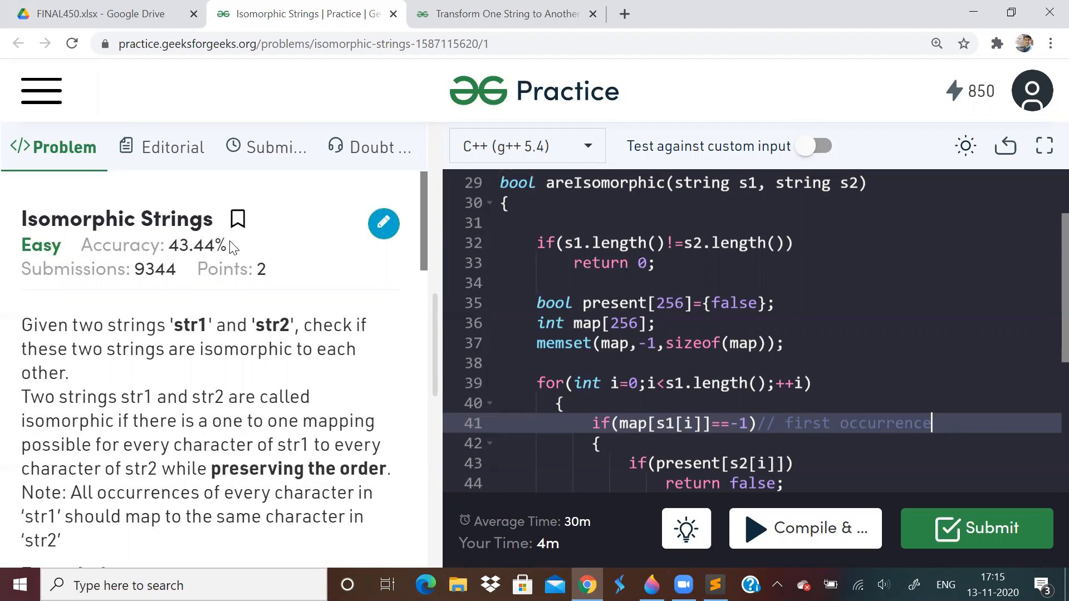
click(505, 13)
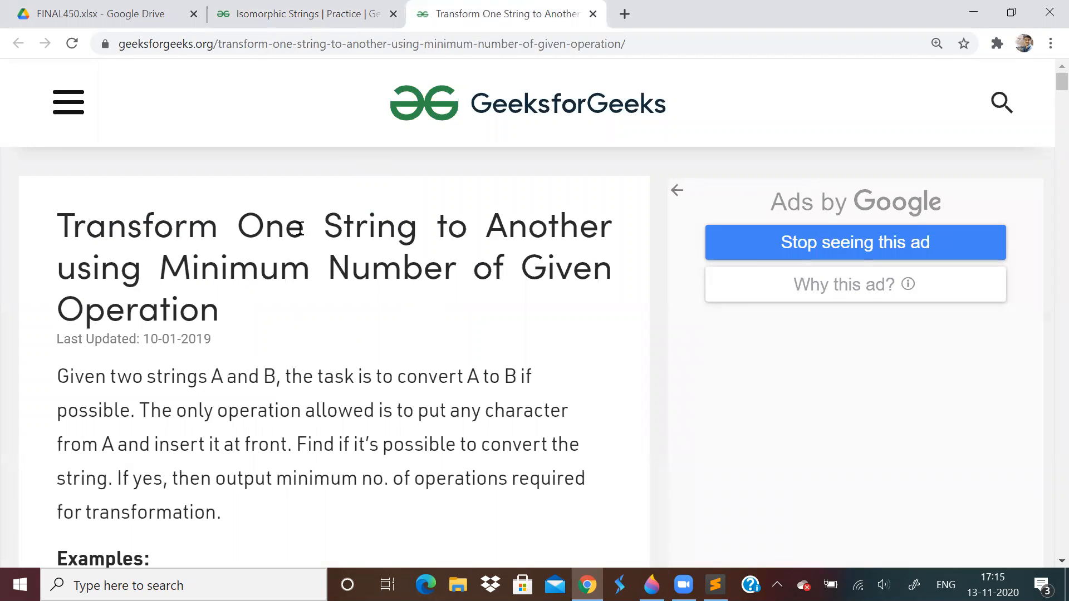
mouse_move(329, 316)
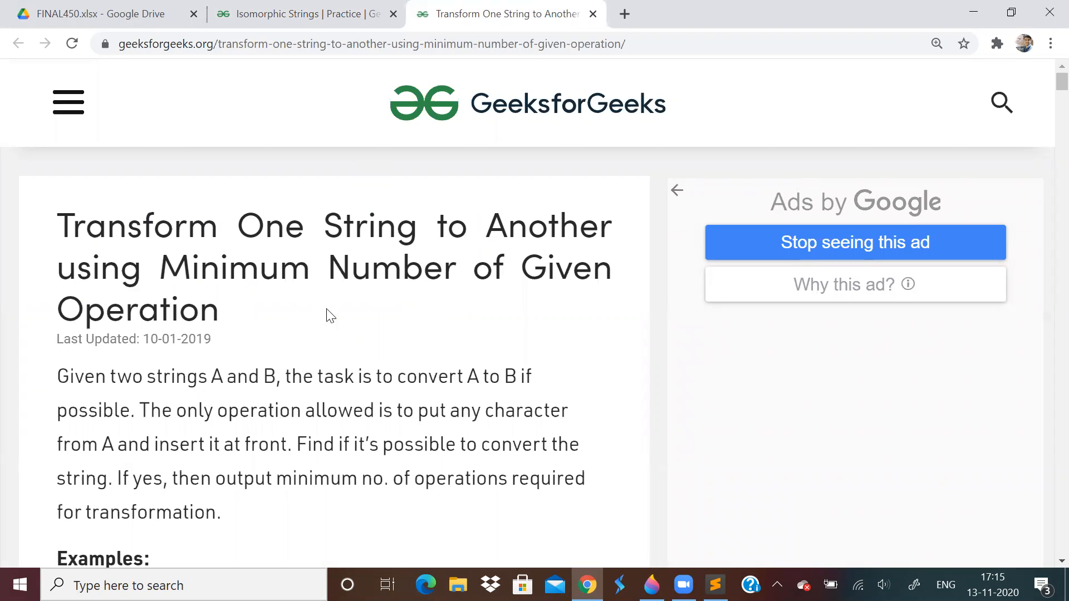
mouse_move(447, 306)
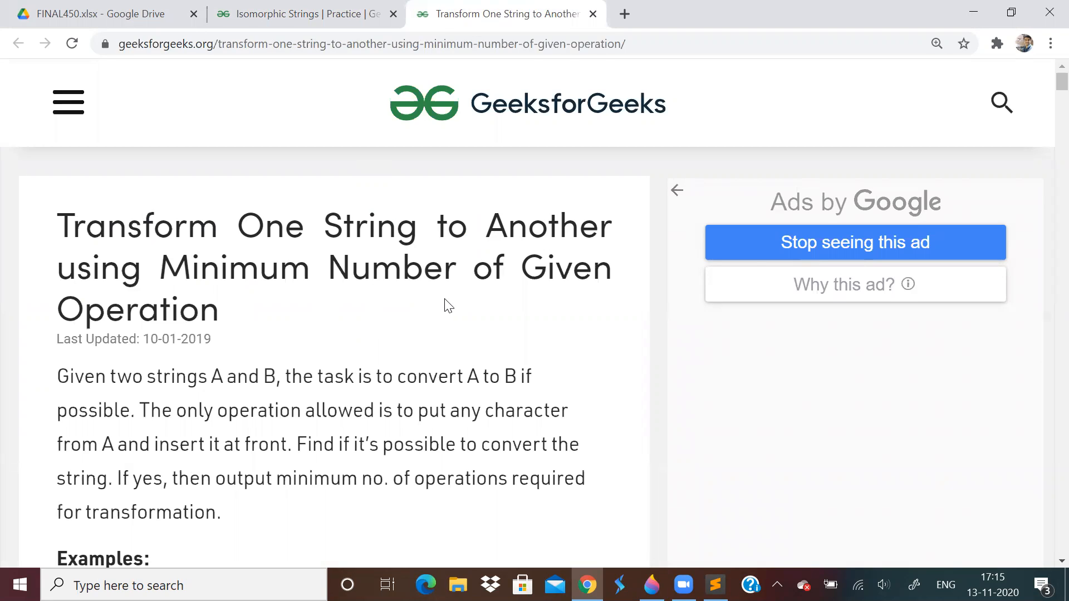
mouse_move(424, 371)
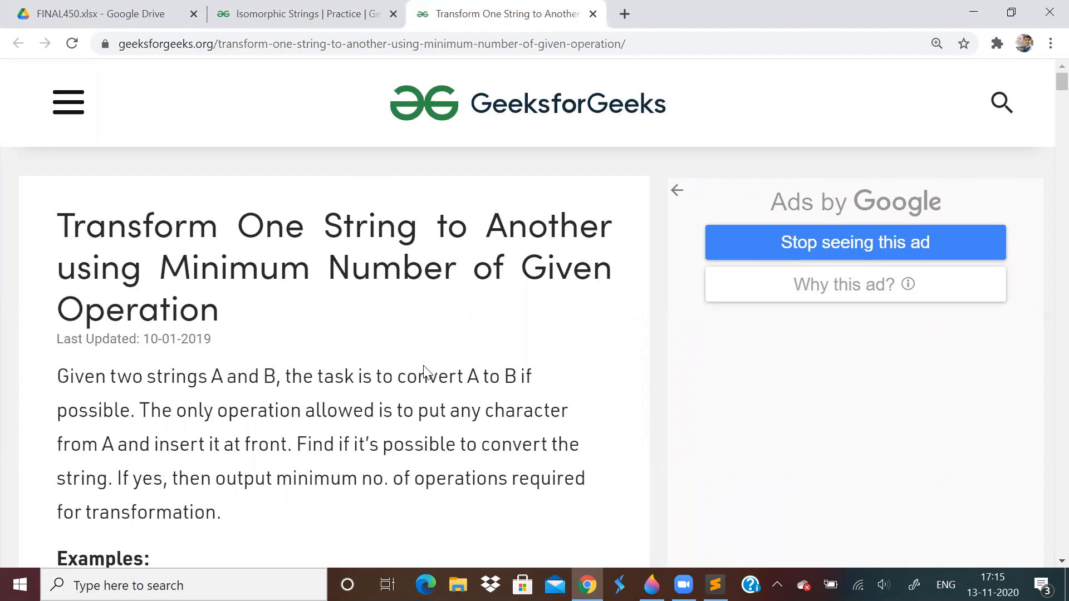
Highlight 'A to B' in the statement and read down to Example 1, ABD to BAD.
drag(467, 376, 516, 376)
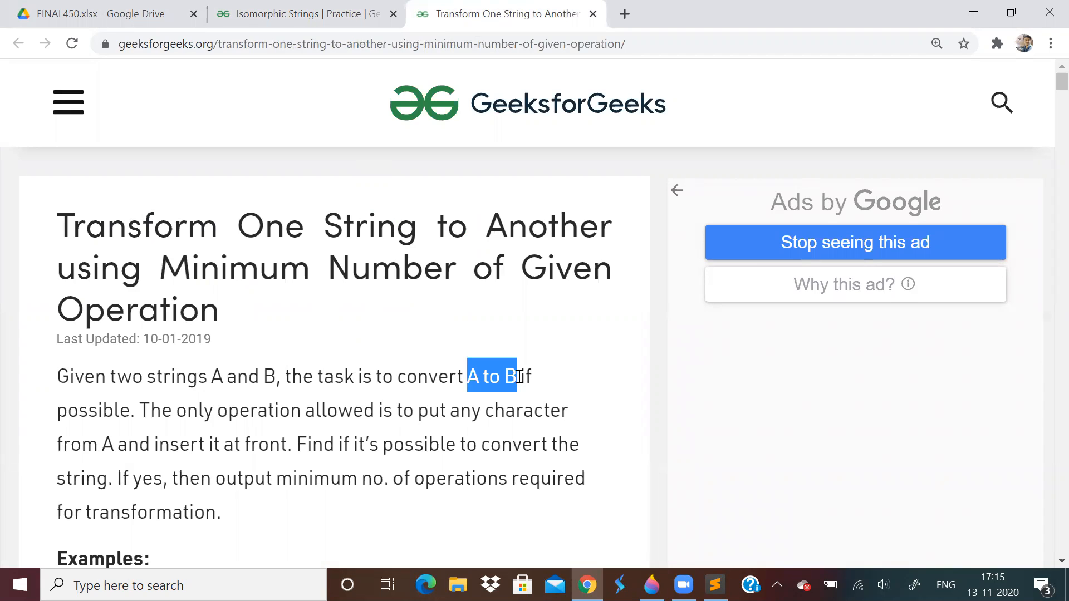
scroll(down, 3)
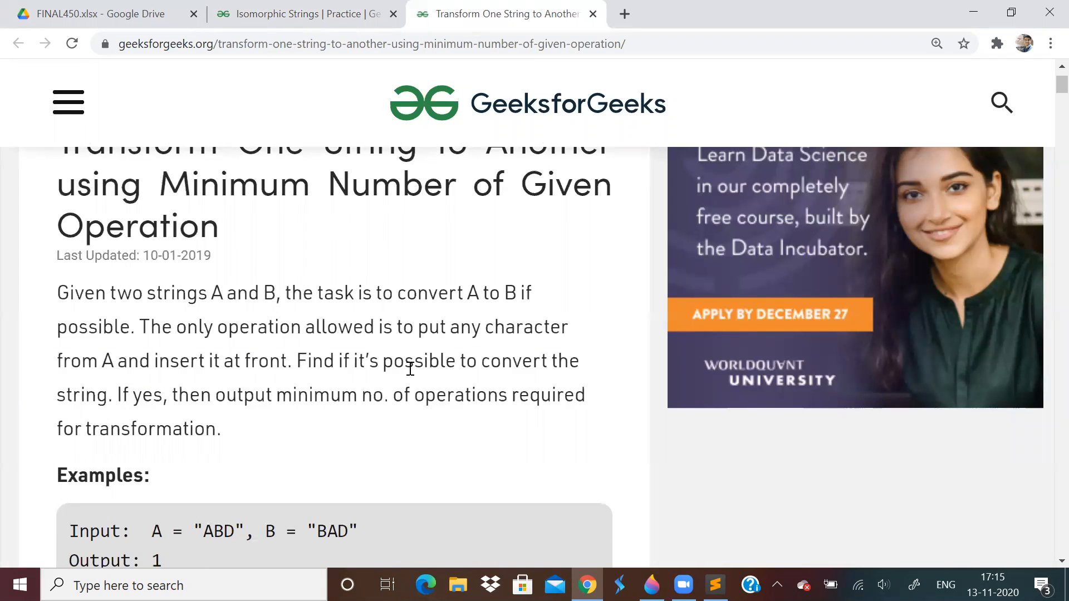
mouse_move(403, 350)
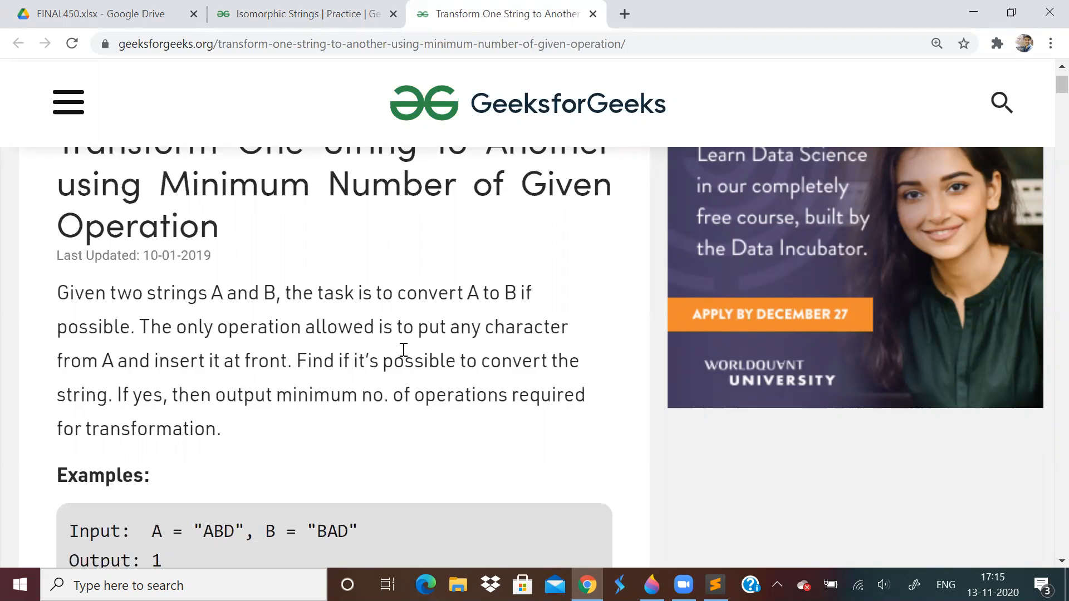
scroll(down, 3)
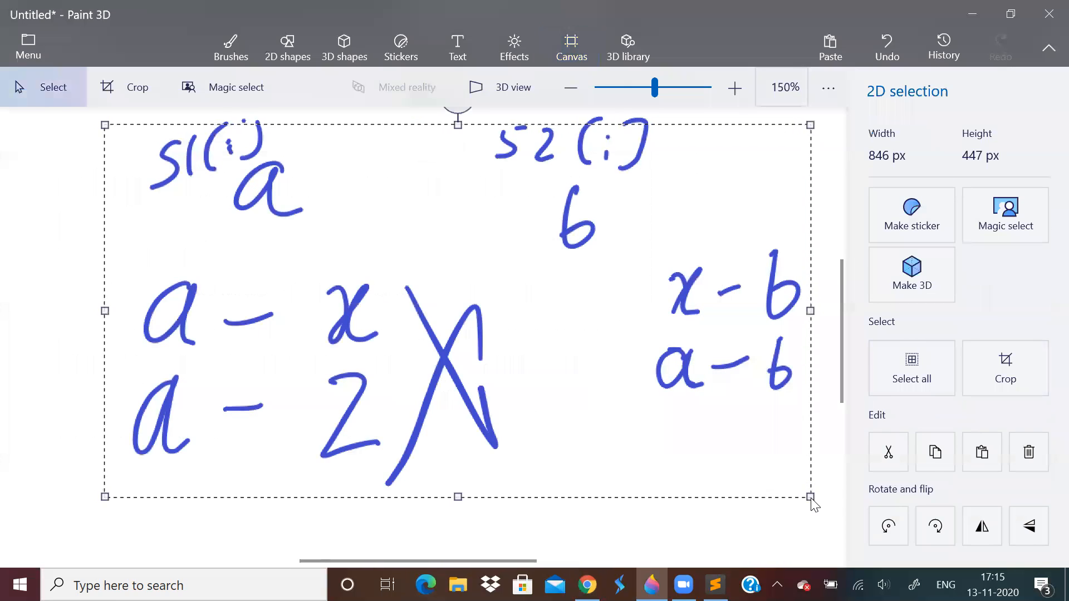
Delete the a/b sketch from the canvas and return to the article.
click(571, 46)
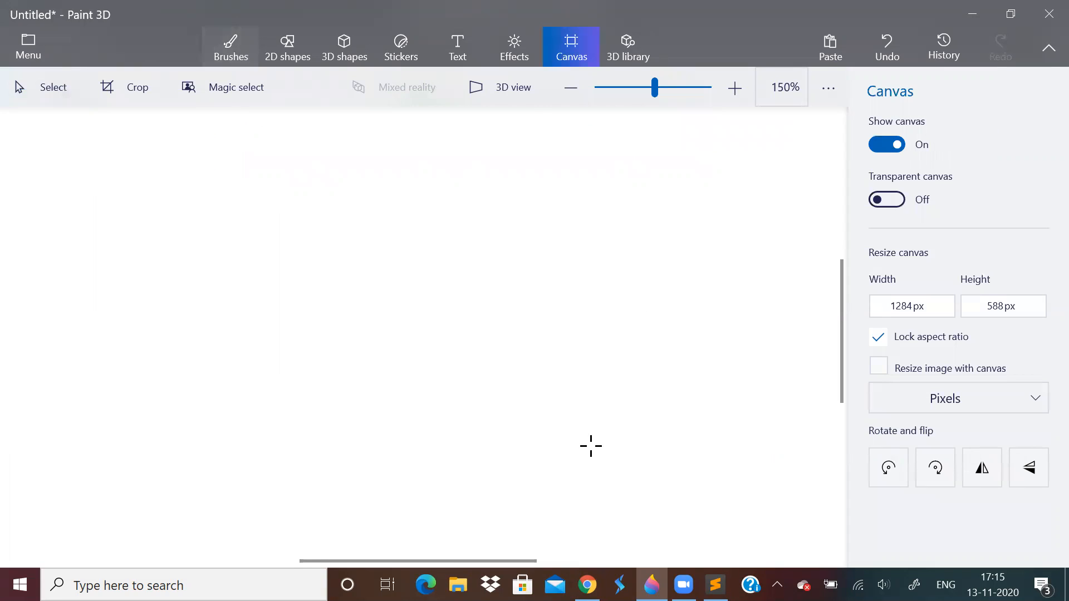
click(231, 46)
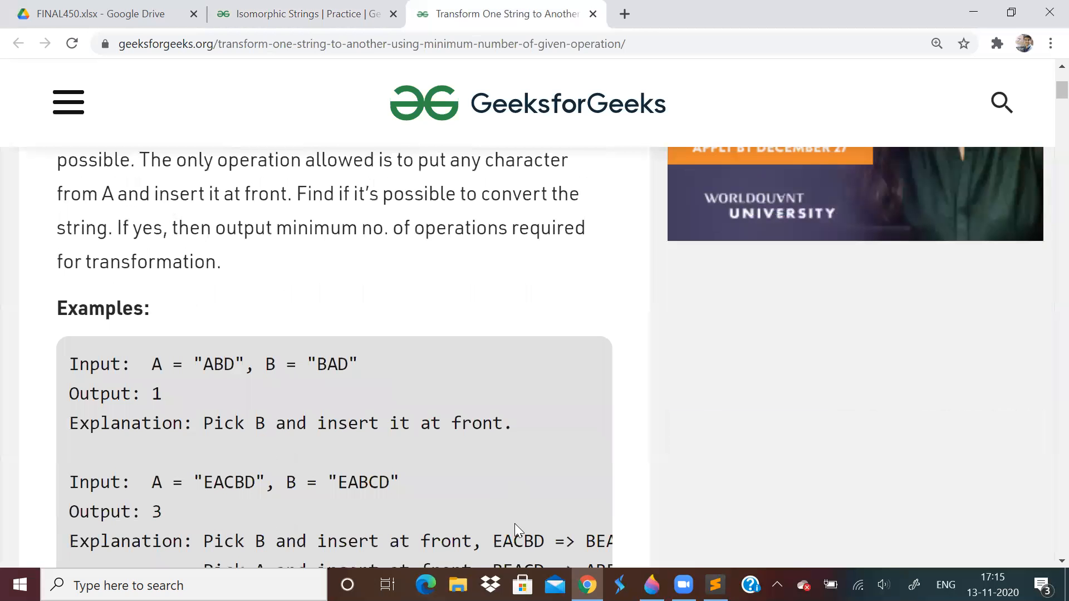
Return to the Paint 3D canvas to sketch the ABD/BAD example.
click(651, 586)
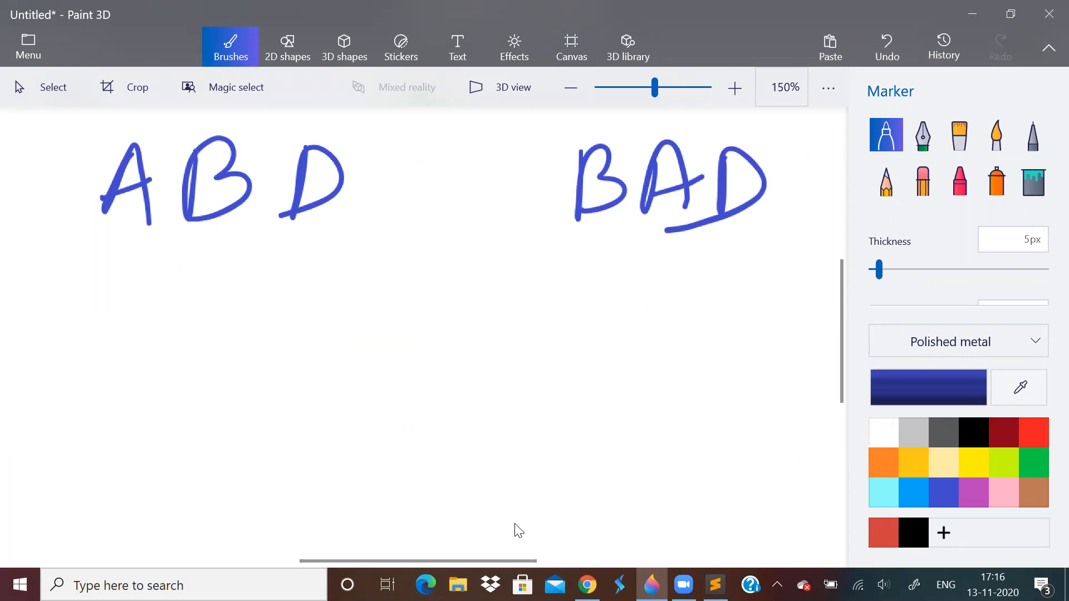
Sketch ABD becoming BAD with arrows and an underlined 'minimum' note.
drag(17, 194, 89, 171)
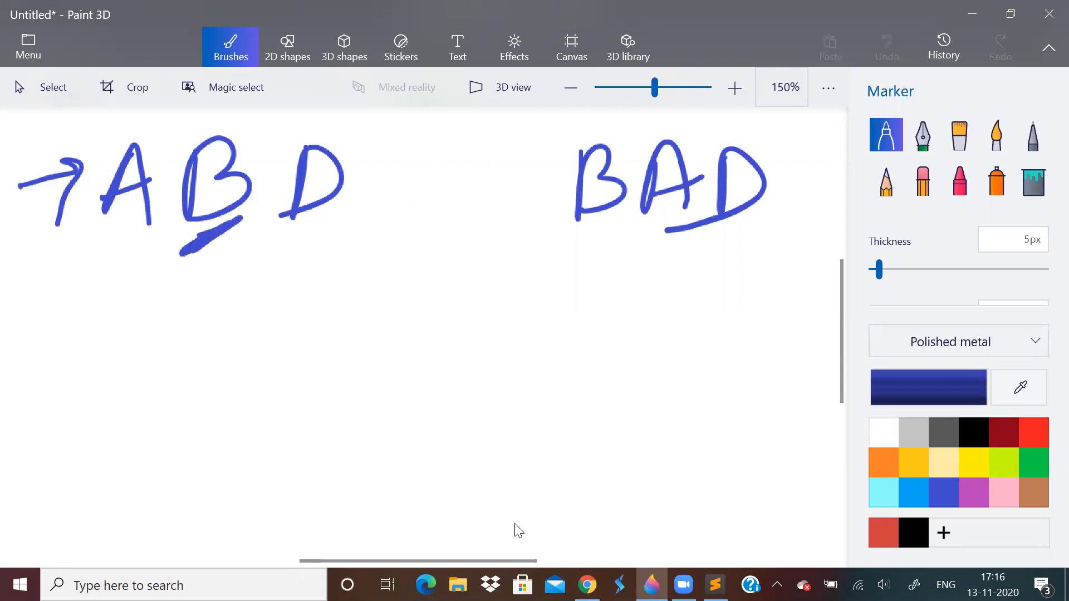
drag(122, 283, 91, 372)
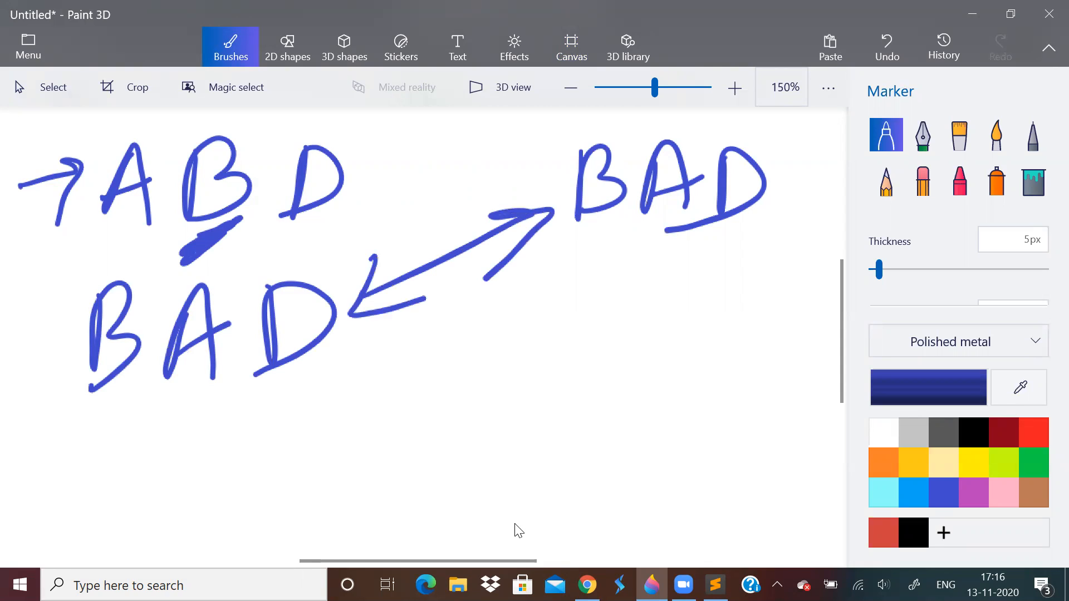
drag(426, 352, 447, 410)
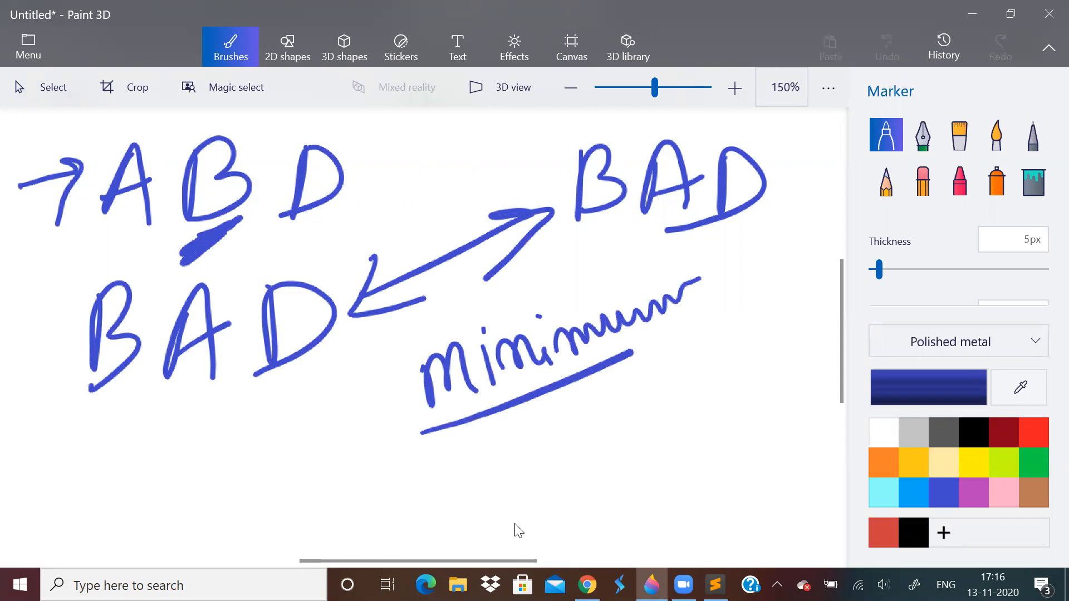
drag(430, 429, 757, 273)
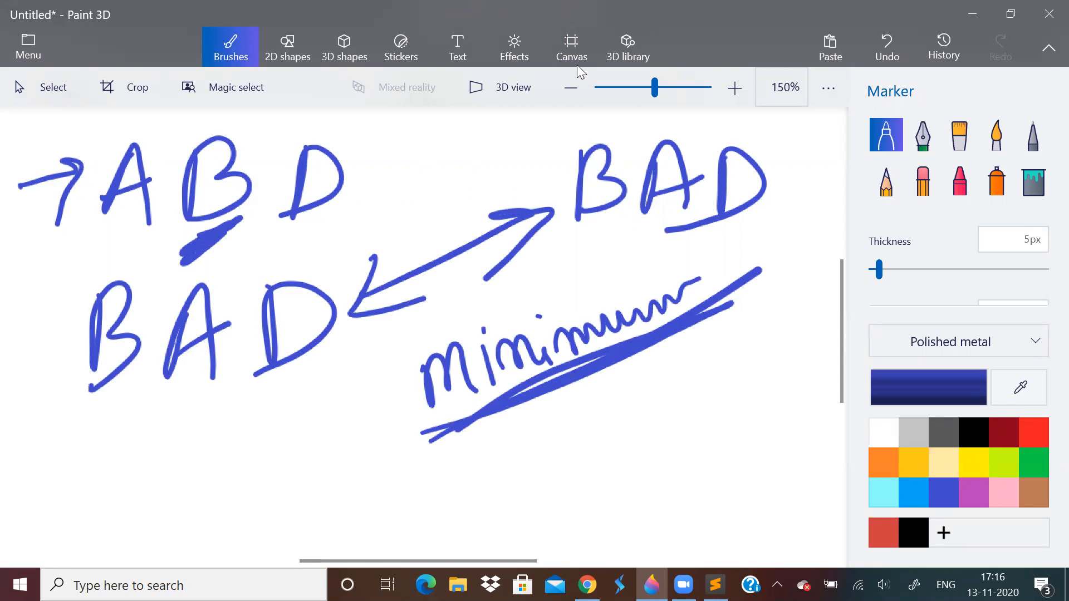
Wipe the entire sketch, then return to Sublime Text.
click(53, 87)
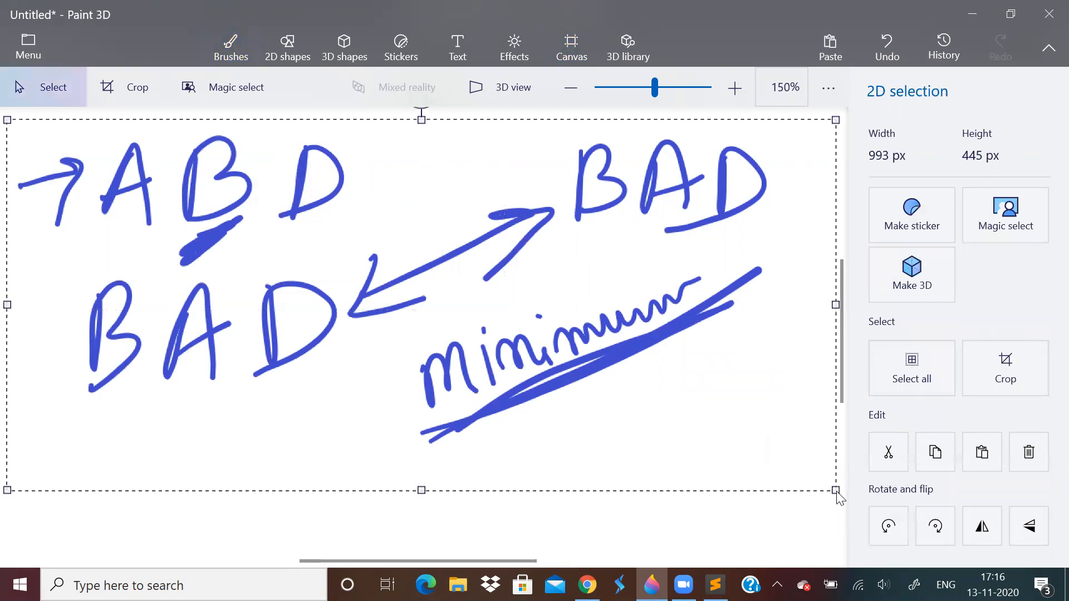
click(230, 46)
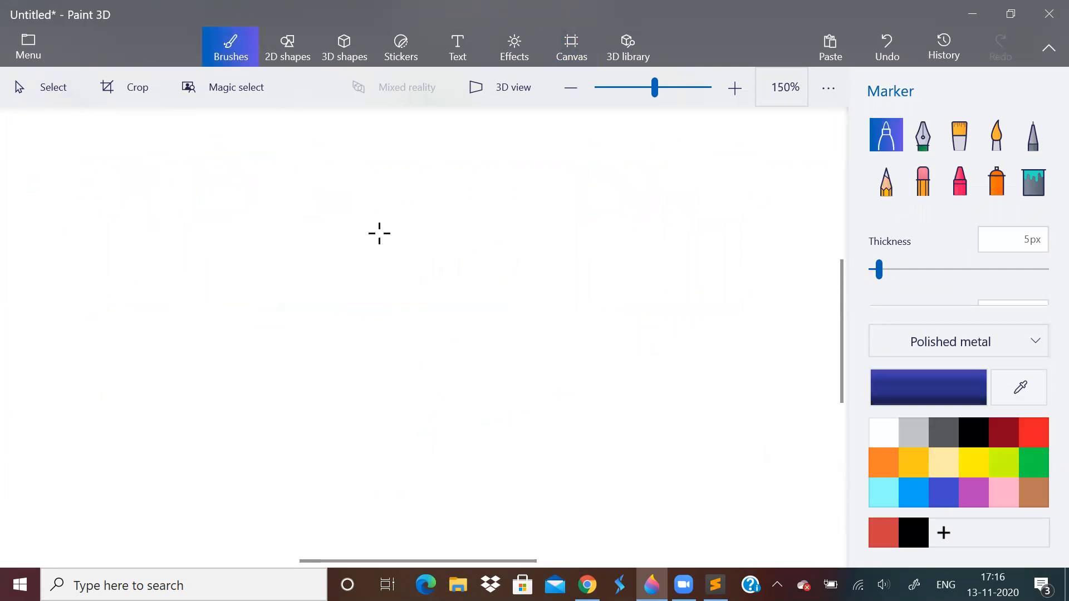
mouse_move(640, 538)
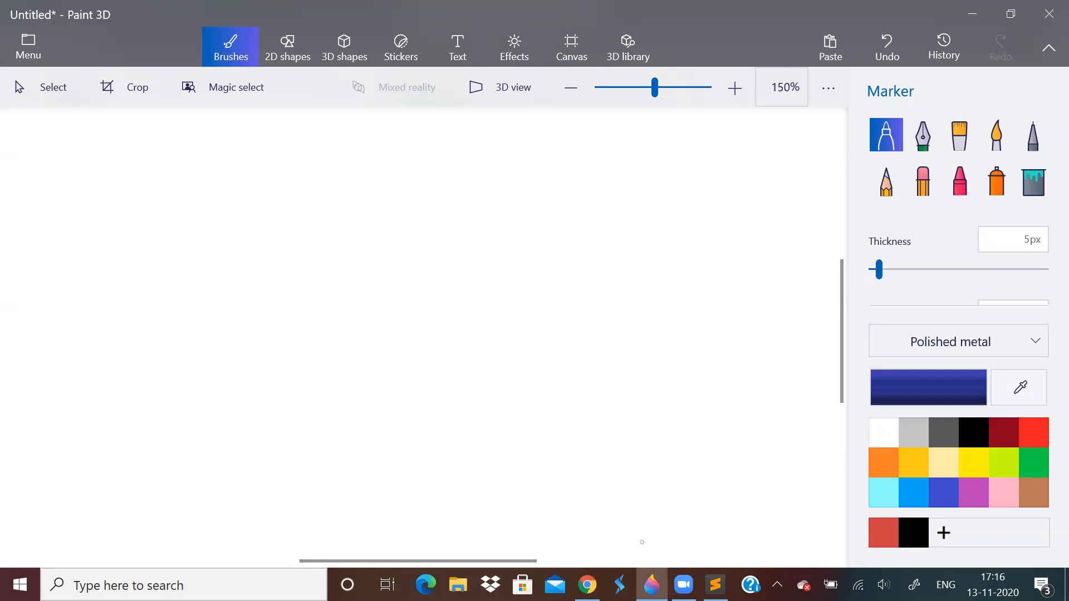
click(714, 585)
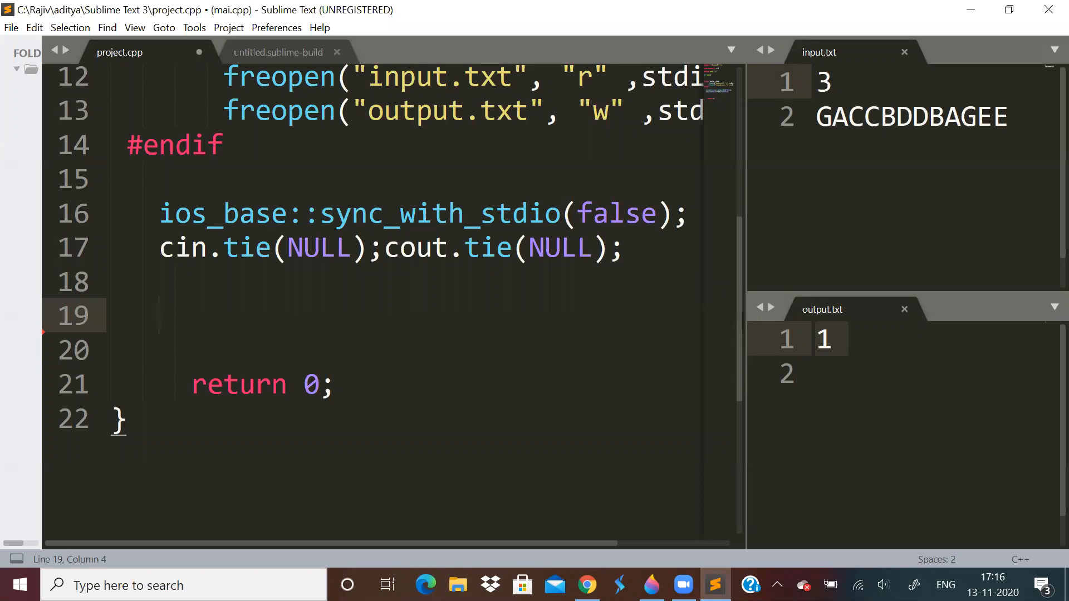
Declare strings s1,s2, ans=0, i=s1.length()-1 and j=s2.length()-1 in main.
text(string s1,s2;)
text(cin>>s1>>s2;)
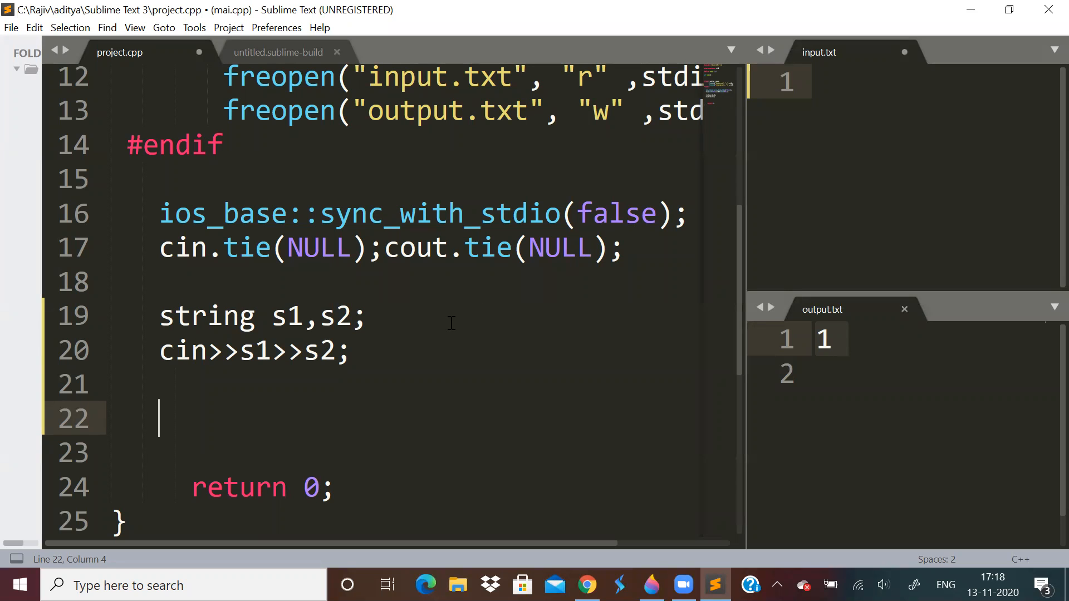
mouse_move(379, 388)
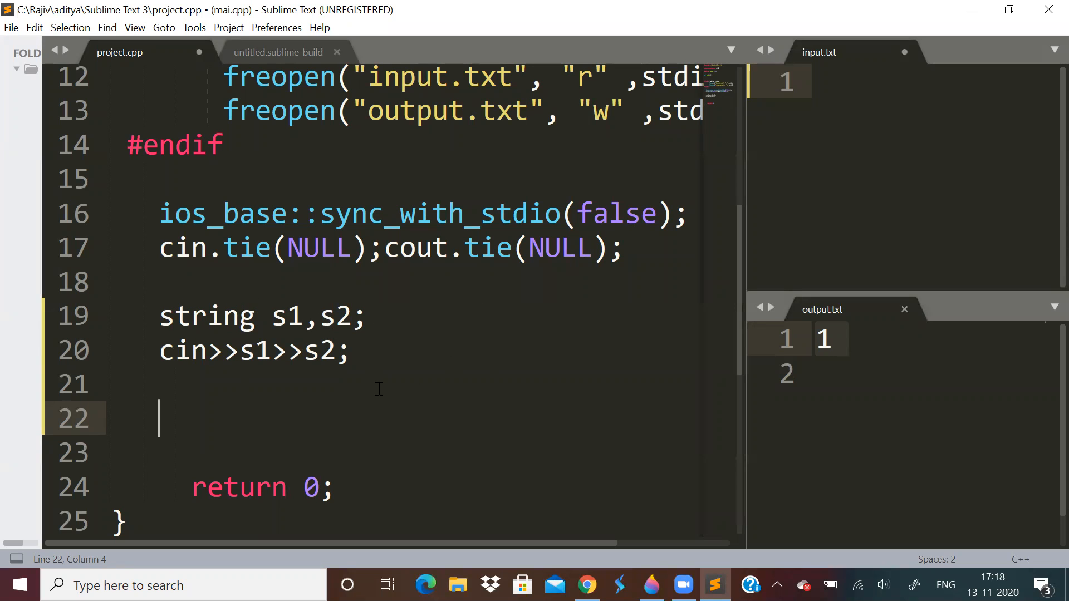
mouse_move(428, 373)
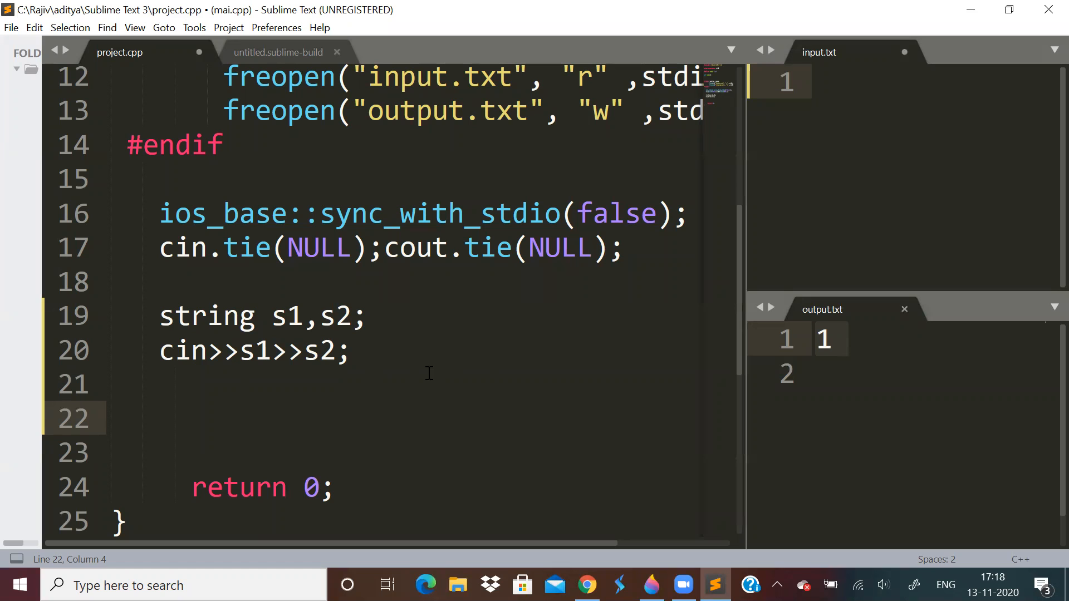
text(int a)
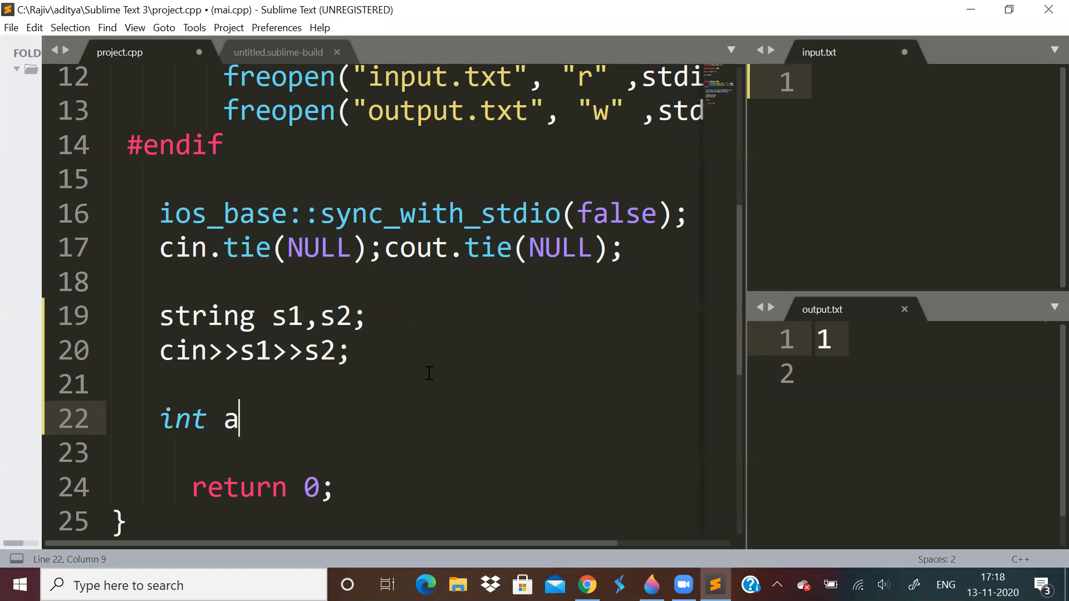
text(ns=0;)
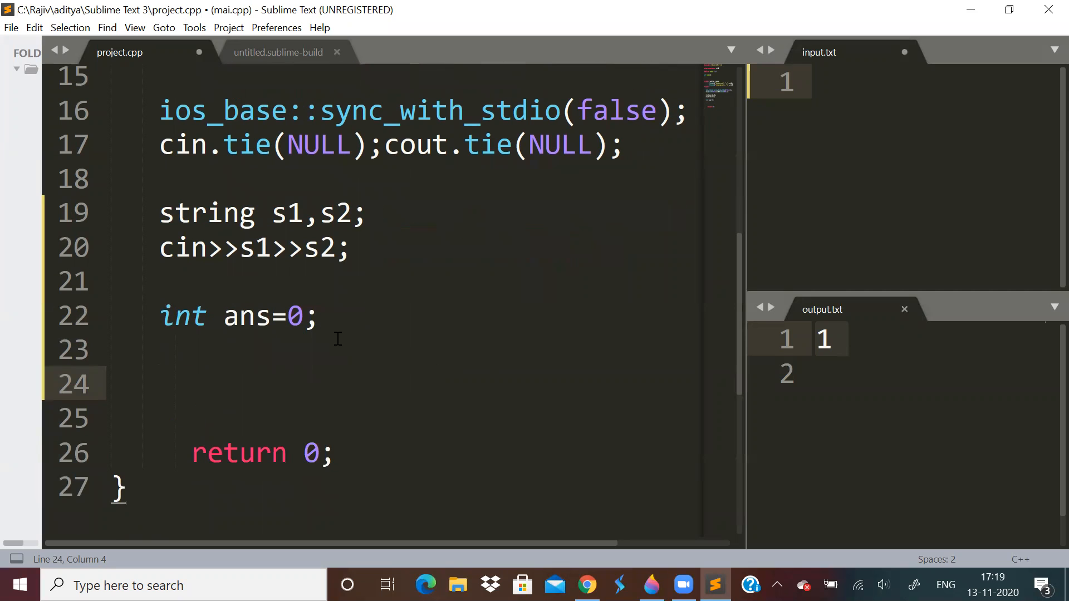
text(int i=)
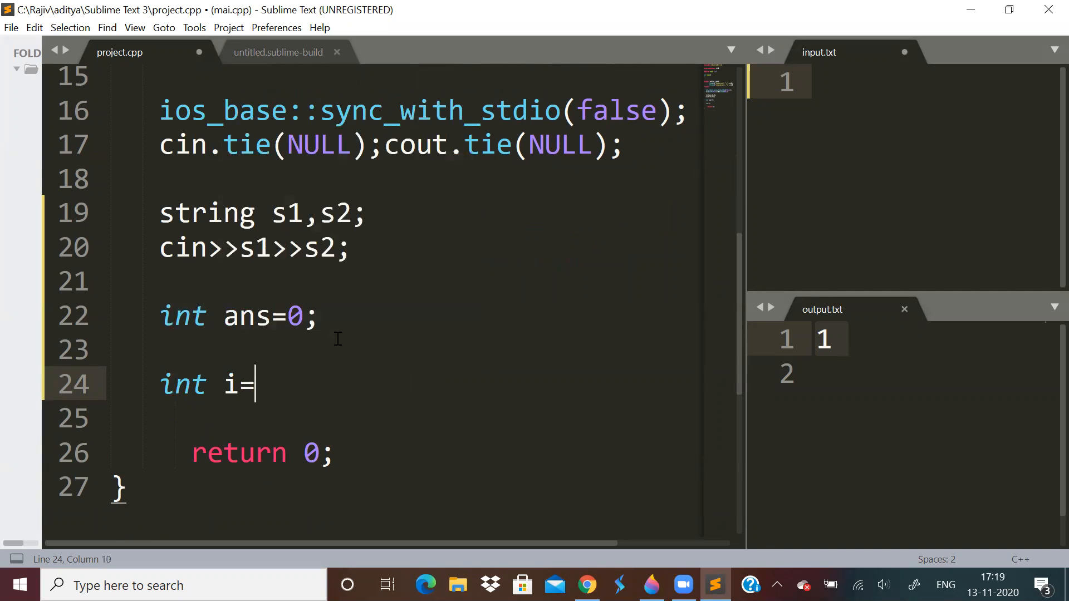
text(s1)
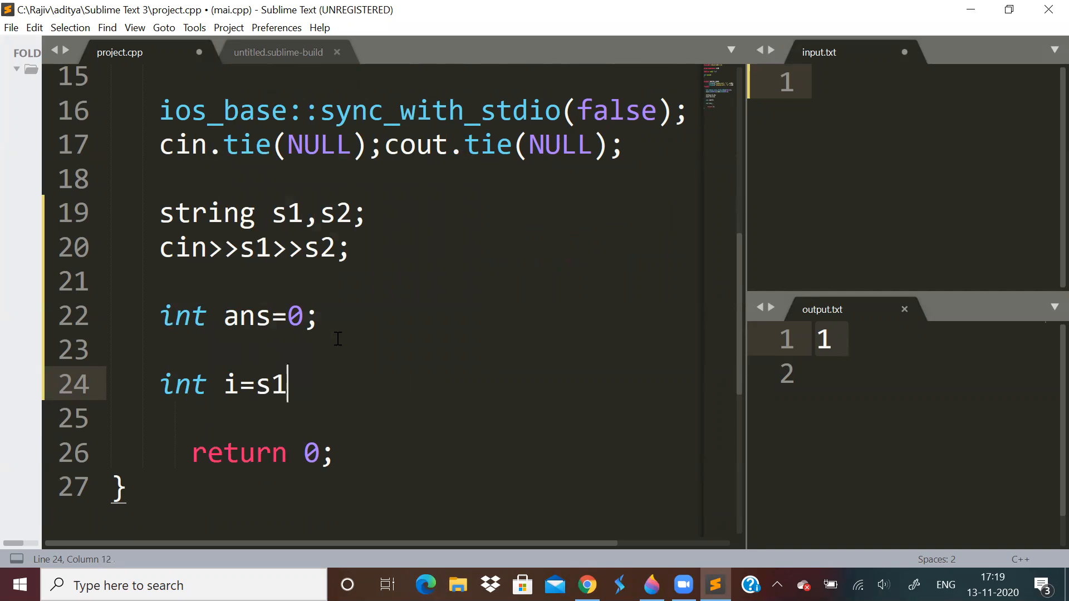
text(.length()-1;)
click(405, 418)
text(int)
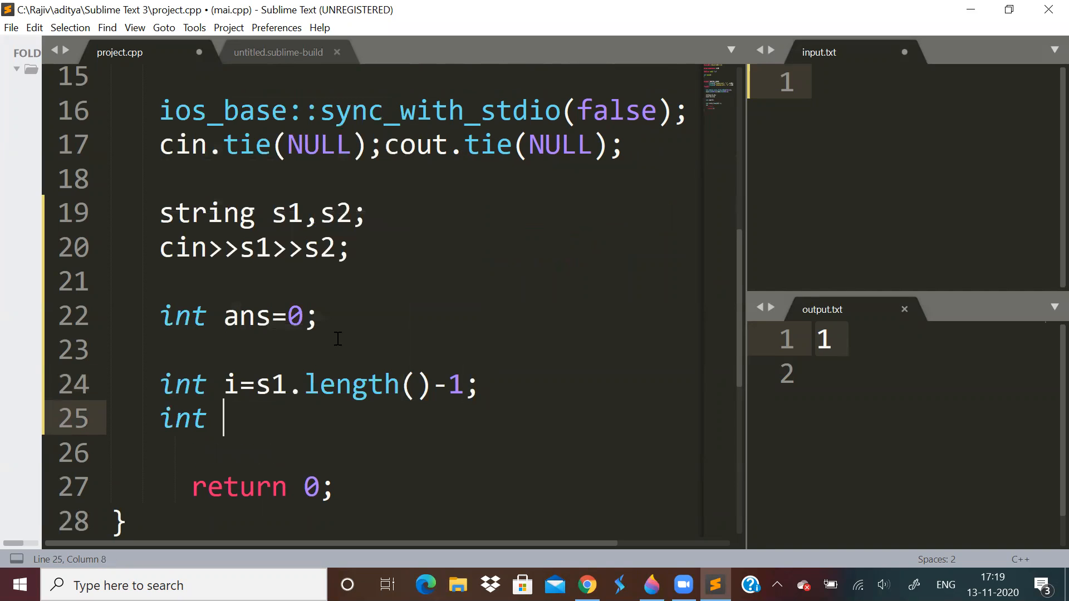
text(j=s)
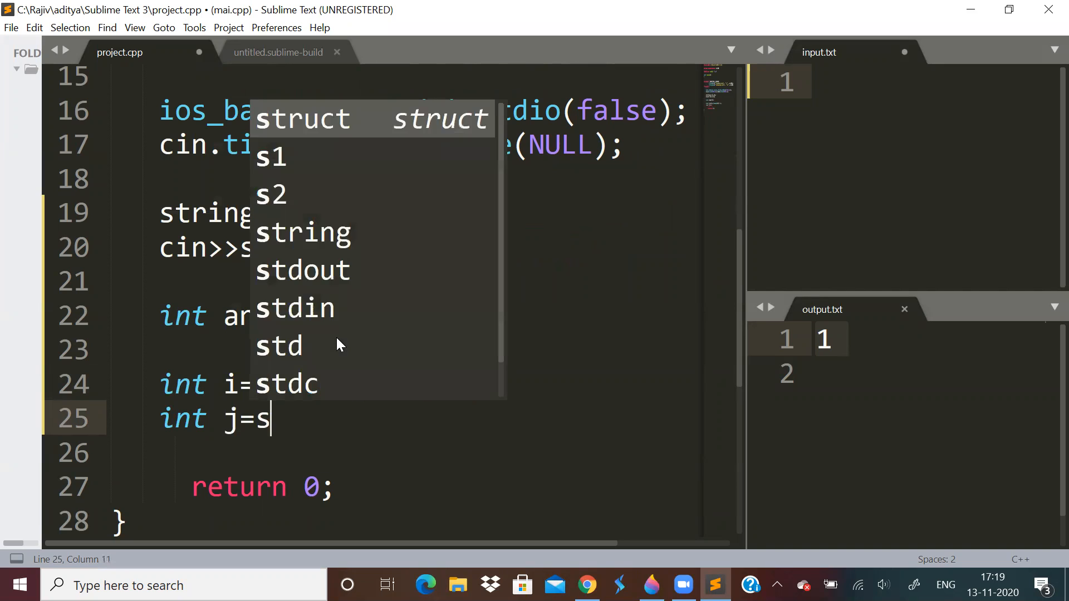
text(2.length())
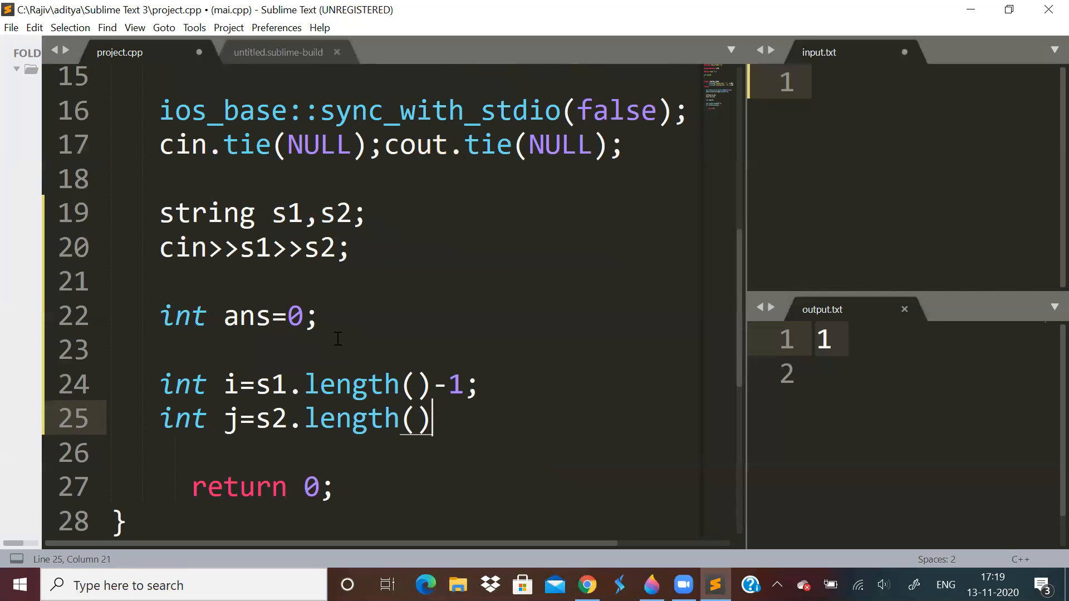
text(-1;)
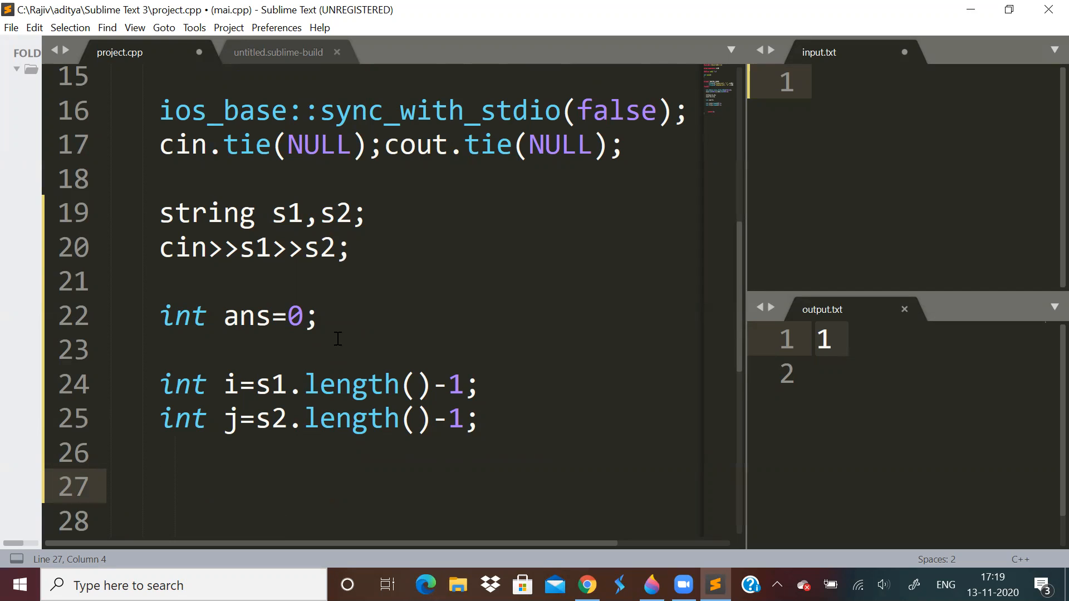
Write while(i>=0 && j>=0) decrementing i and j when the characters match.
text(whi)
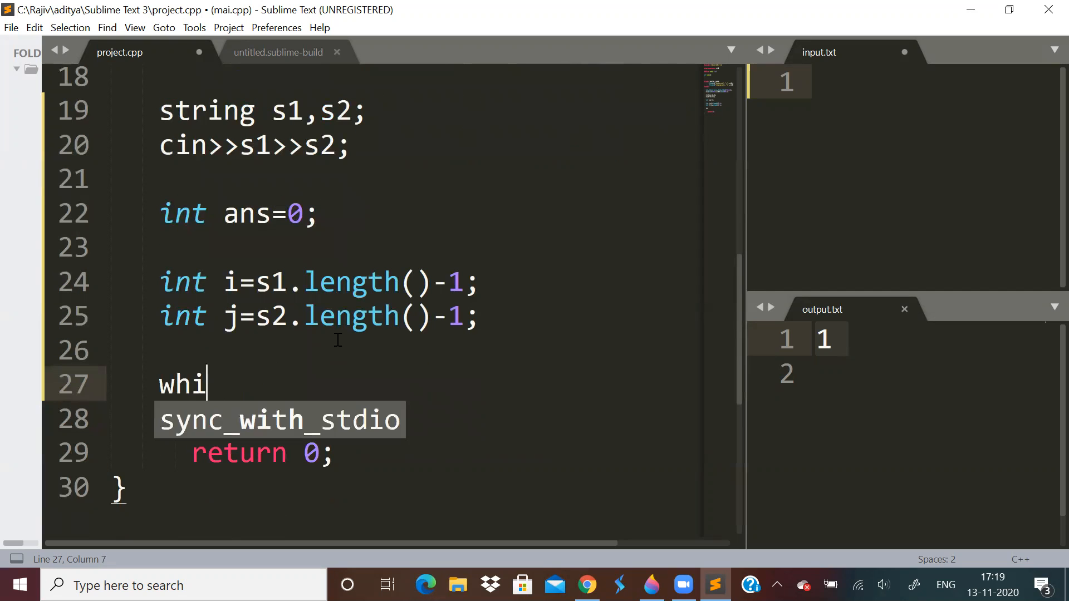
text(le(i>=0))
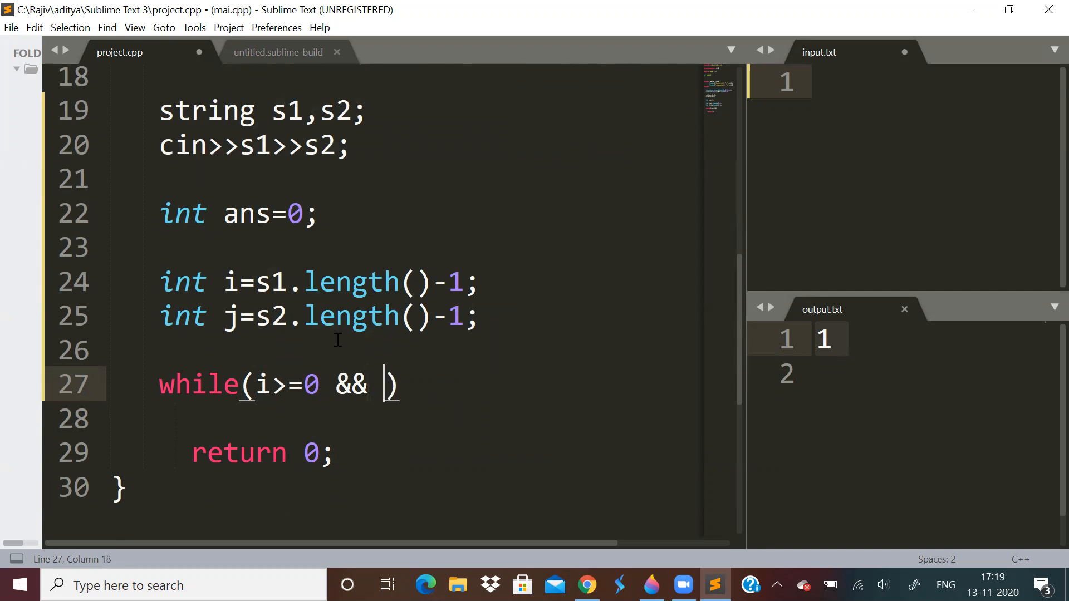
text(j>=0)
click(405, 418)
text({)
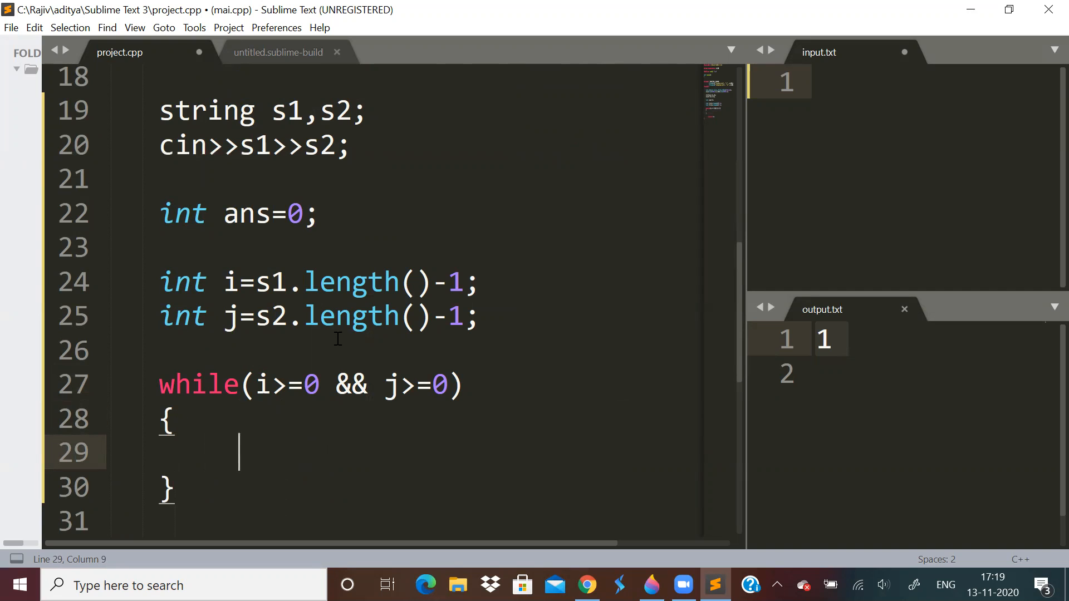
text(if(s1[i)
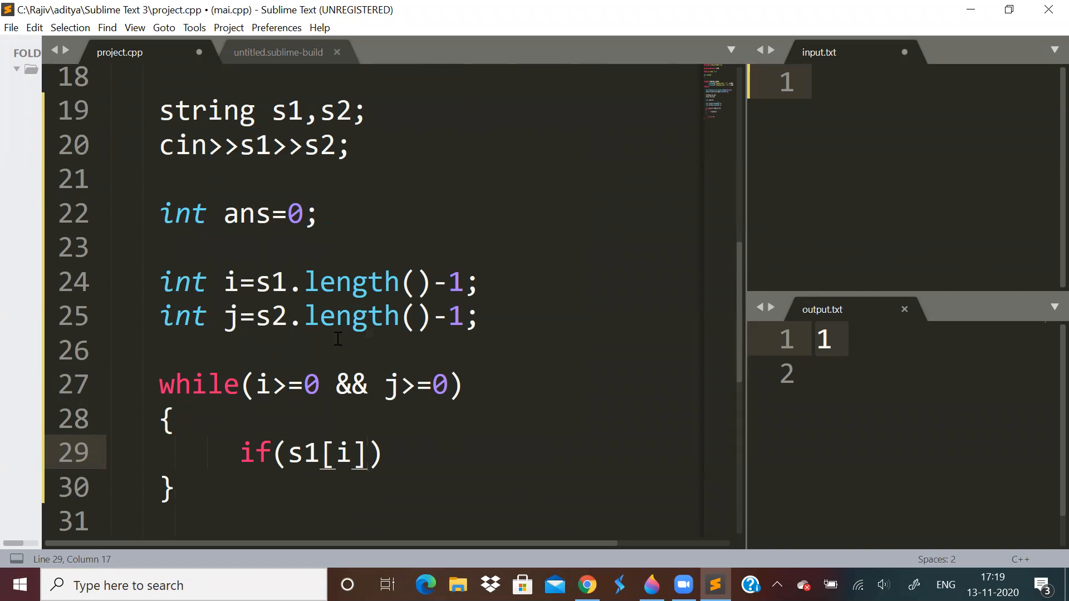
text(==s2[i)
text({)
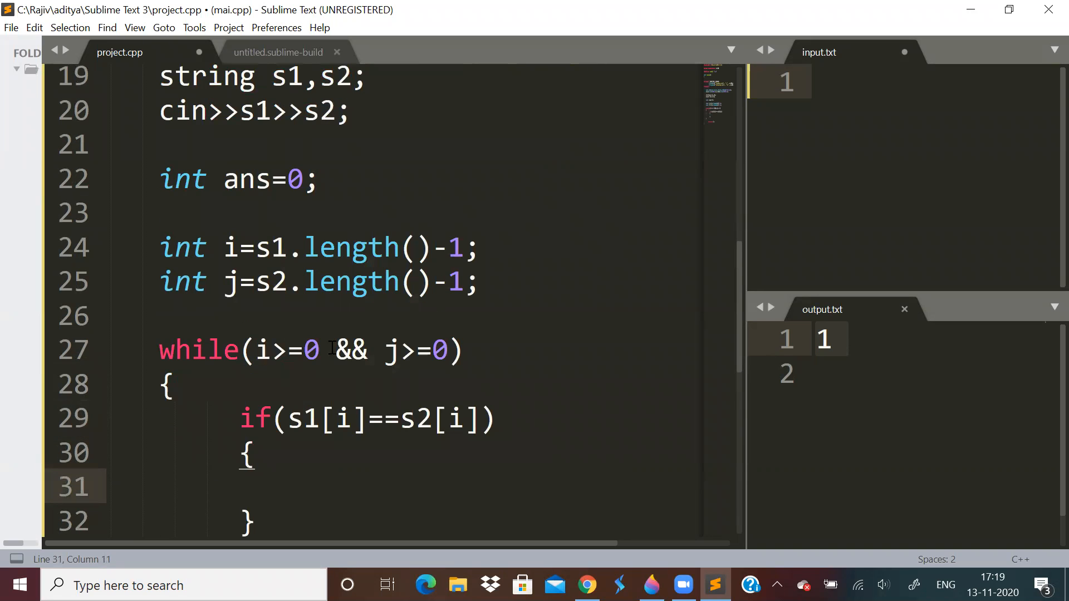
text(i-)
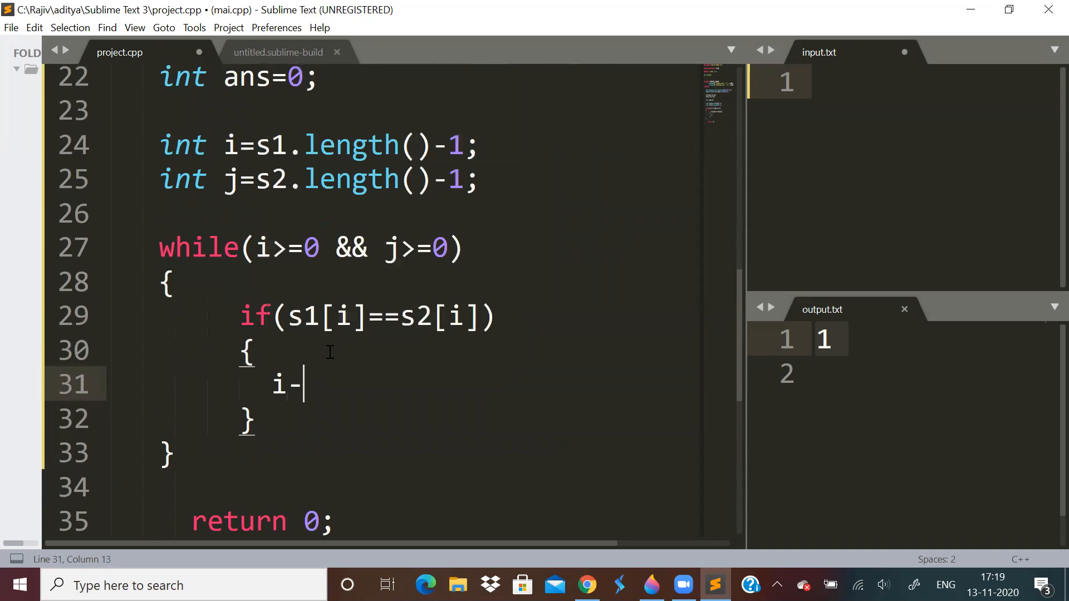
text(-;)
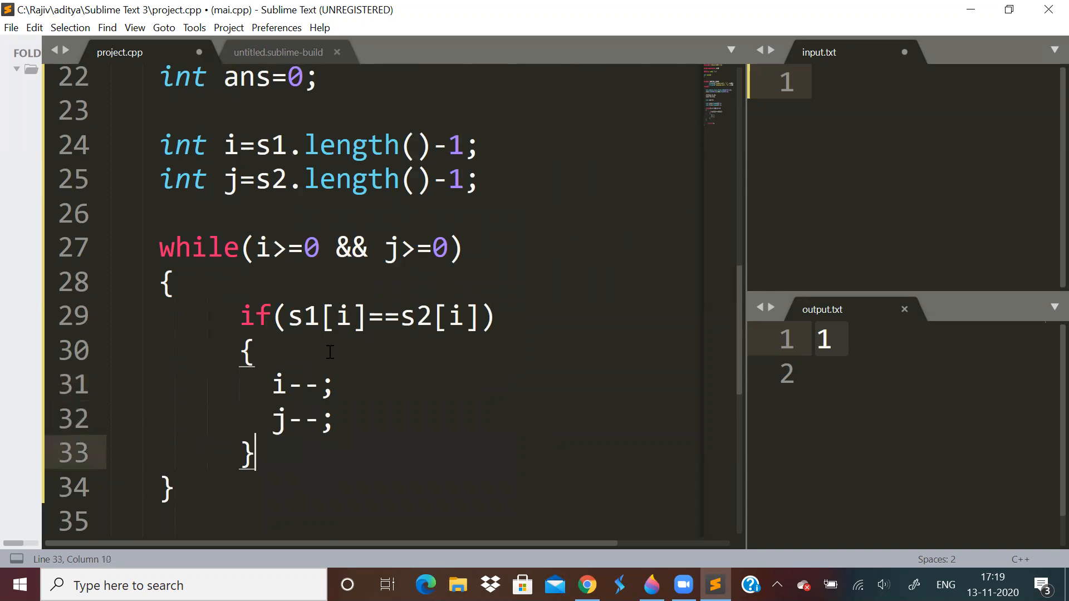
Add an else with while(i>=0 && s1[i]!=s2[j]) doing i-- and ans++.
text(else)
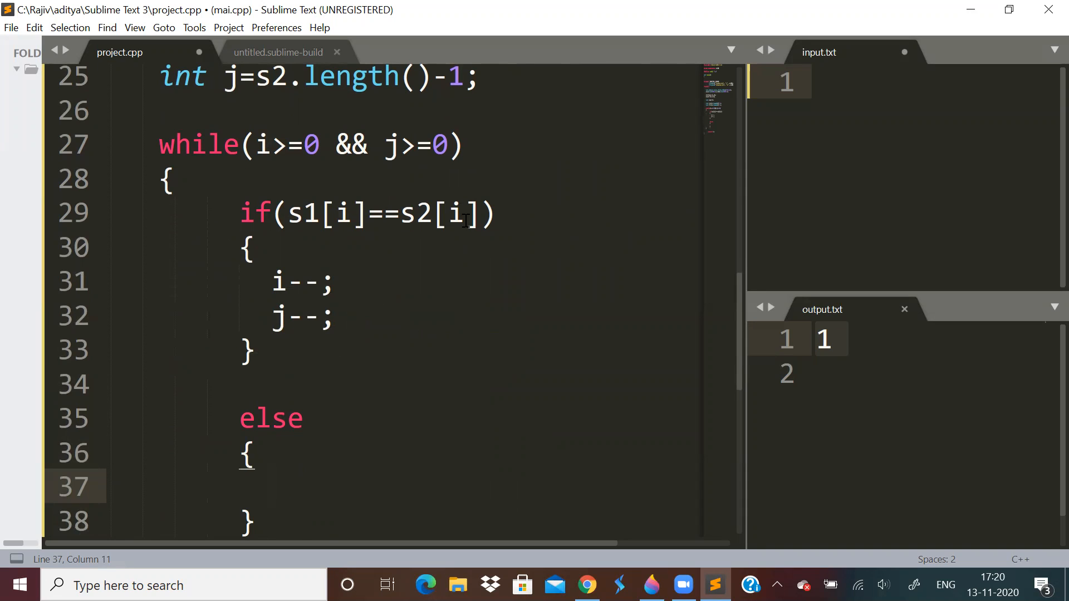
text(j)
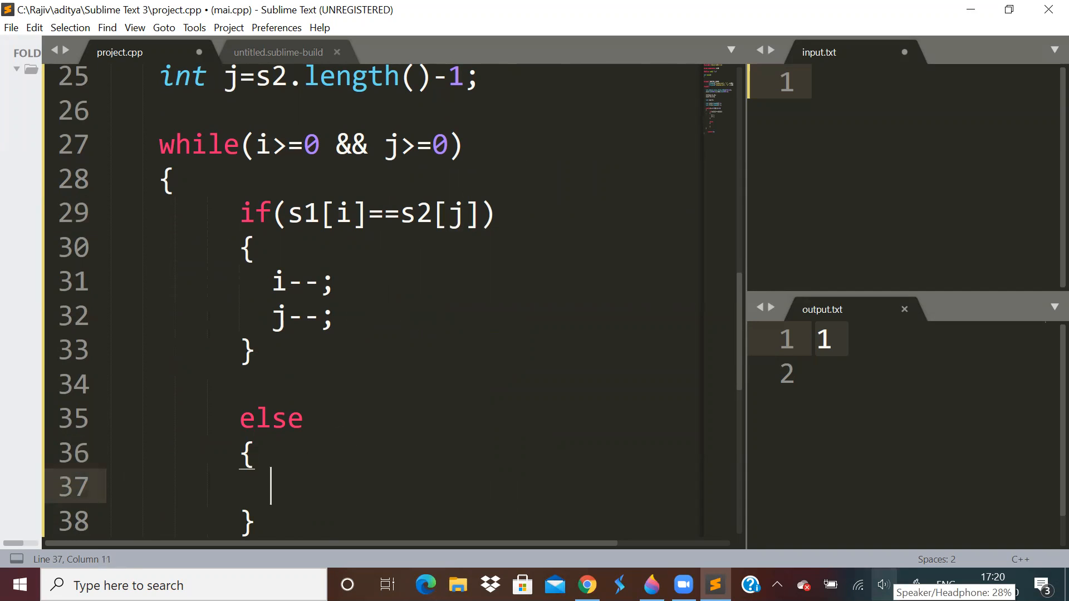
text(while())
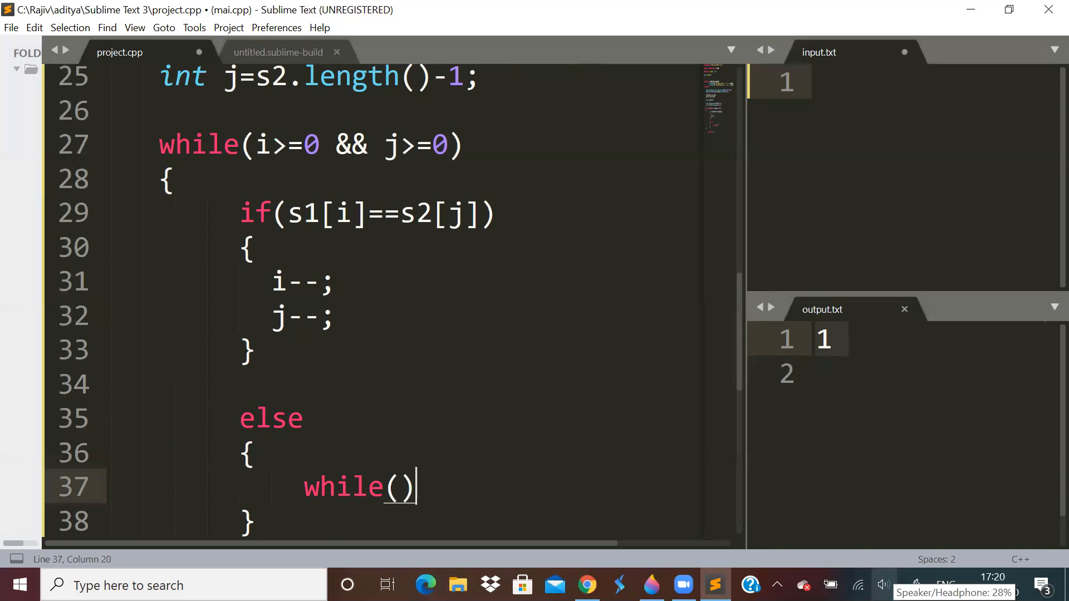
text(i>=)
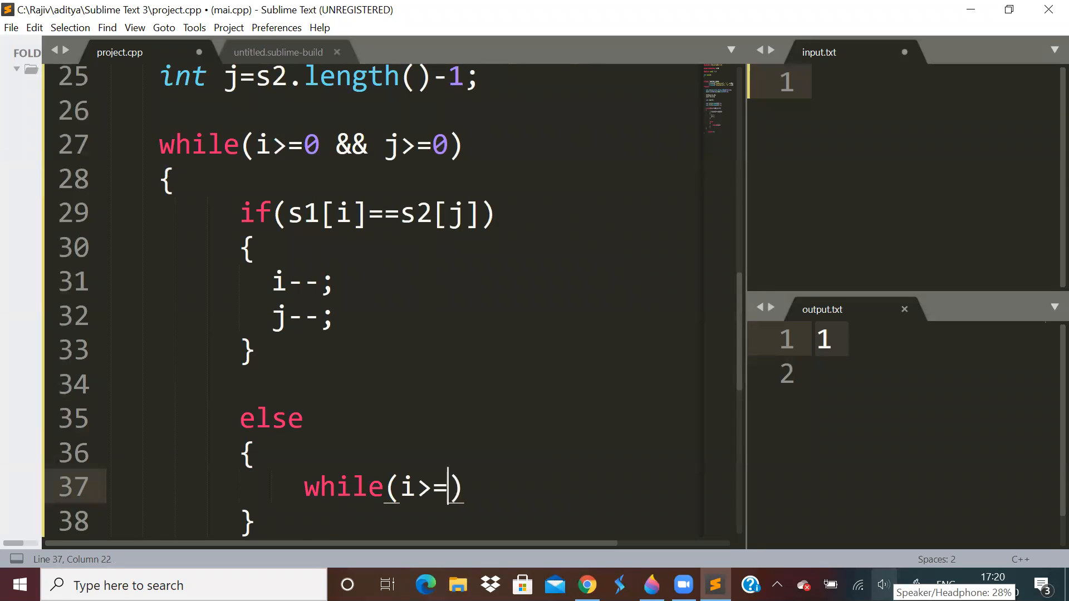
text(0 &&)
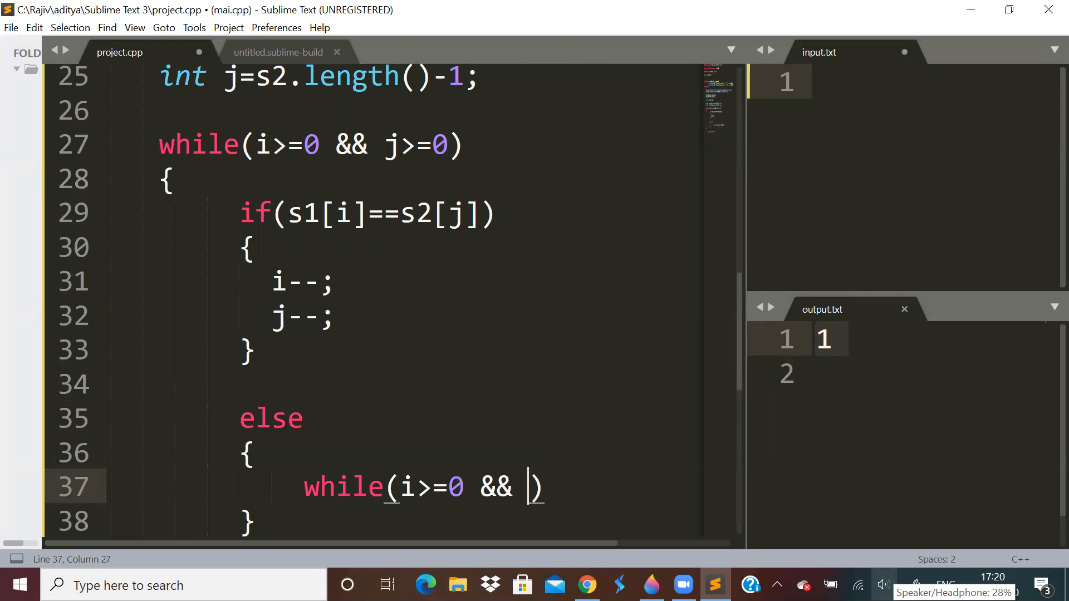
text(s1[i])
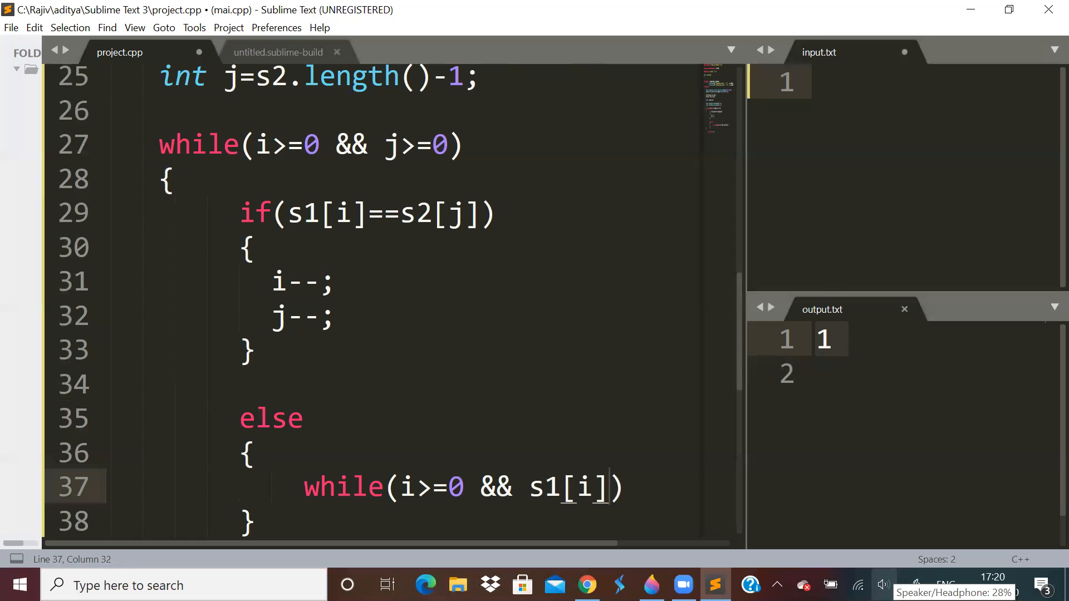
text(!=s2[j)
text({)
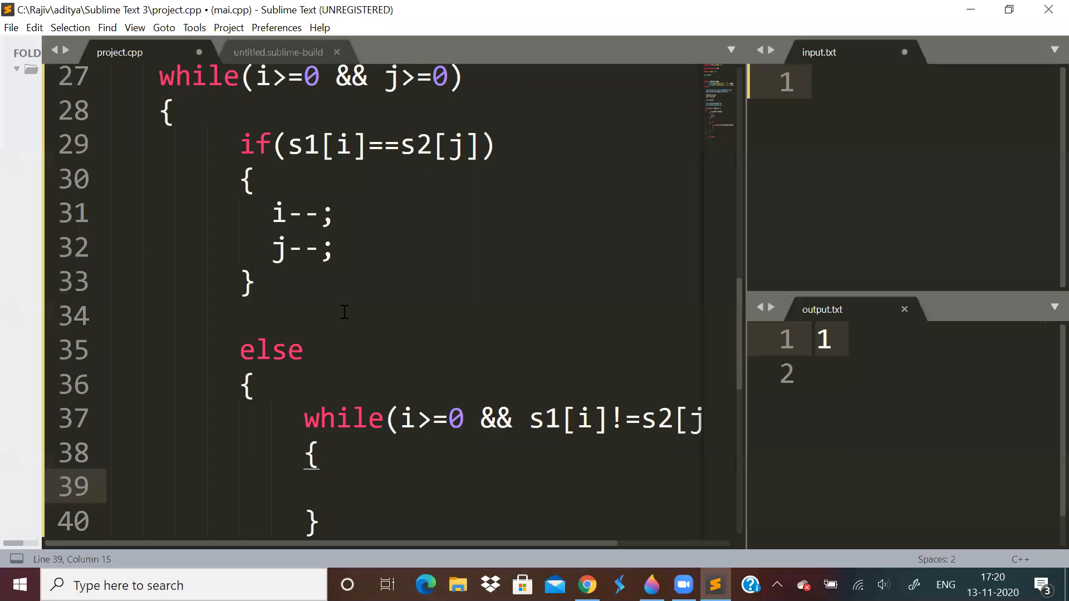
text(i--;)
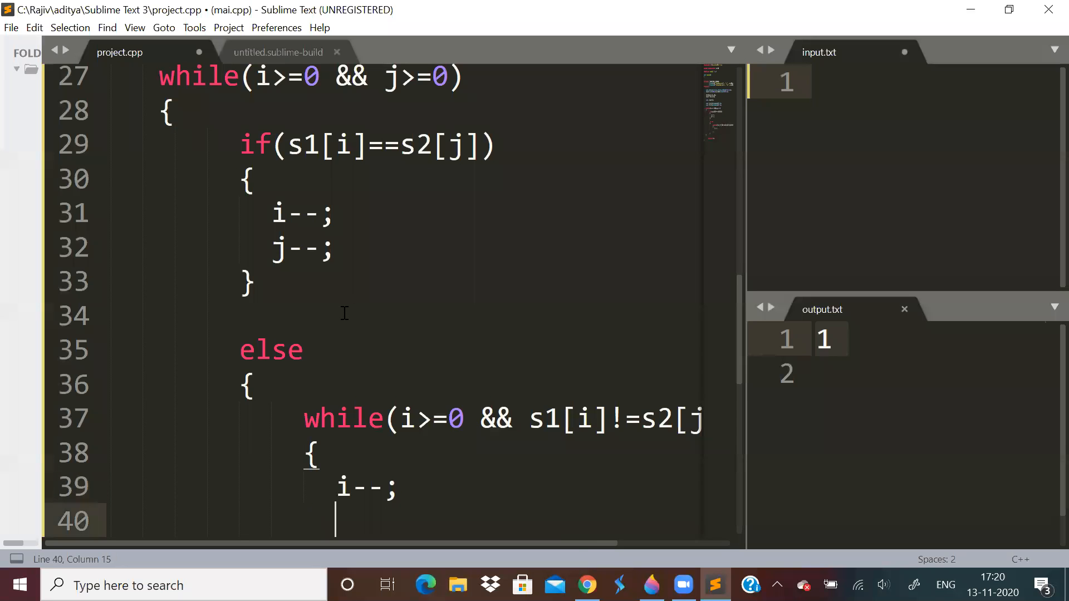
text(ans++;)
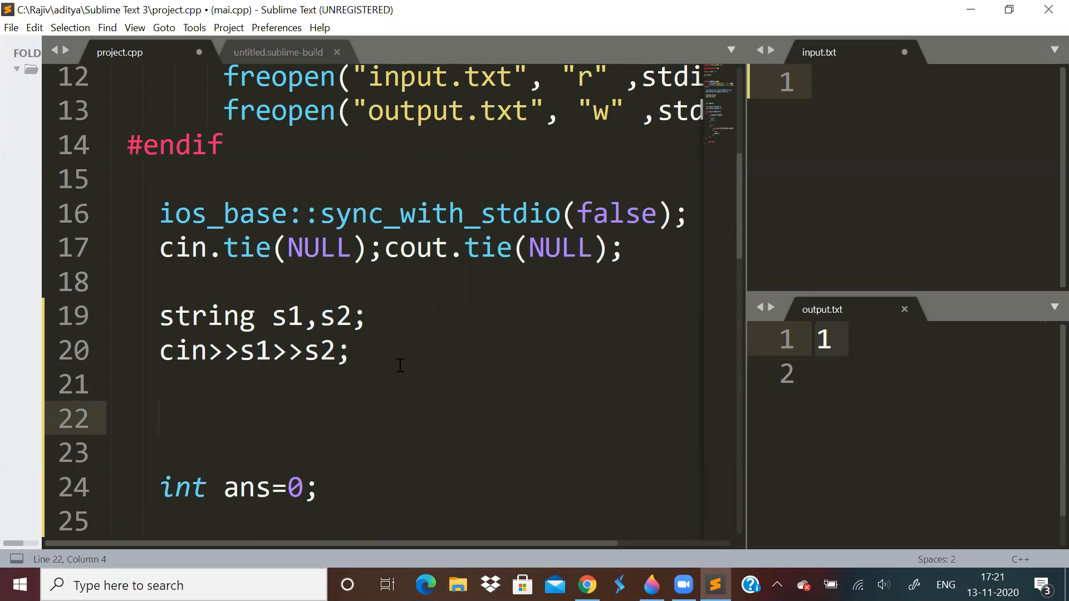
mouse_move(663, 528)
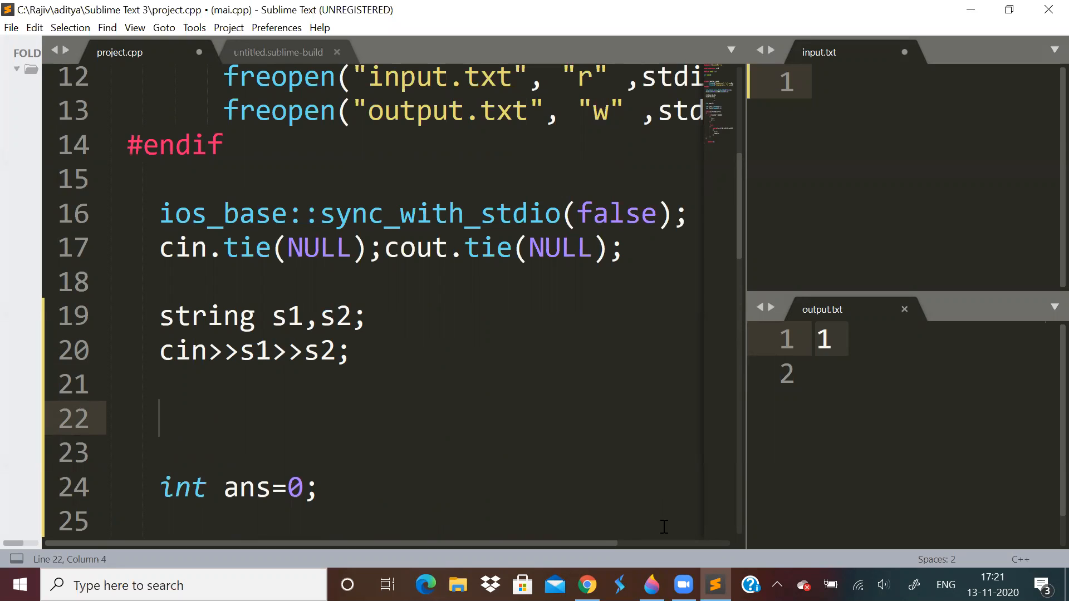
Visit the browser briefly and dismiss the HP Support Assistant popup.
click(651, 585)
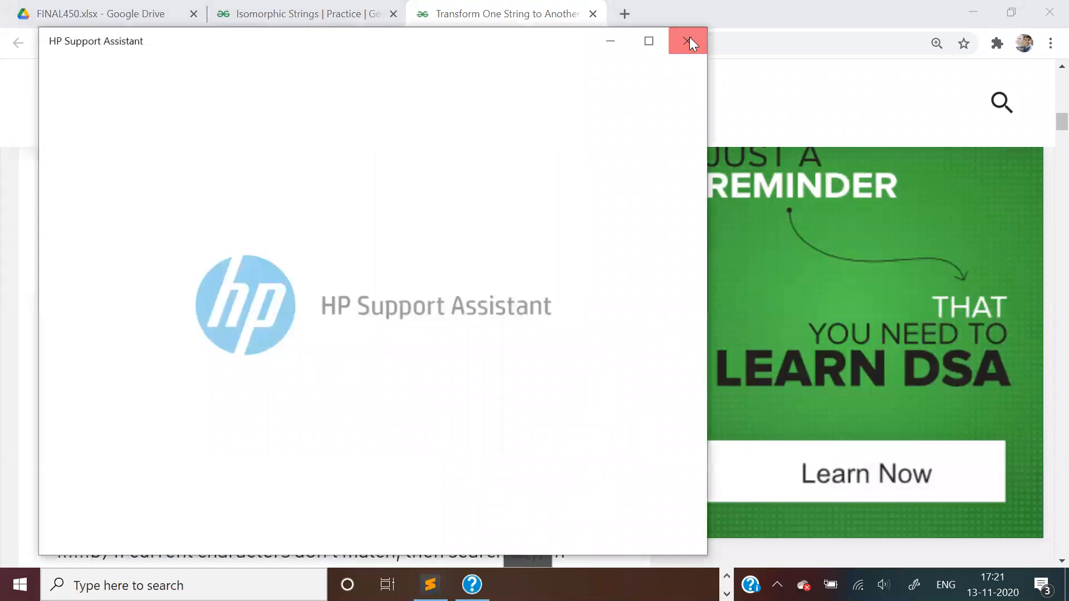
click(687, 40)
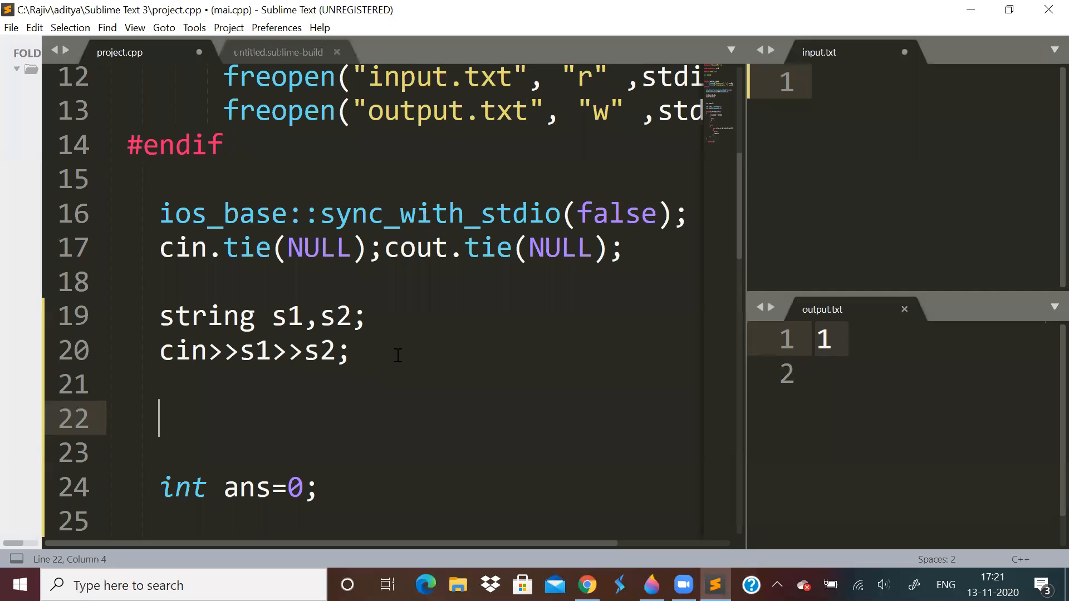
Declare int map[26]={0}; right after reading the two strings.
text(int)
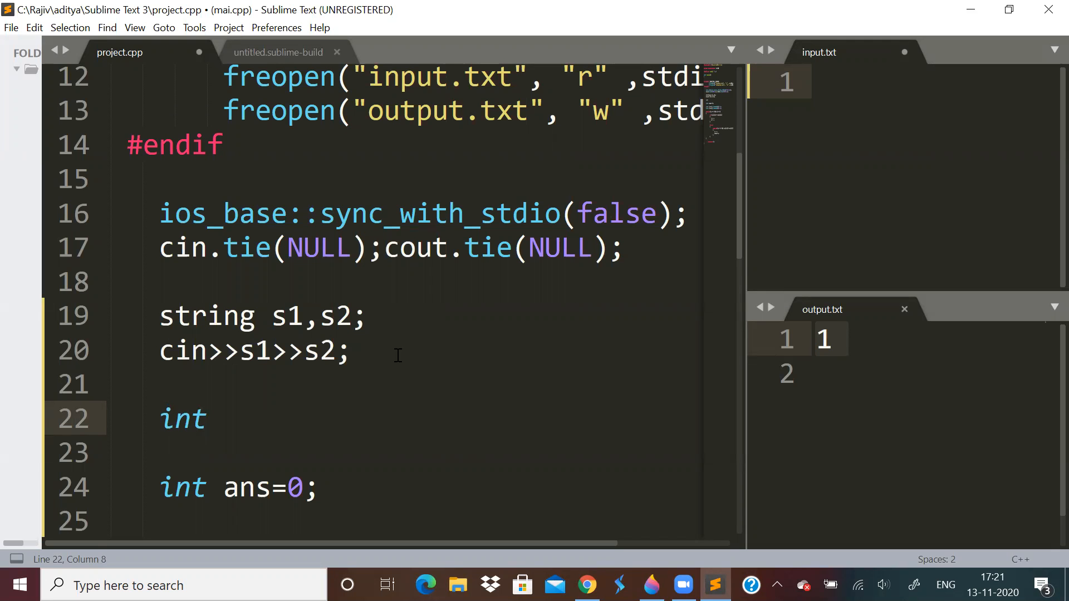
text(map[])
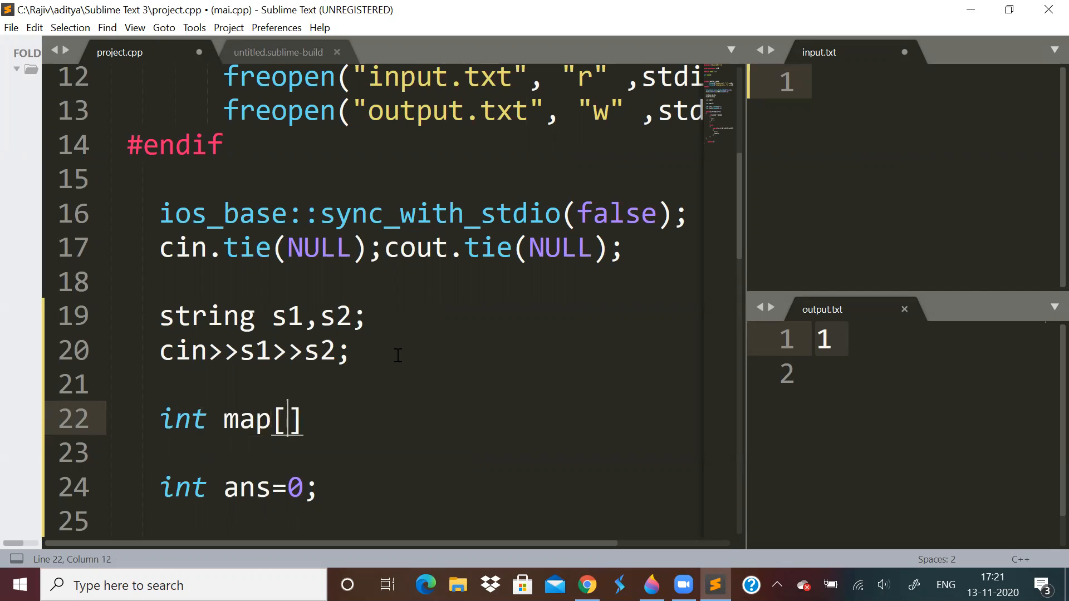
text(26]={})
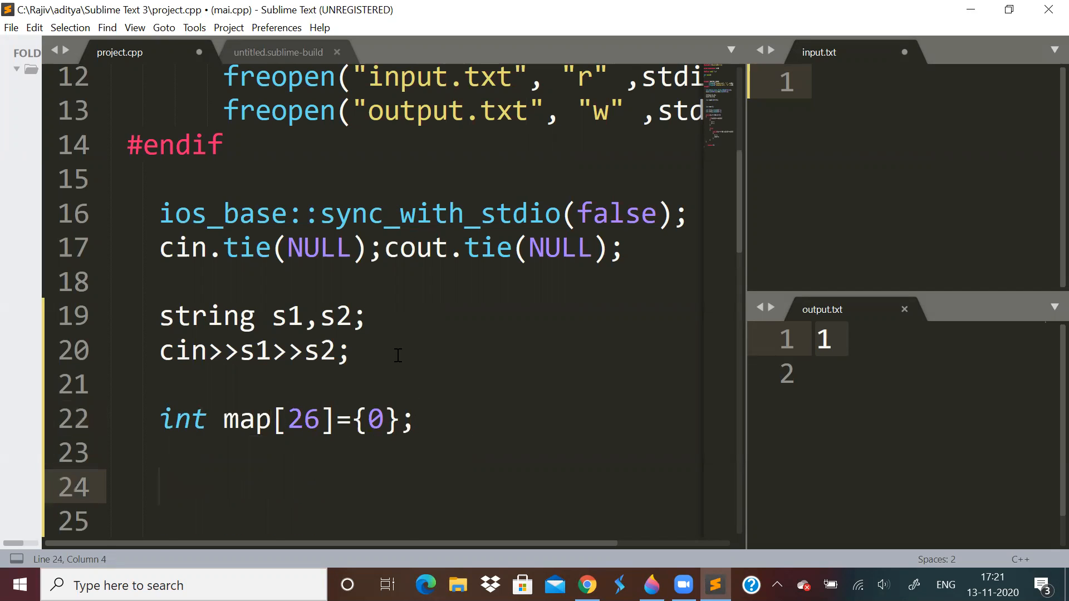
scroll(down, 3)
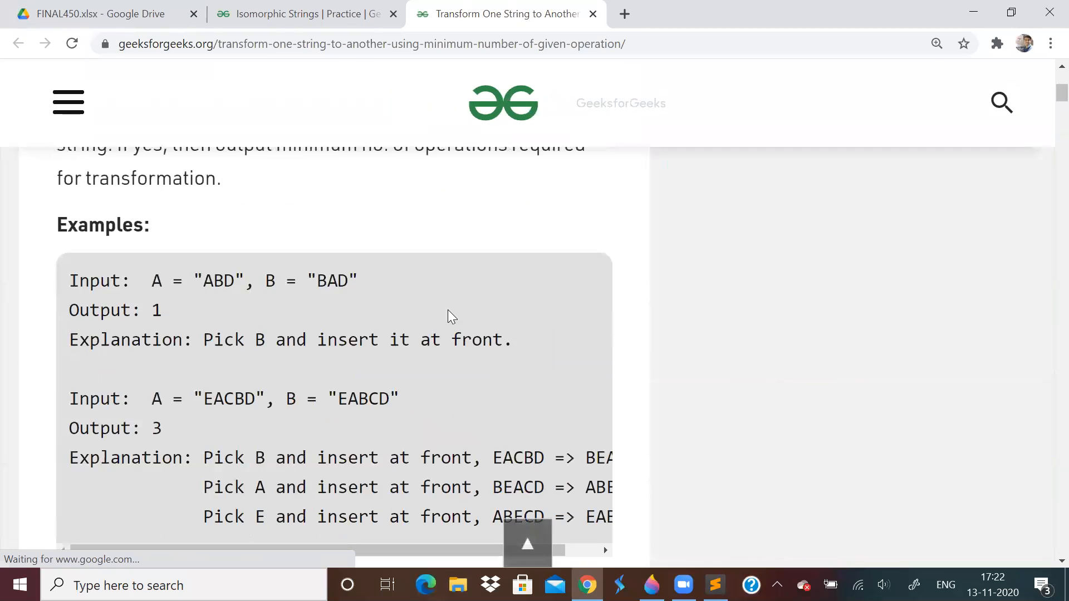
Scroll the GeeksforGeeks article down to the ABD/BAD examples.
scroll(down, 3)
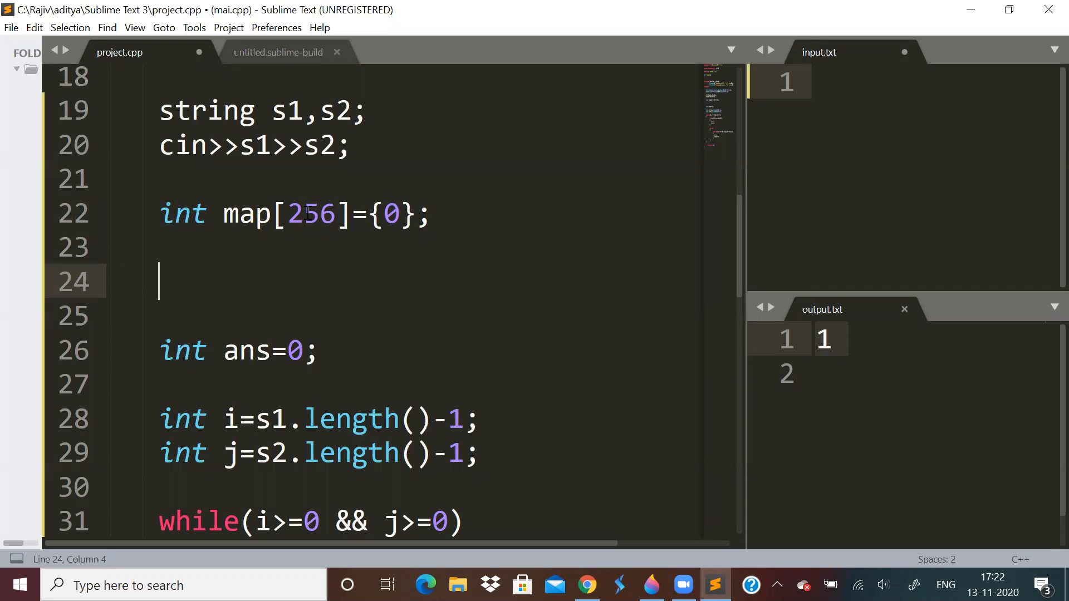
Add a for loop over s2 that increments map[s2[i]].
text(for(i=0;)
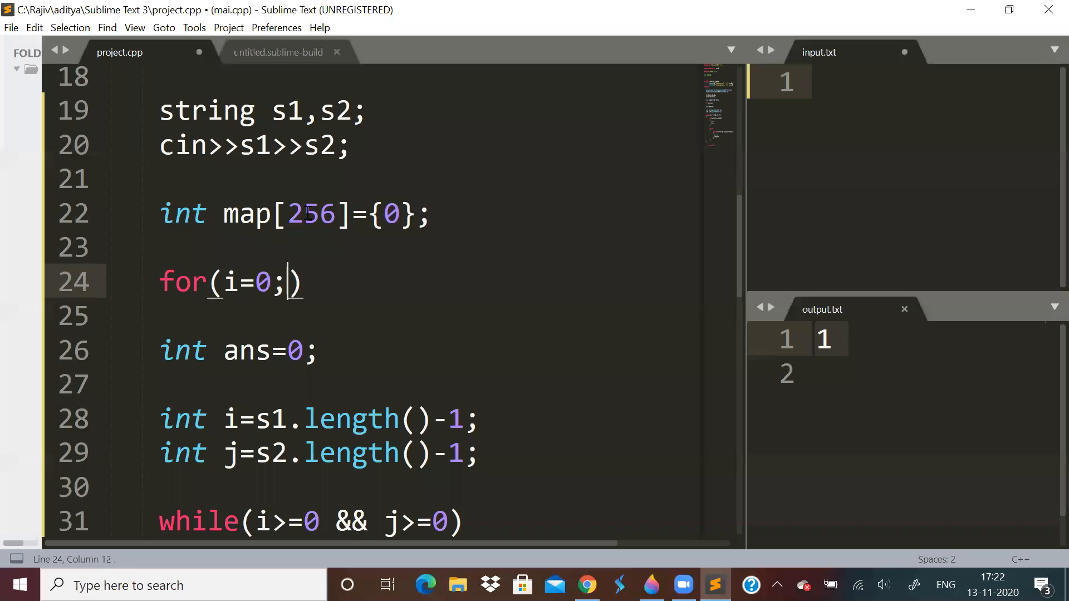
text(i<)
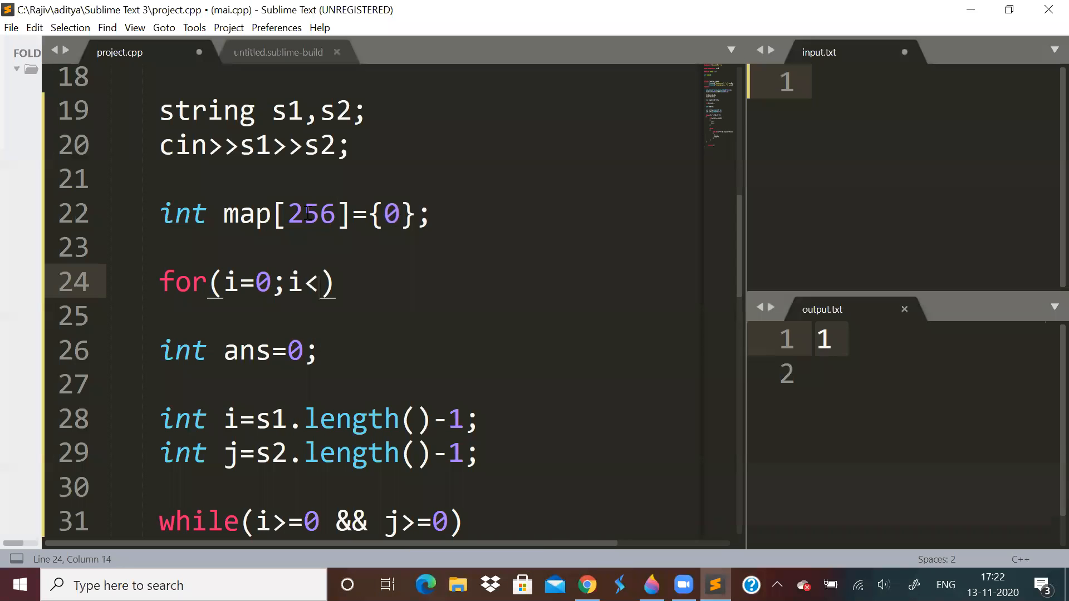
text(s2.lrngt)
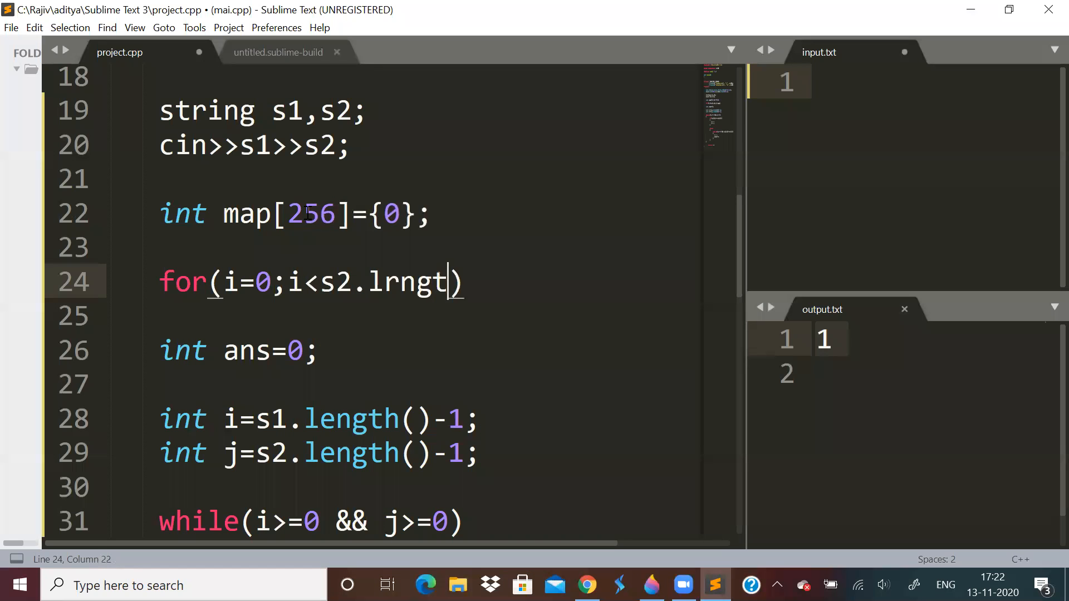
text(leng)
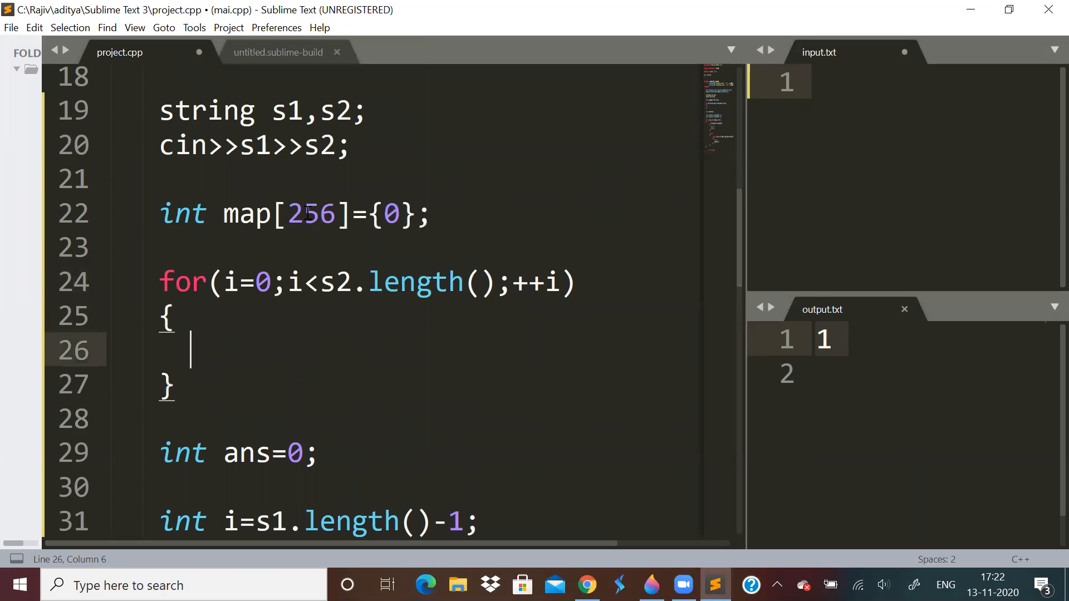
text(map[s[]])
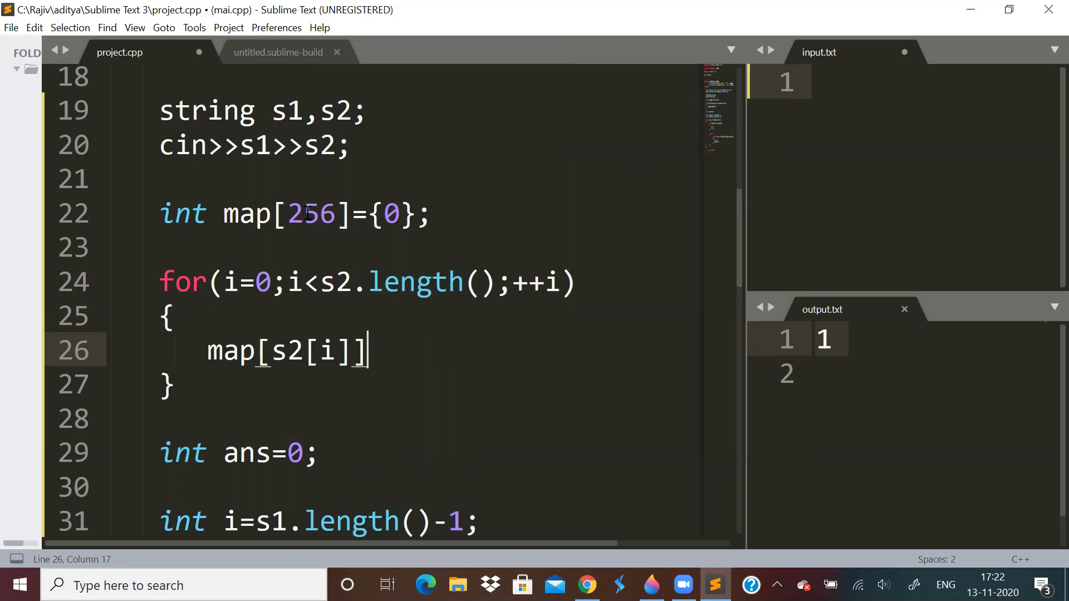
text(++;)
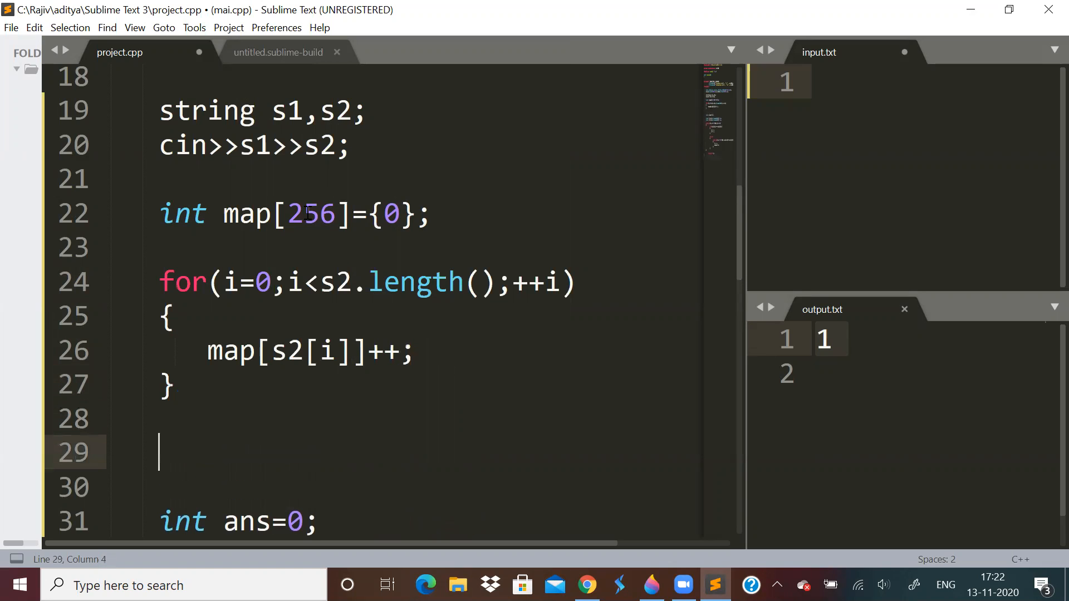
Add a for loop over s1 that decrements map[s1[i]].
text(for(i=0;i<s)
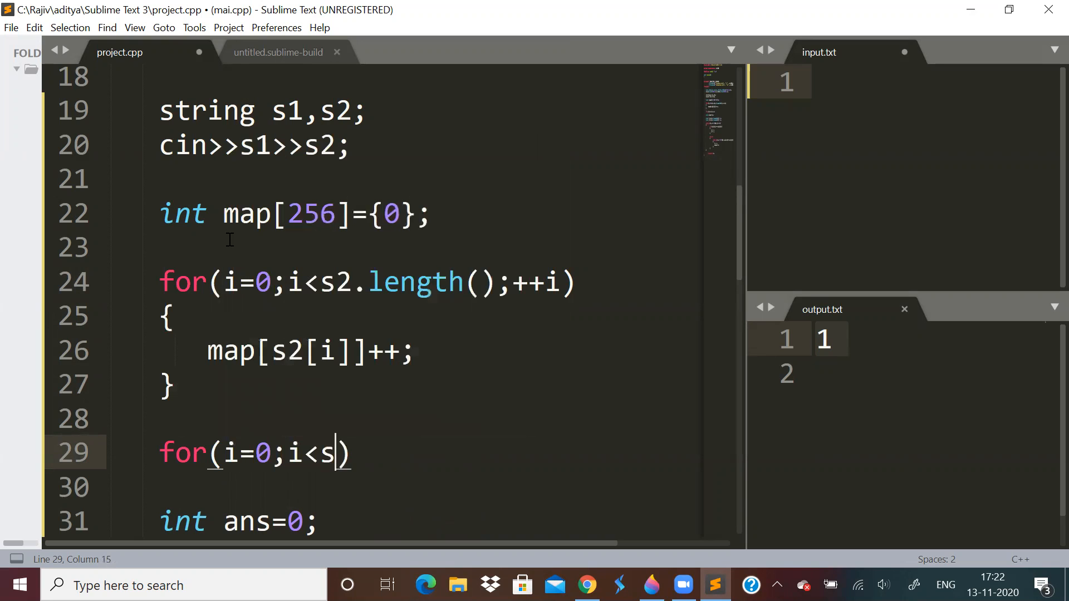
text(1.)
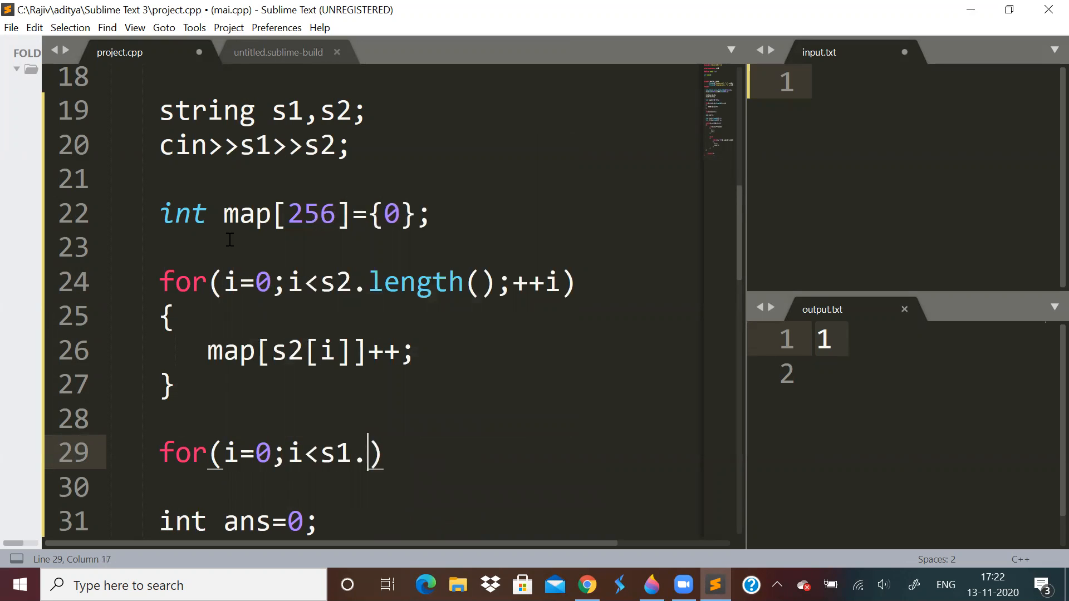
text(length();)
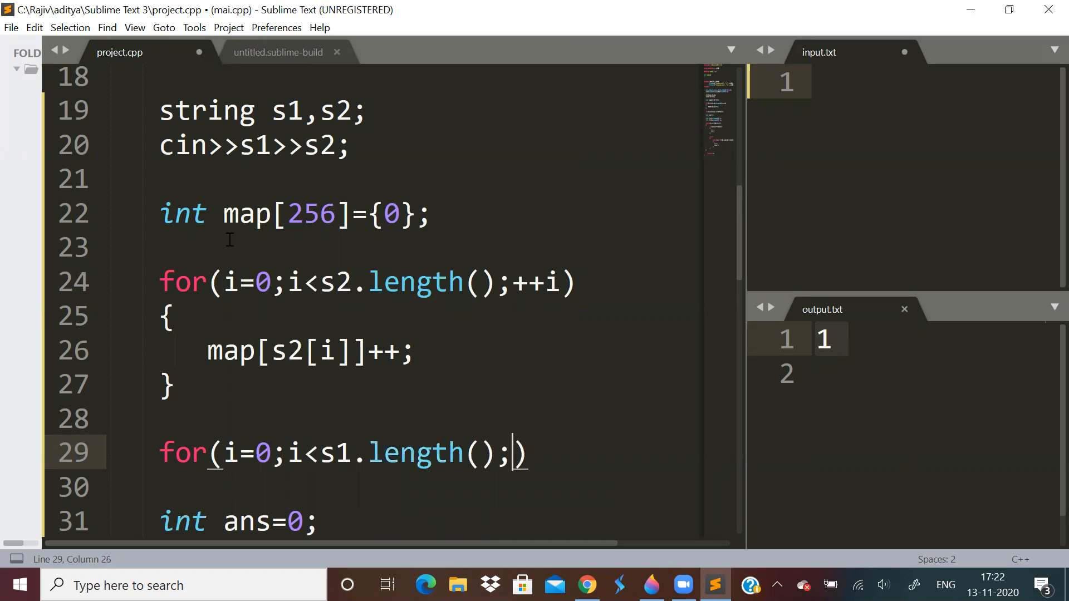
text(++i)
click(405, 487)
text({)
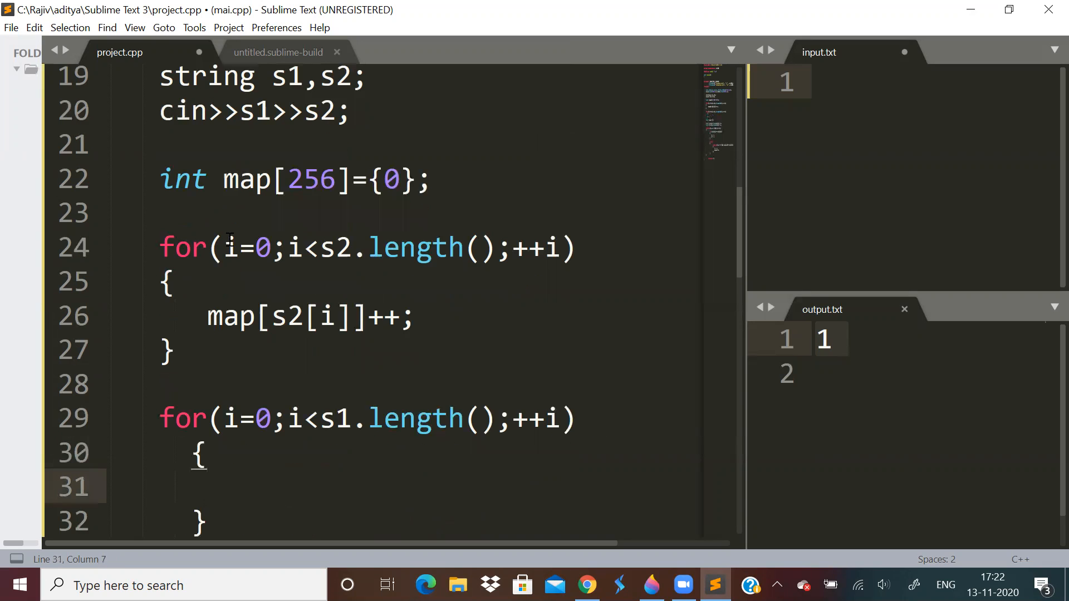
text(map[])
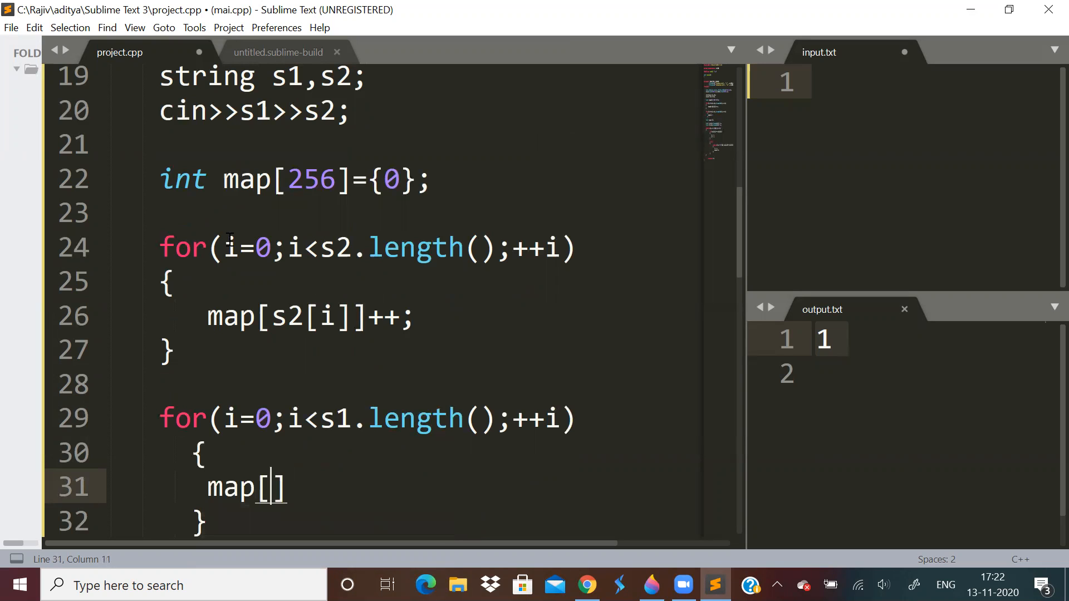
text(s1[i]]--)
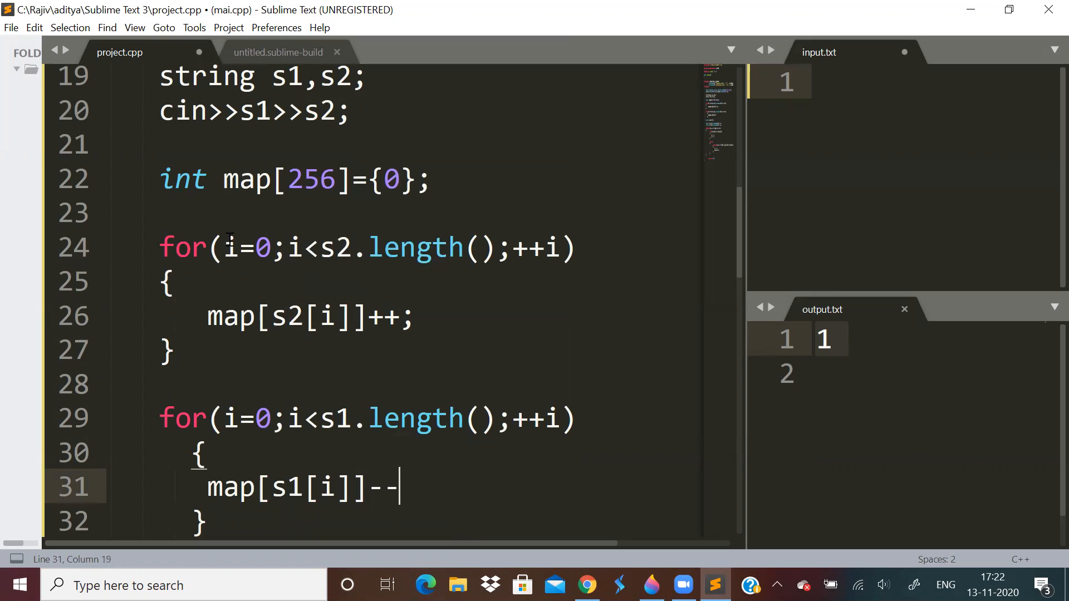
text(for(i=0;i<256;++i)
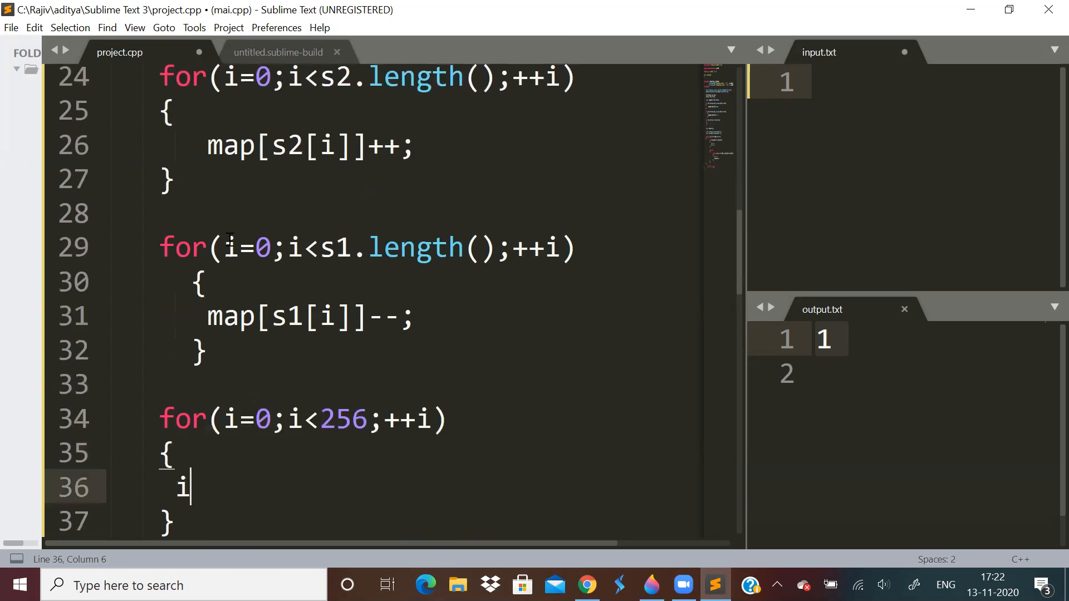
Loop over the map counts, breaking when map[i]!=0.
text(f(map[]))
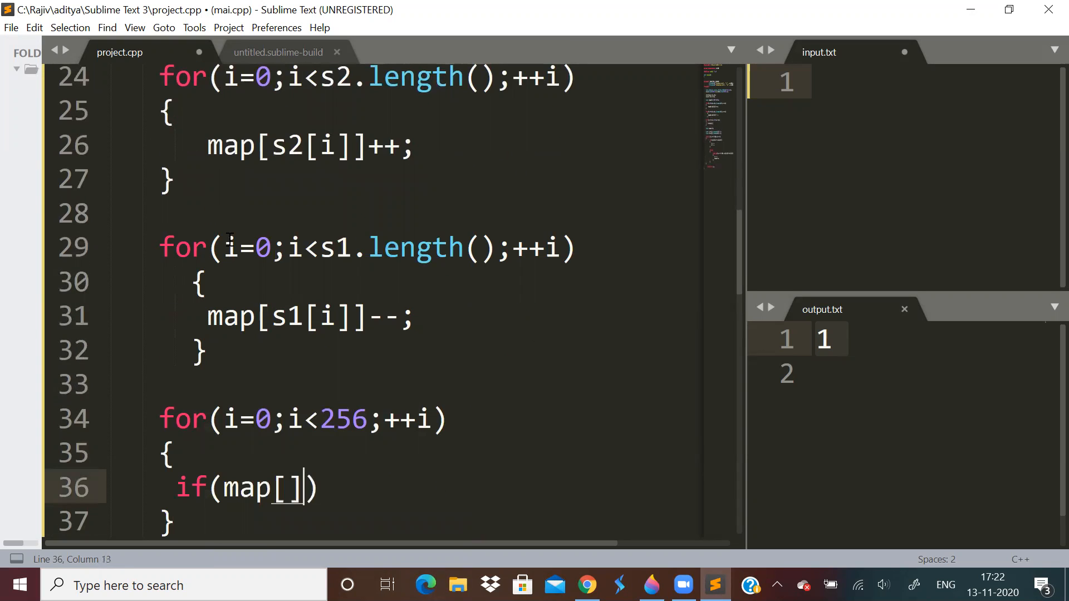
text(i)
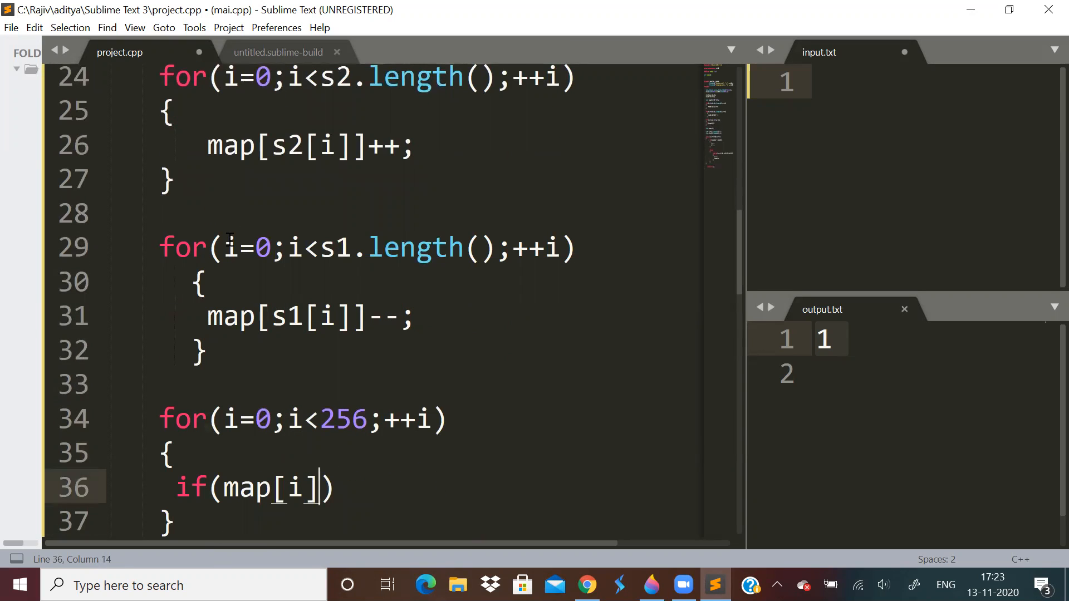
text(!=0)
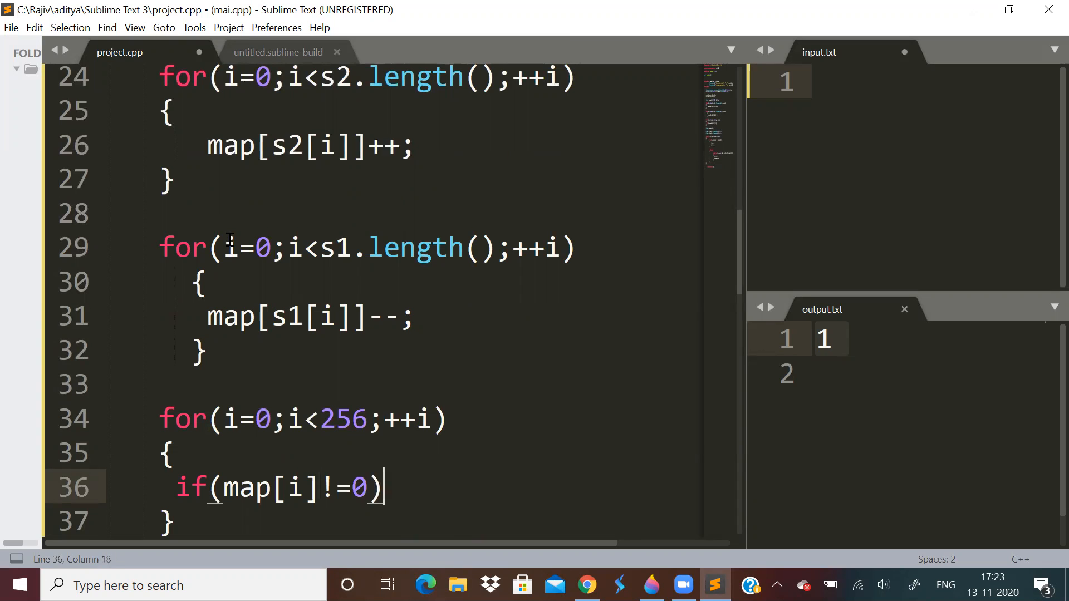
text(break)
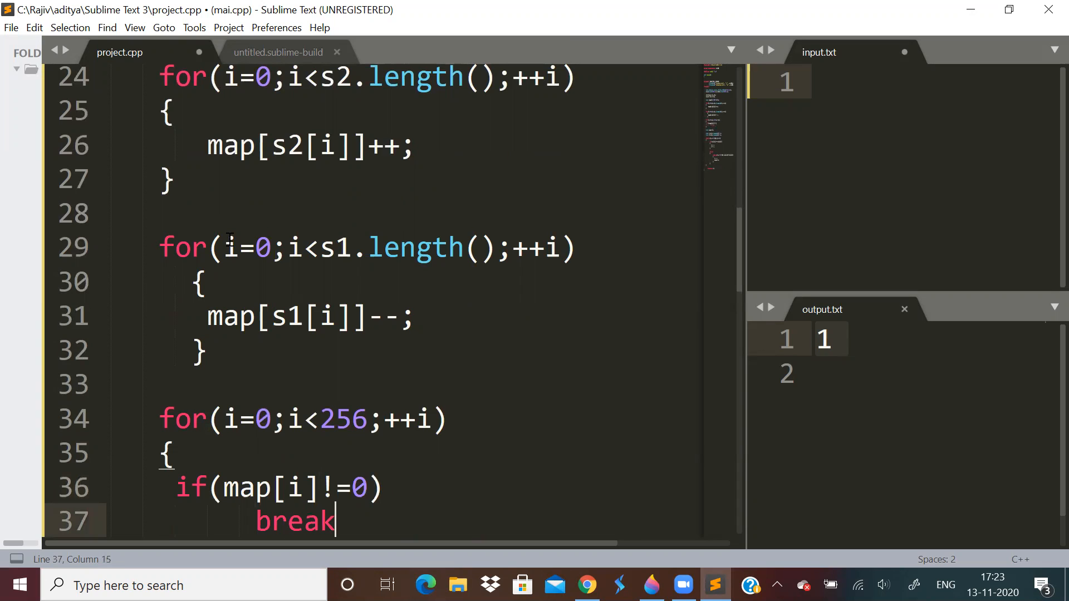
Print IMPOSSIBLE when i!=256, otherwise continue into an else block.
text(if(i!)
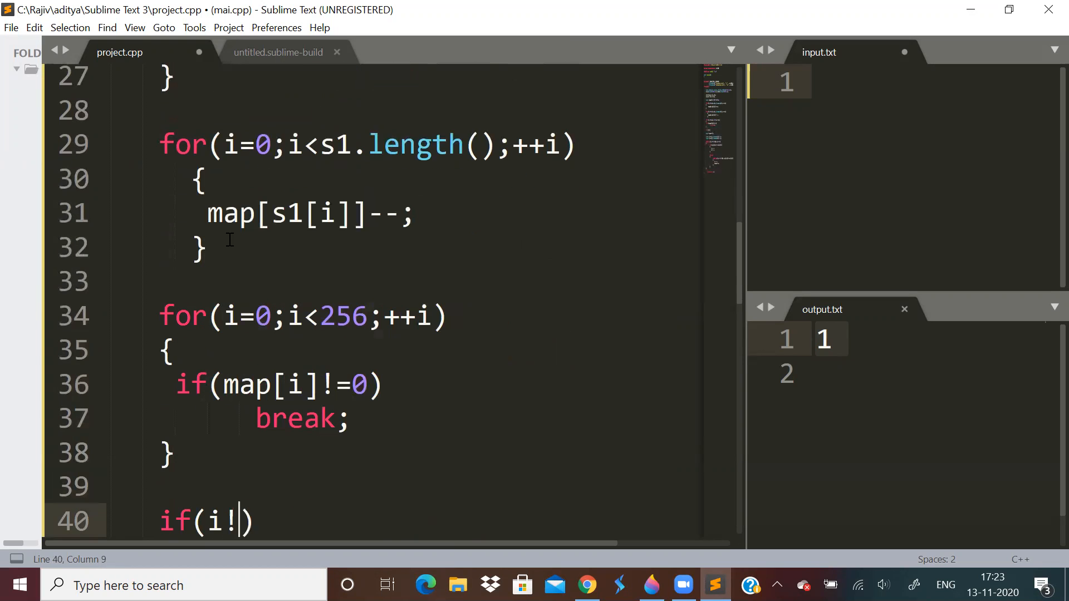
text(=256))
text({)
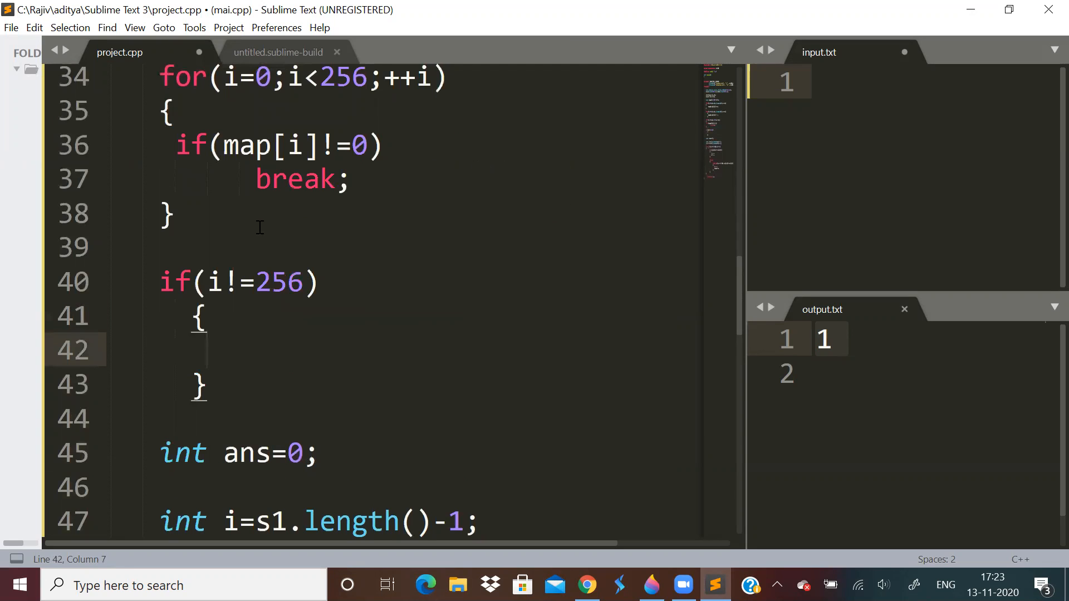
text(cout<<)
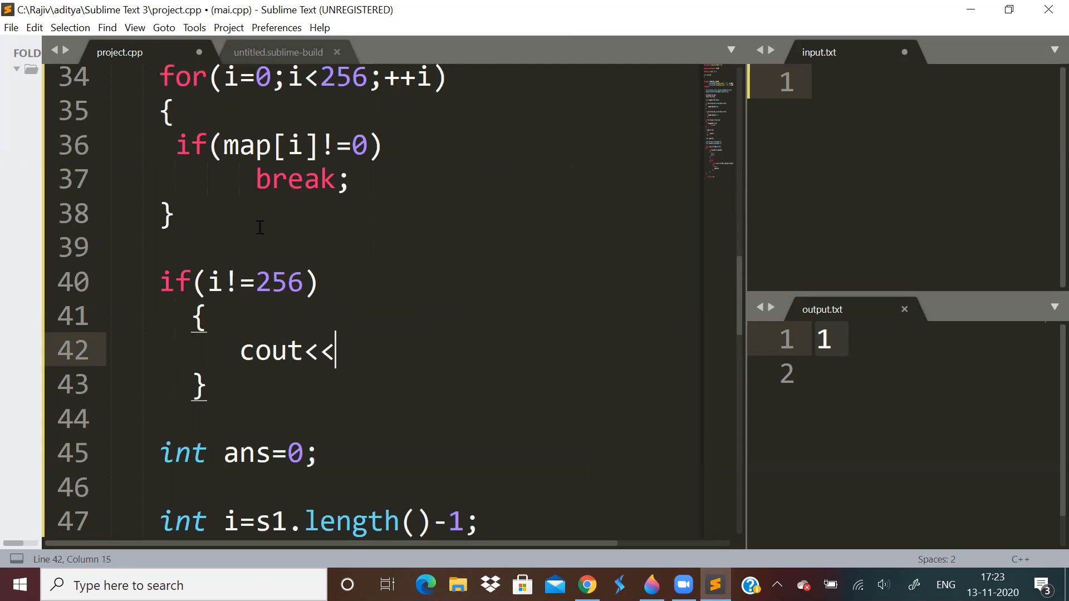
text("IMPO")
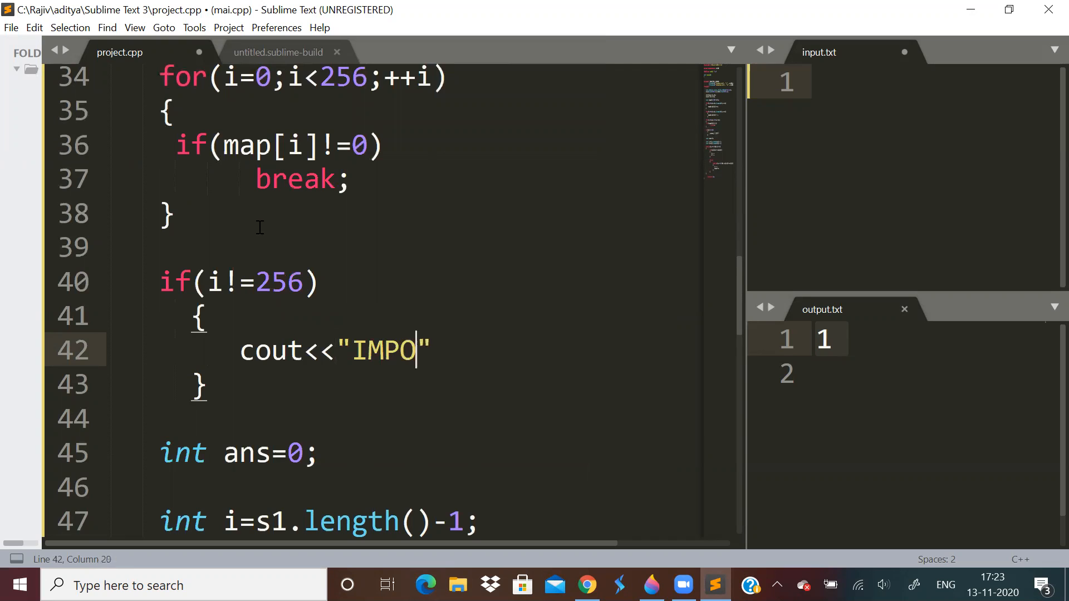
text(SSIBLE)
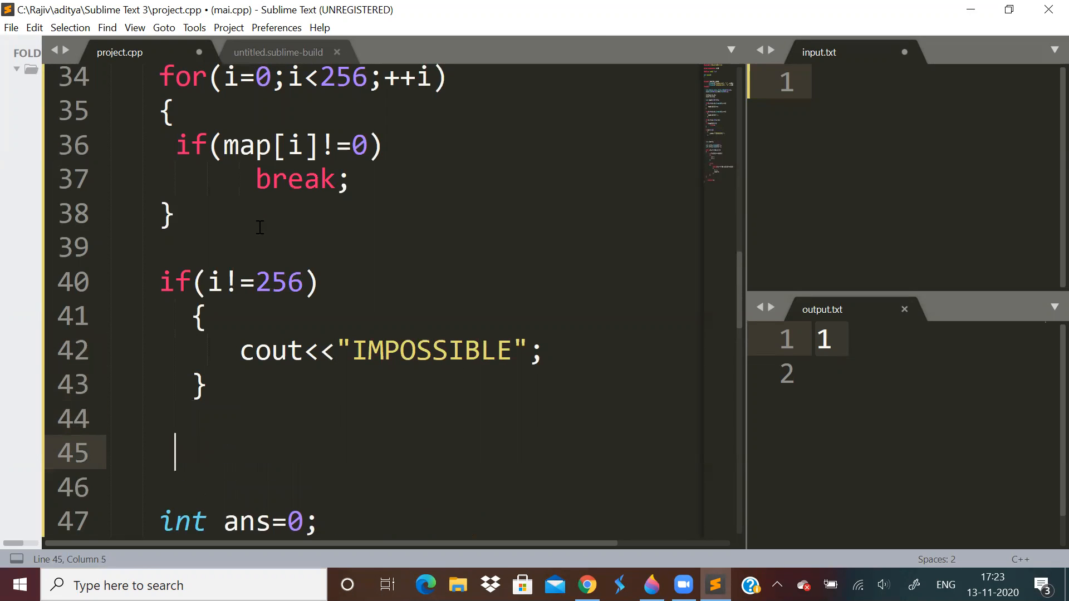
text(else)
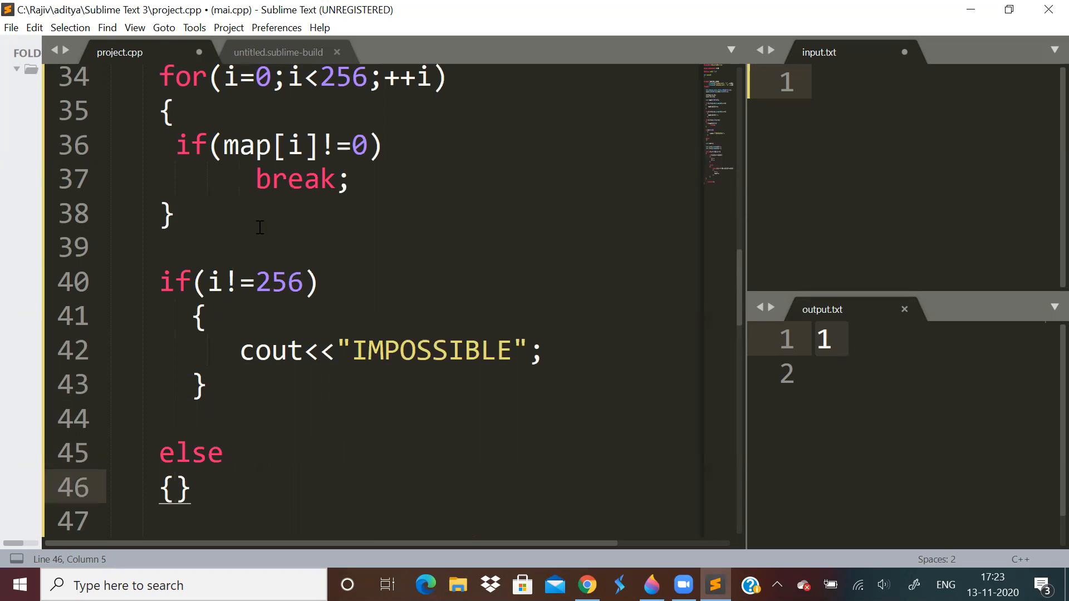
scroll(down, 3)
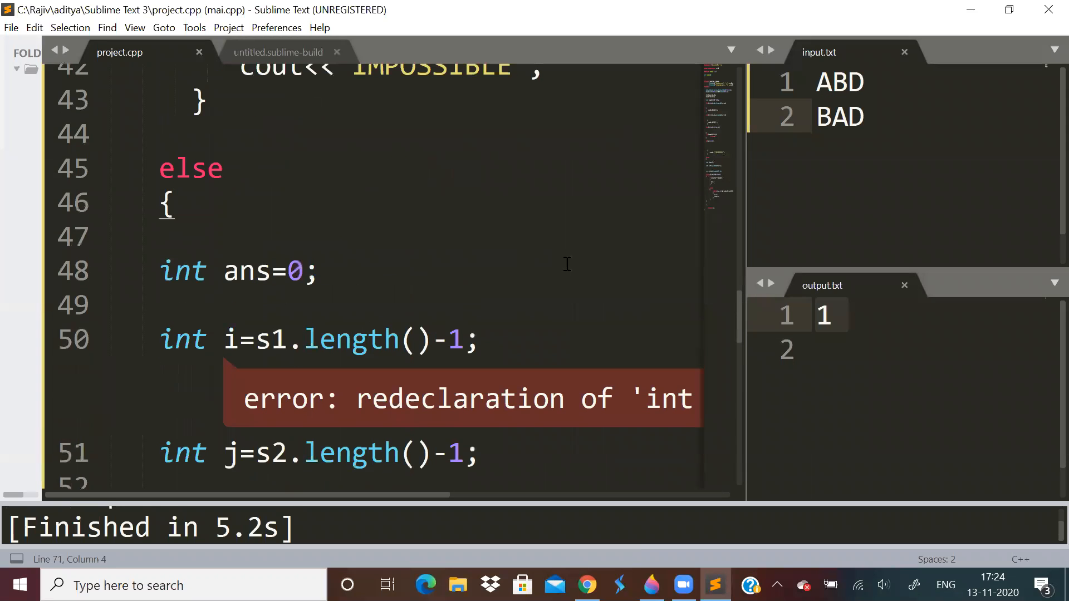
mouse_move(283, 344)
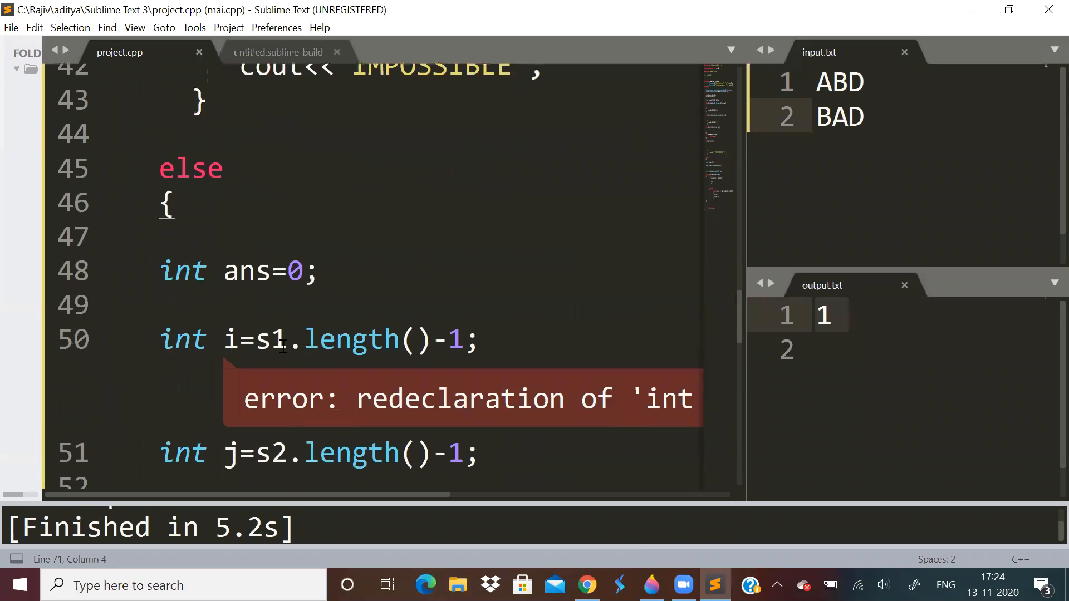
Build with ABD/BAD input and inspect the redeclaration and undeclared 'i' errors.
click(225, 340)
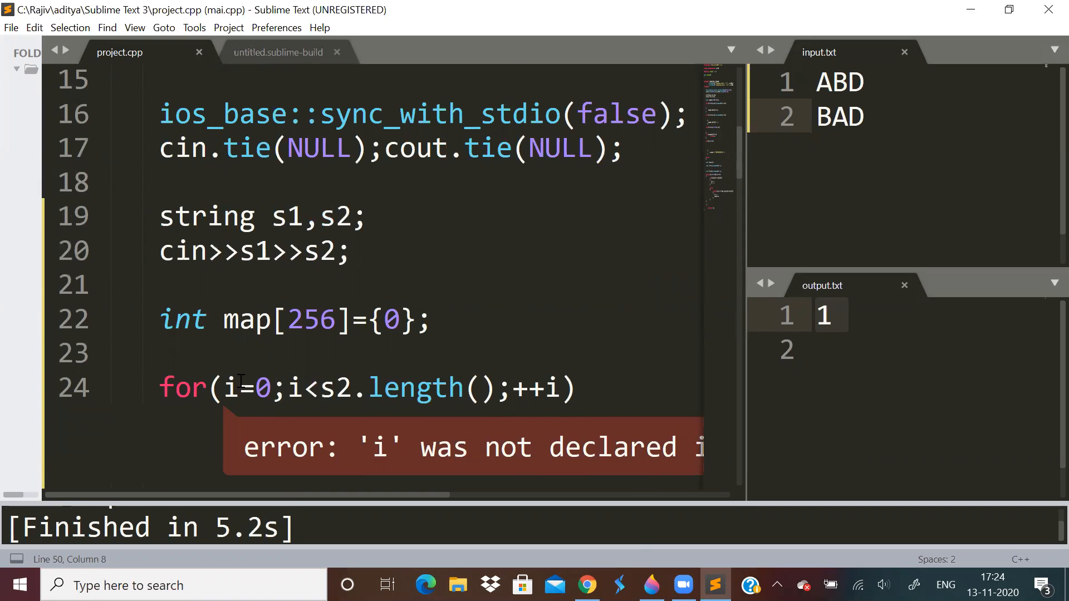
Change line 22 to declare int i,j,map[256]={0} and drop the loop-variable declarations.
scroll(down, 3)
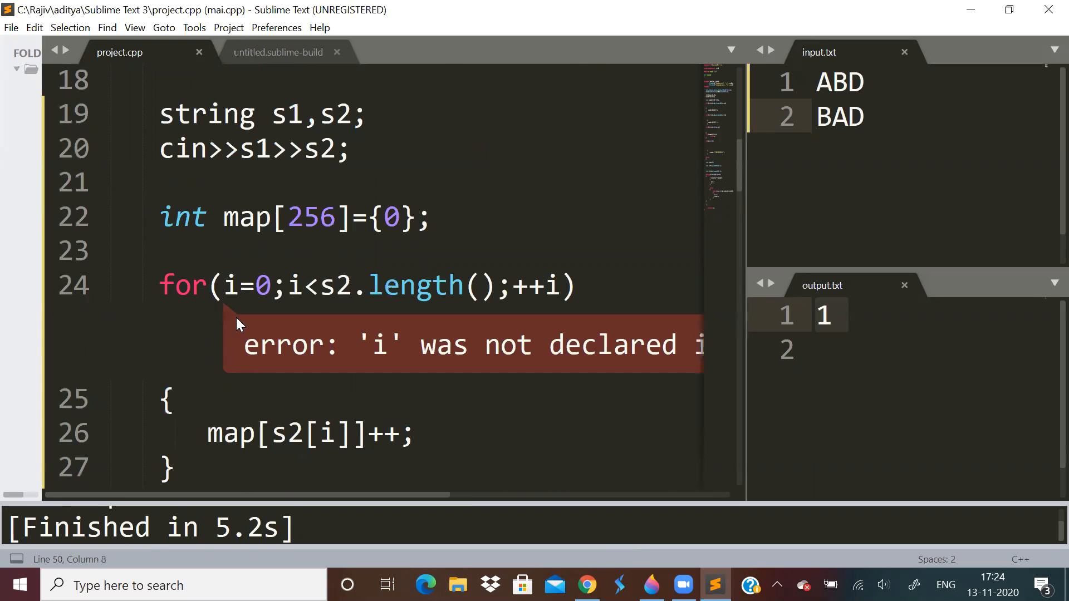
text(i)
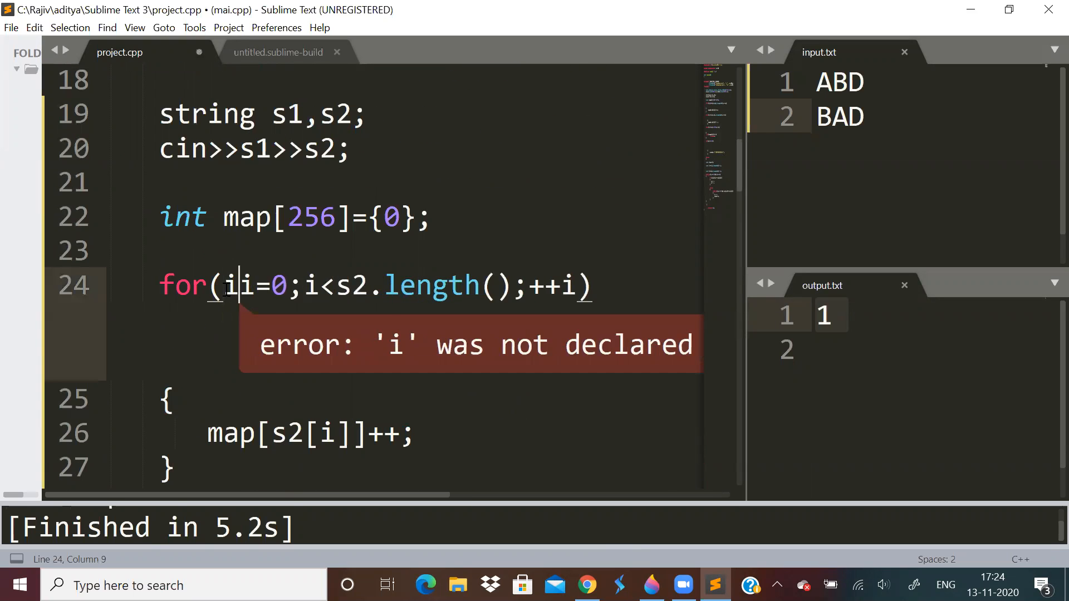
text(nt)
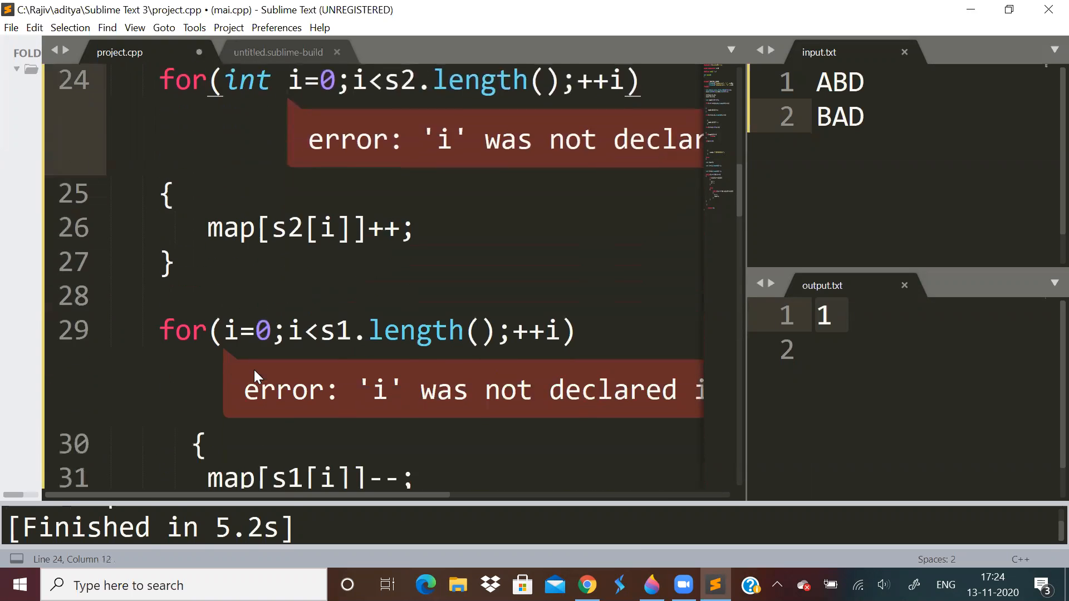
scroll(down, 3)
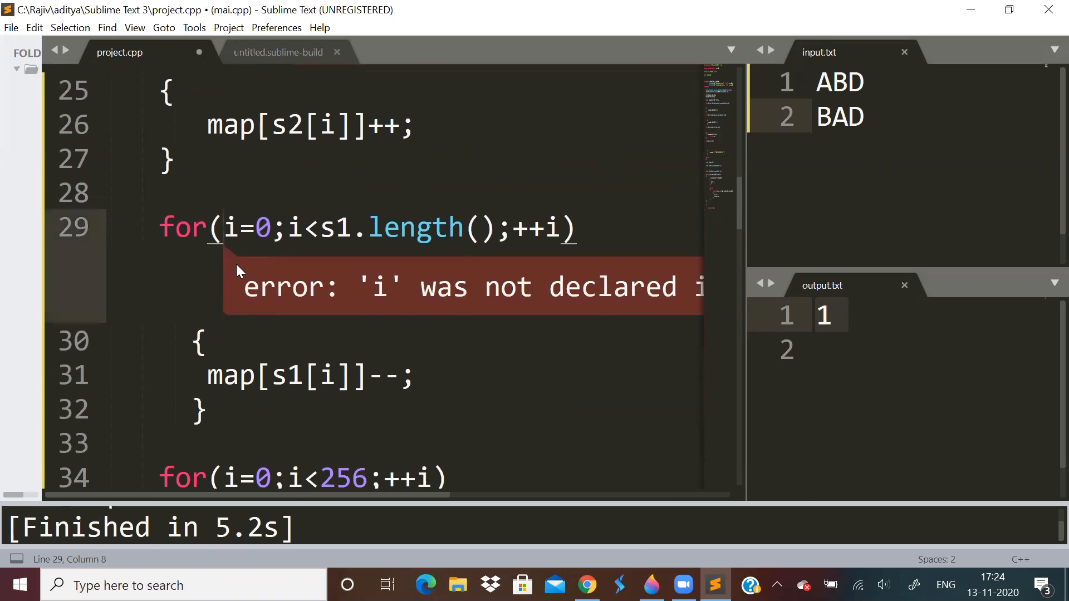
text(int)
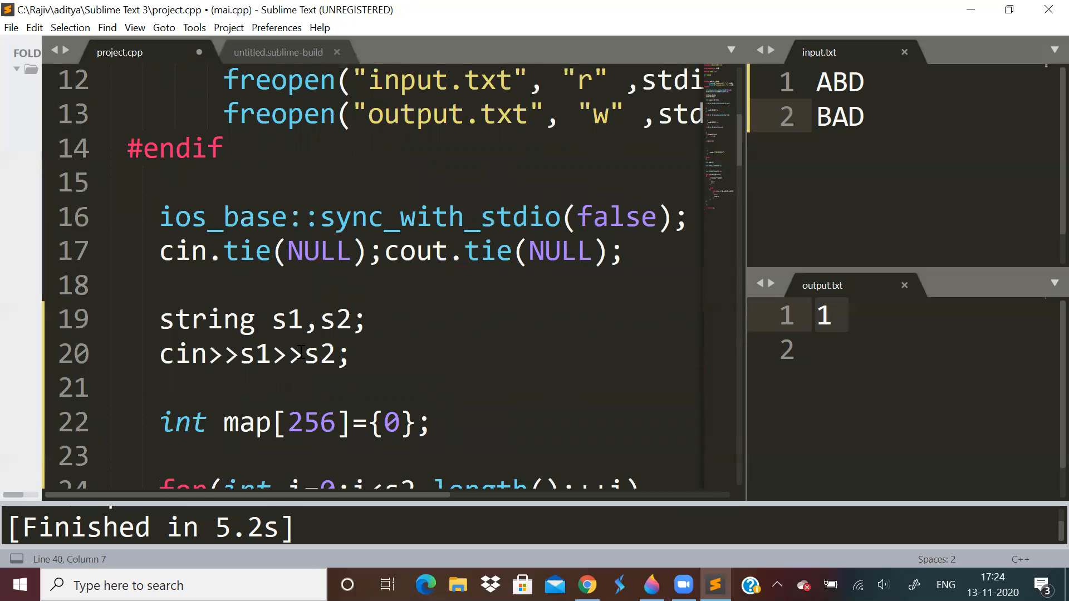
text(i,)
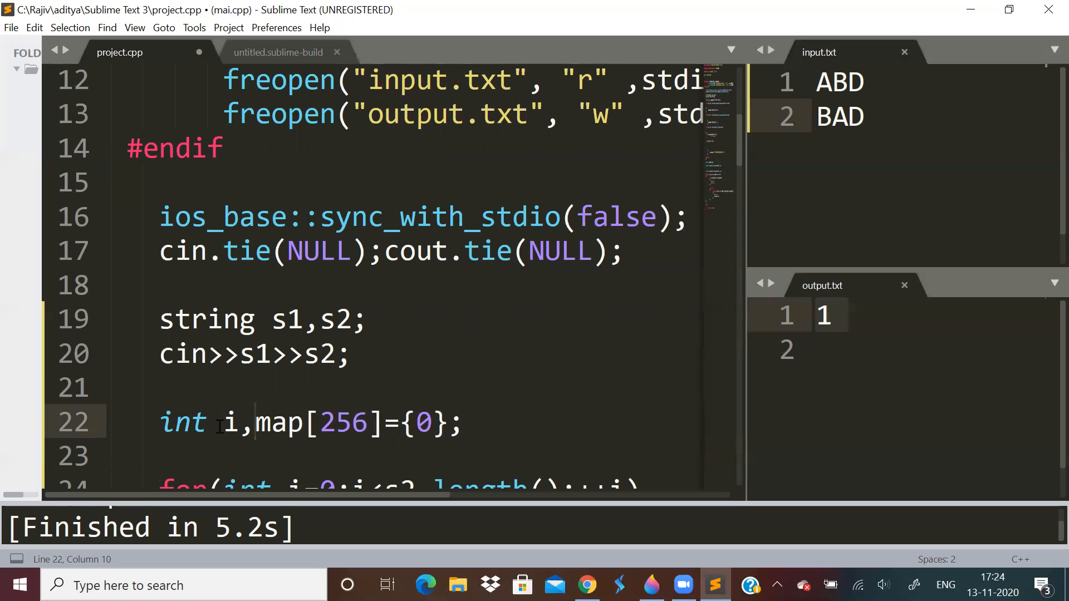
text(j)
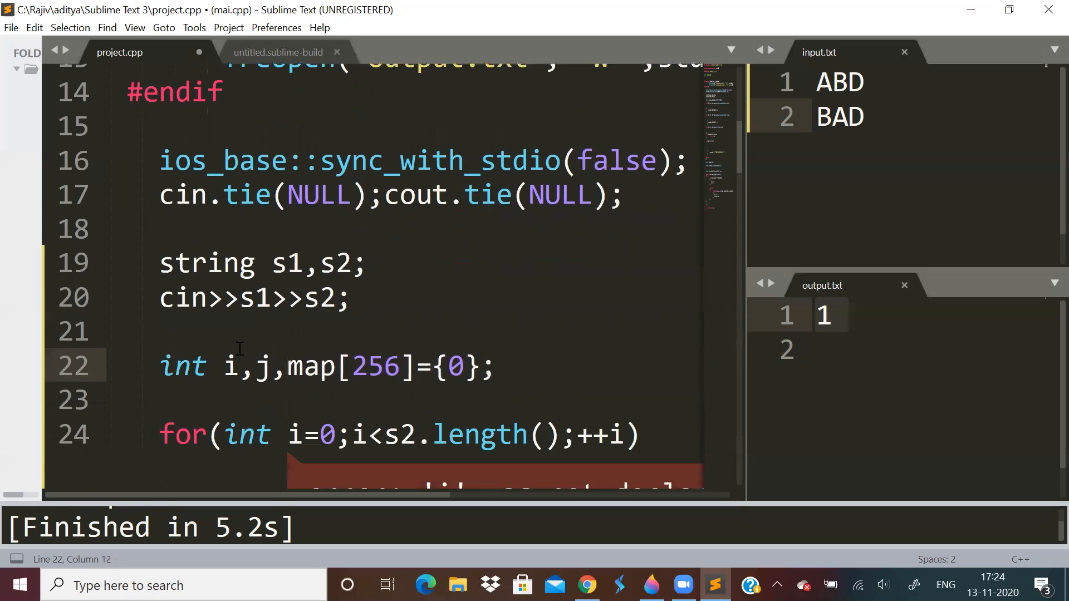
text(i=0;i<256;++i))
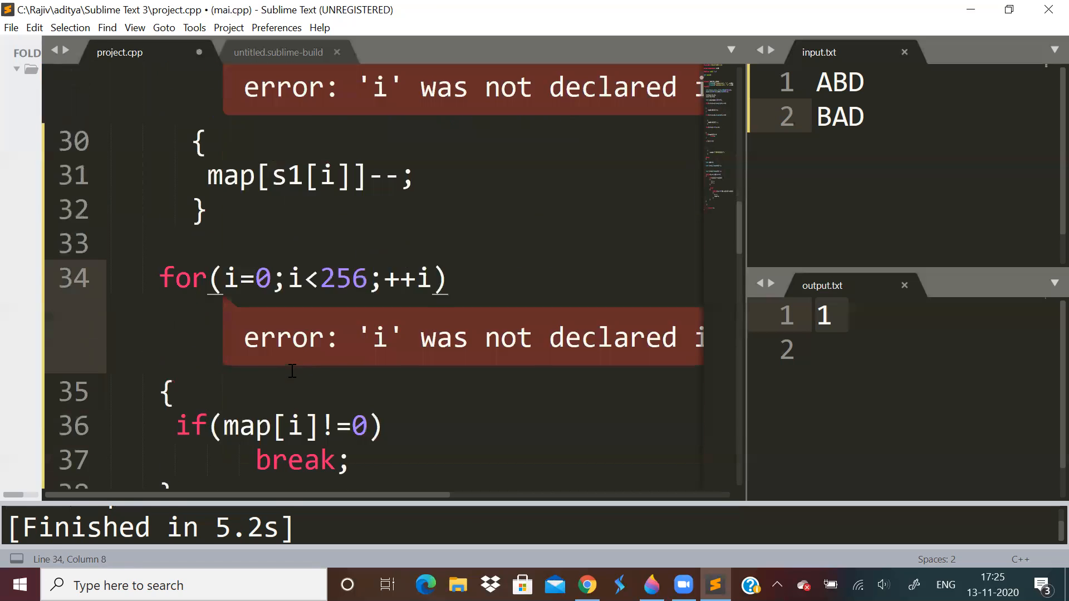
scroll(down, 3)
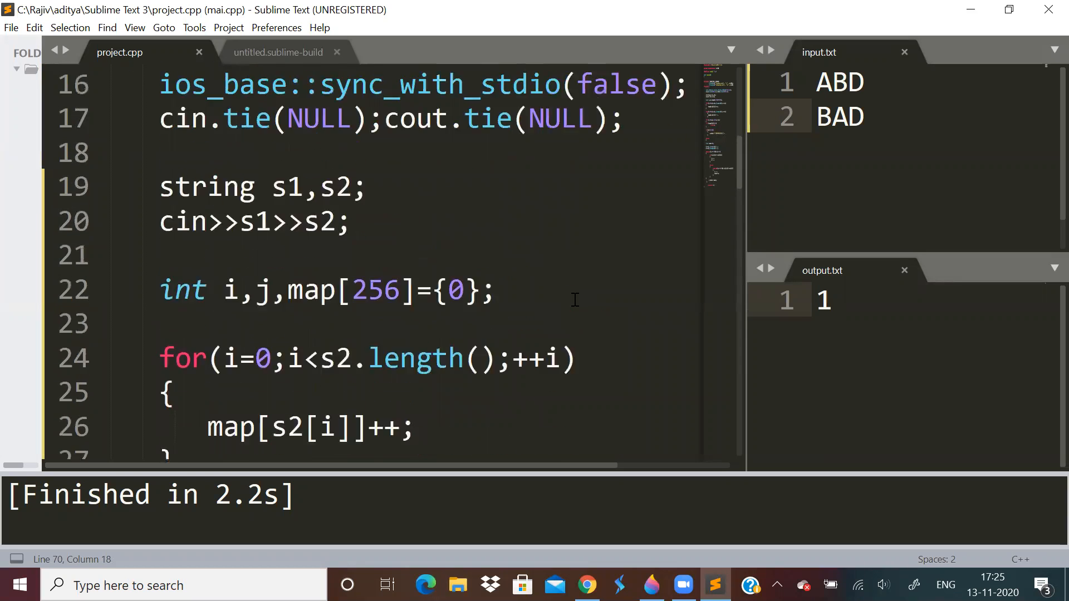
Scroll through project.cpp reviewing the counting loops, two-pointer while loop and cout<<ans.
scroll(down, 3)
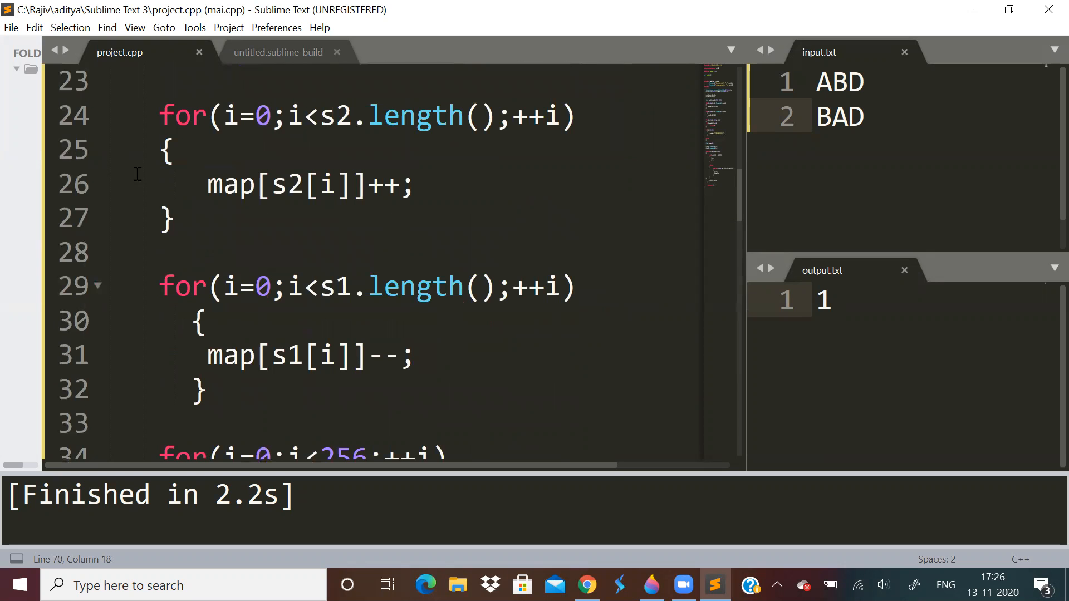
mouse_move(382, 348)
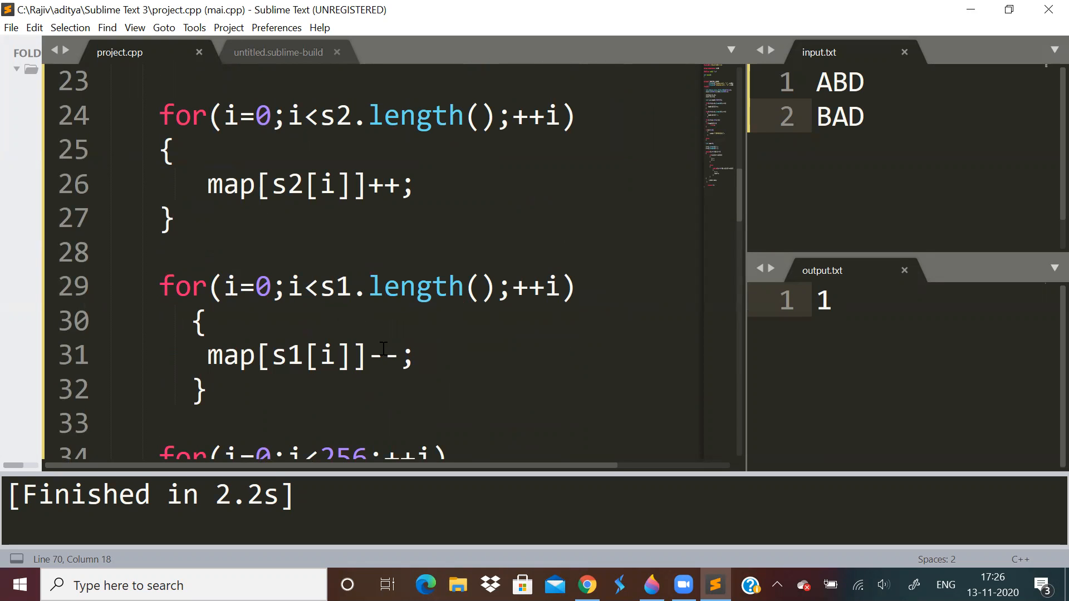
scroll(down, 3)
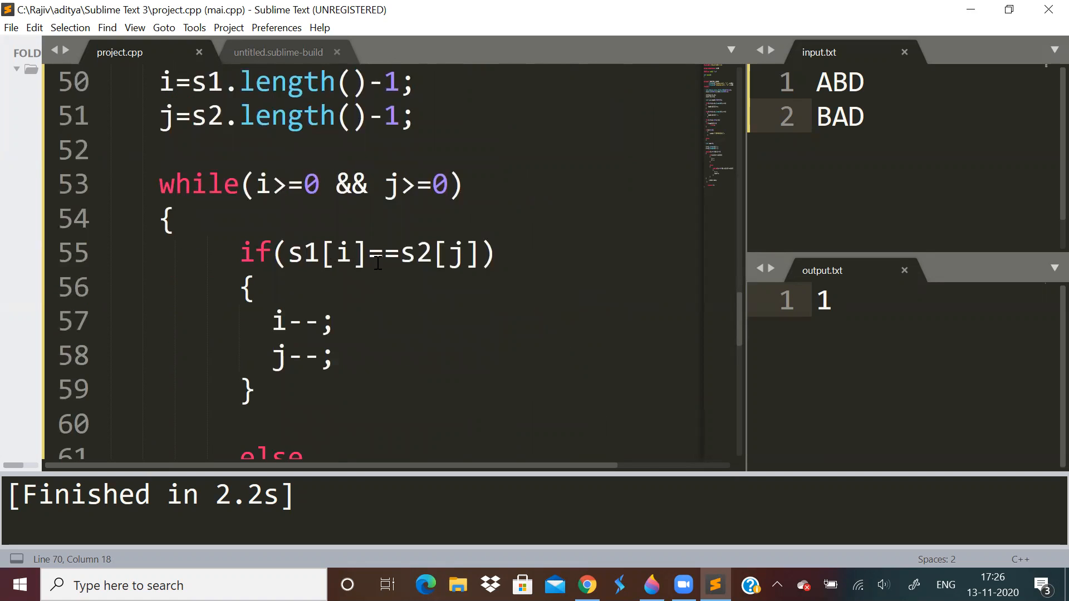
mouse_move(602, 237)
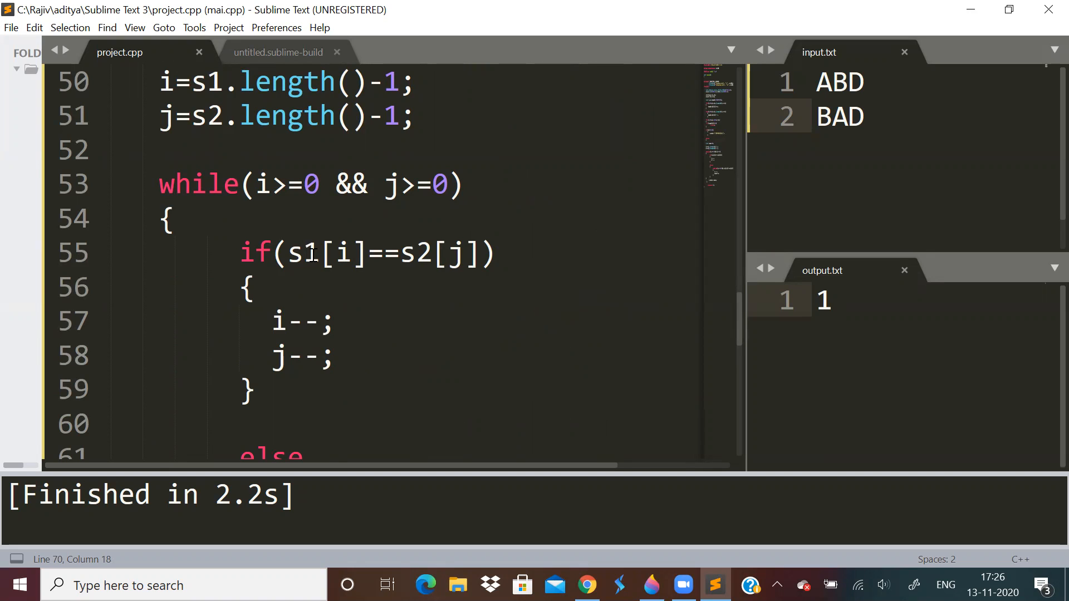
scroll(down, 3)
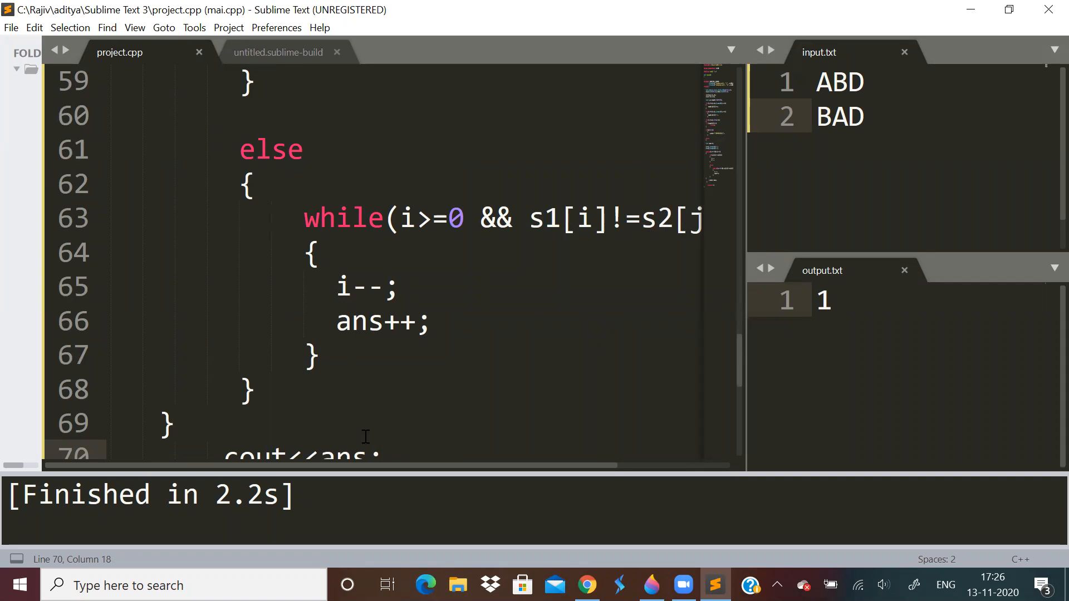
scroll(down, 3)
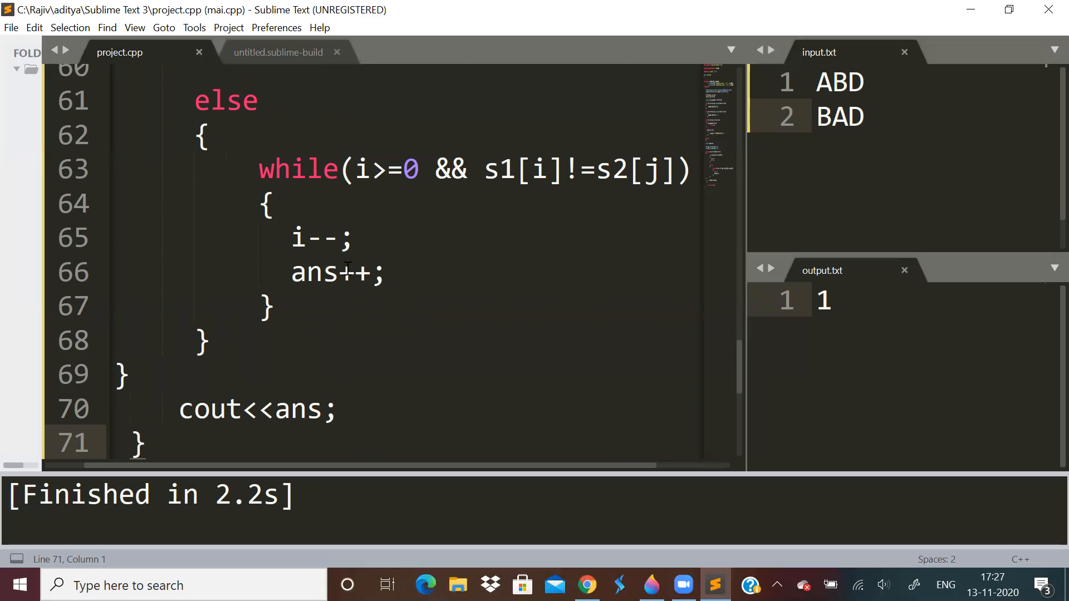
mouse_move(710, 542)
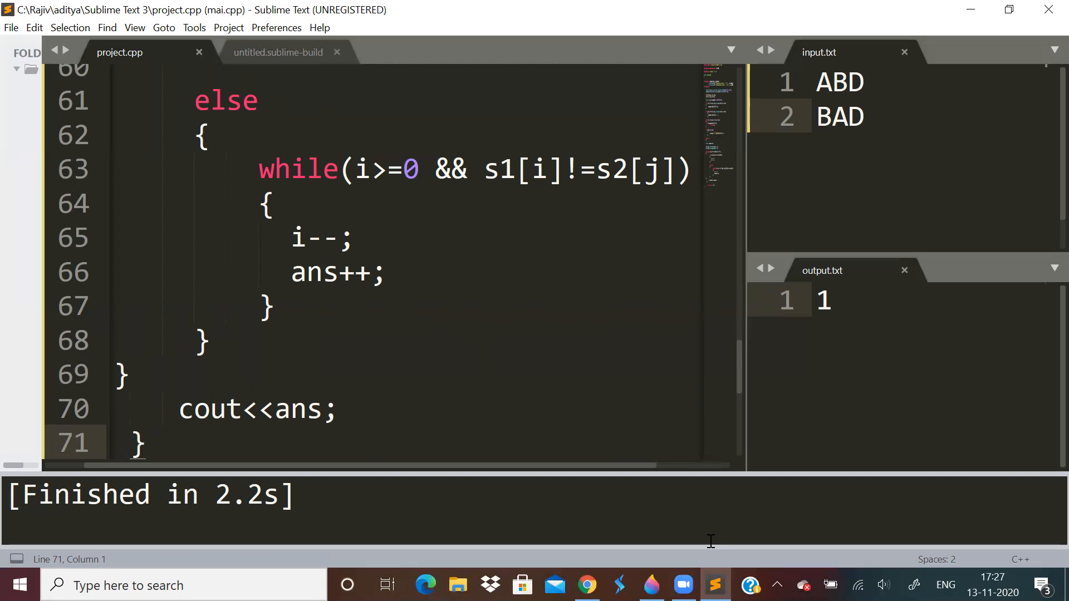